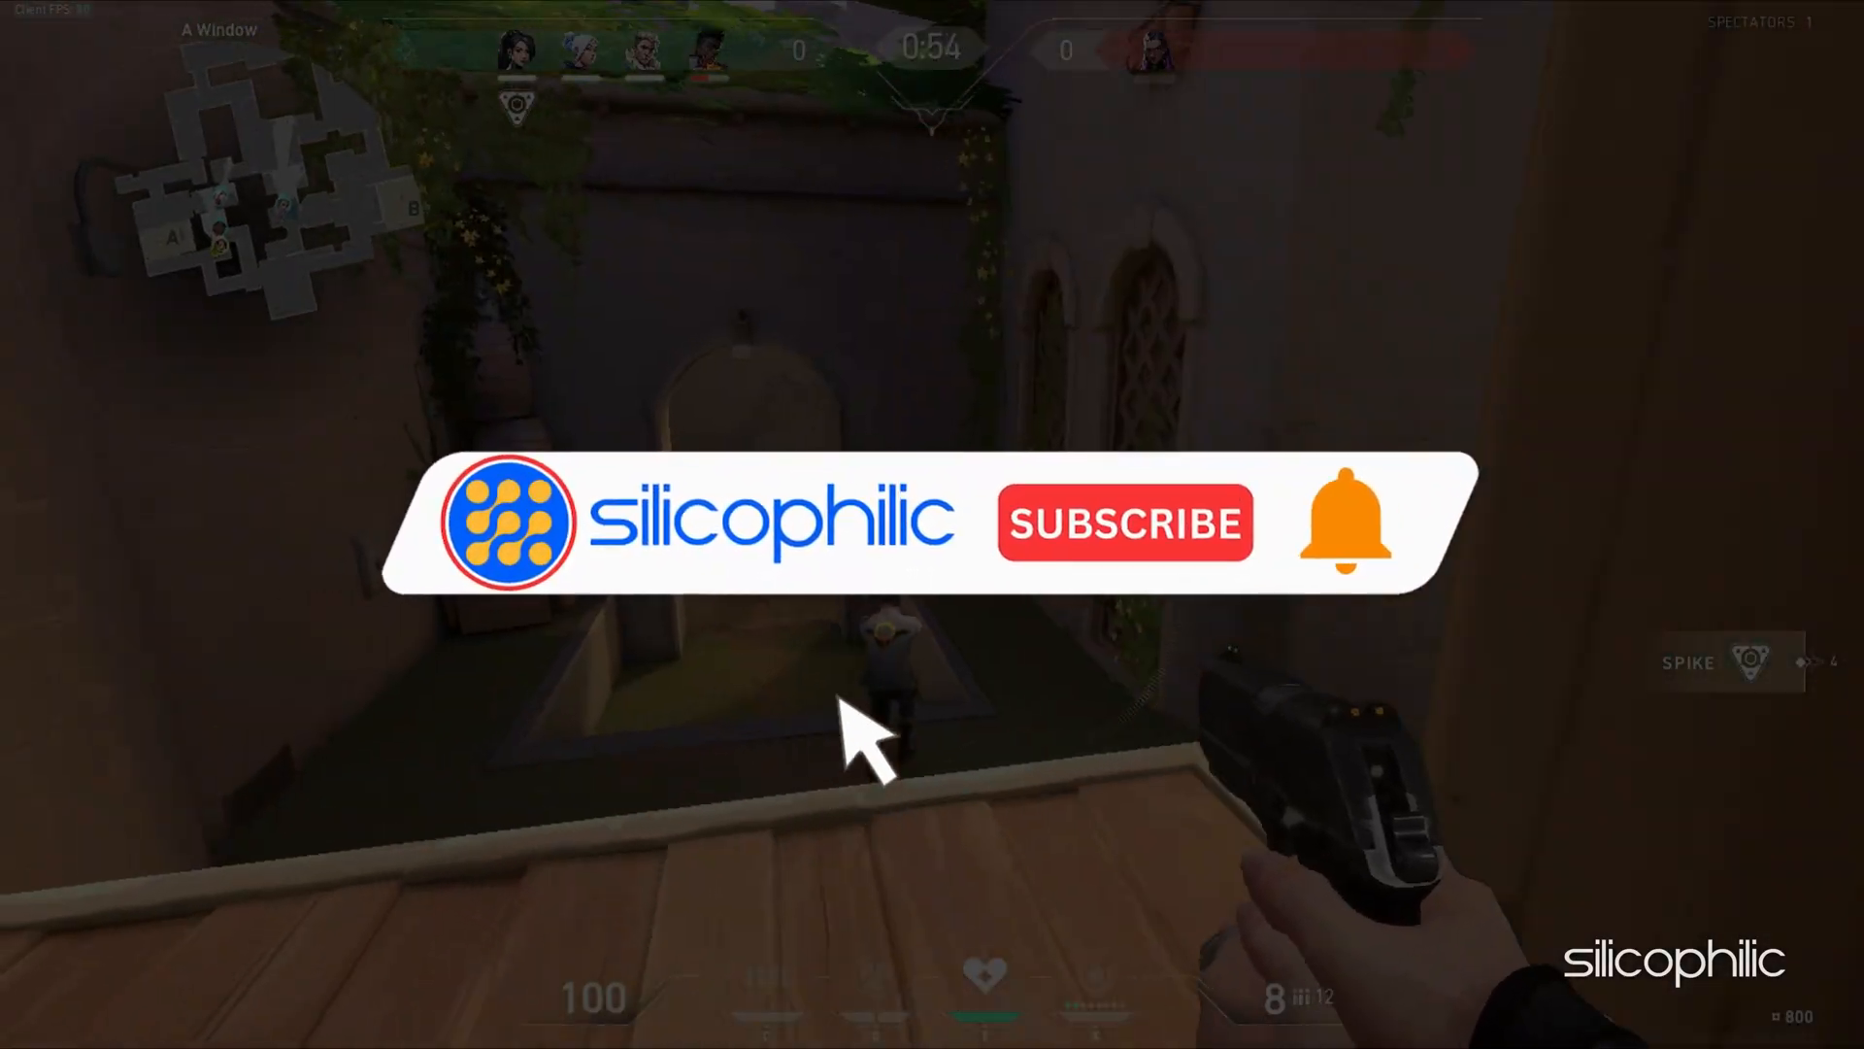
- Leave the Valorant match and go back to the Windows desktop
click(1123, 522)
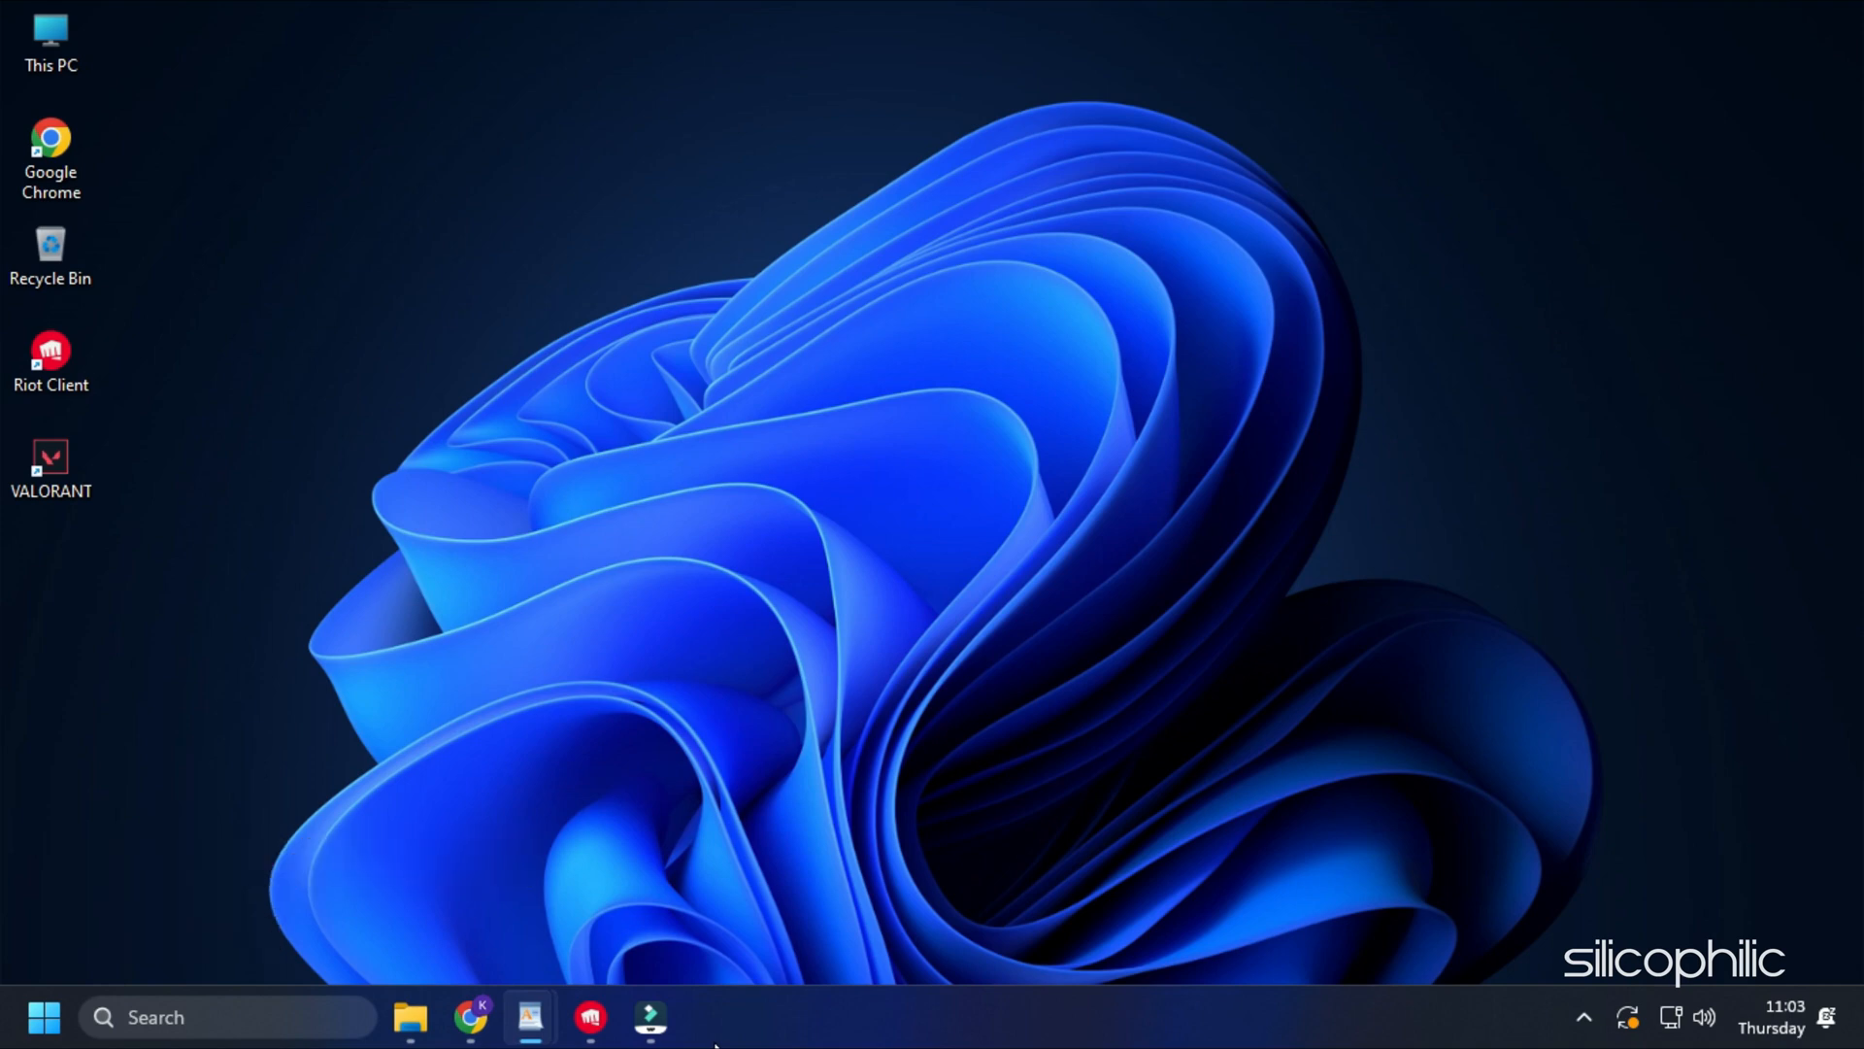
- Set the vgc service to Automatic startup and start it from services.msc
key(win+r)
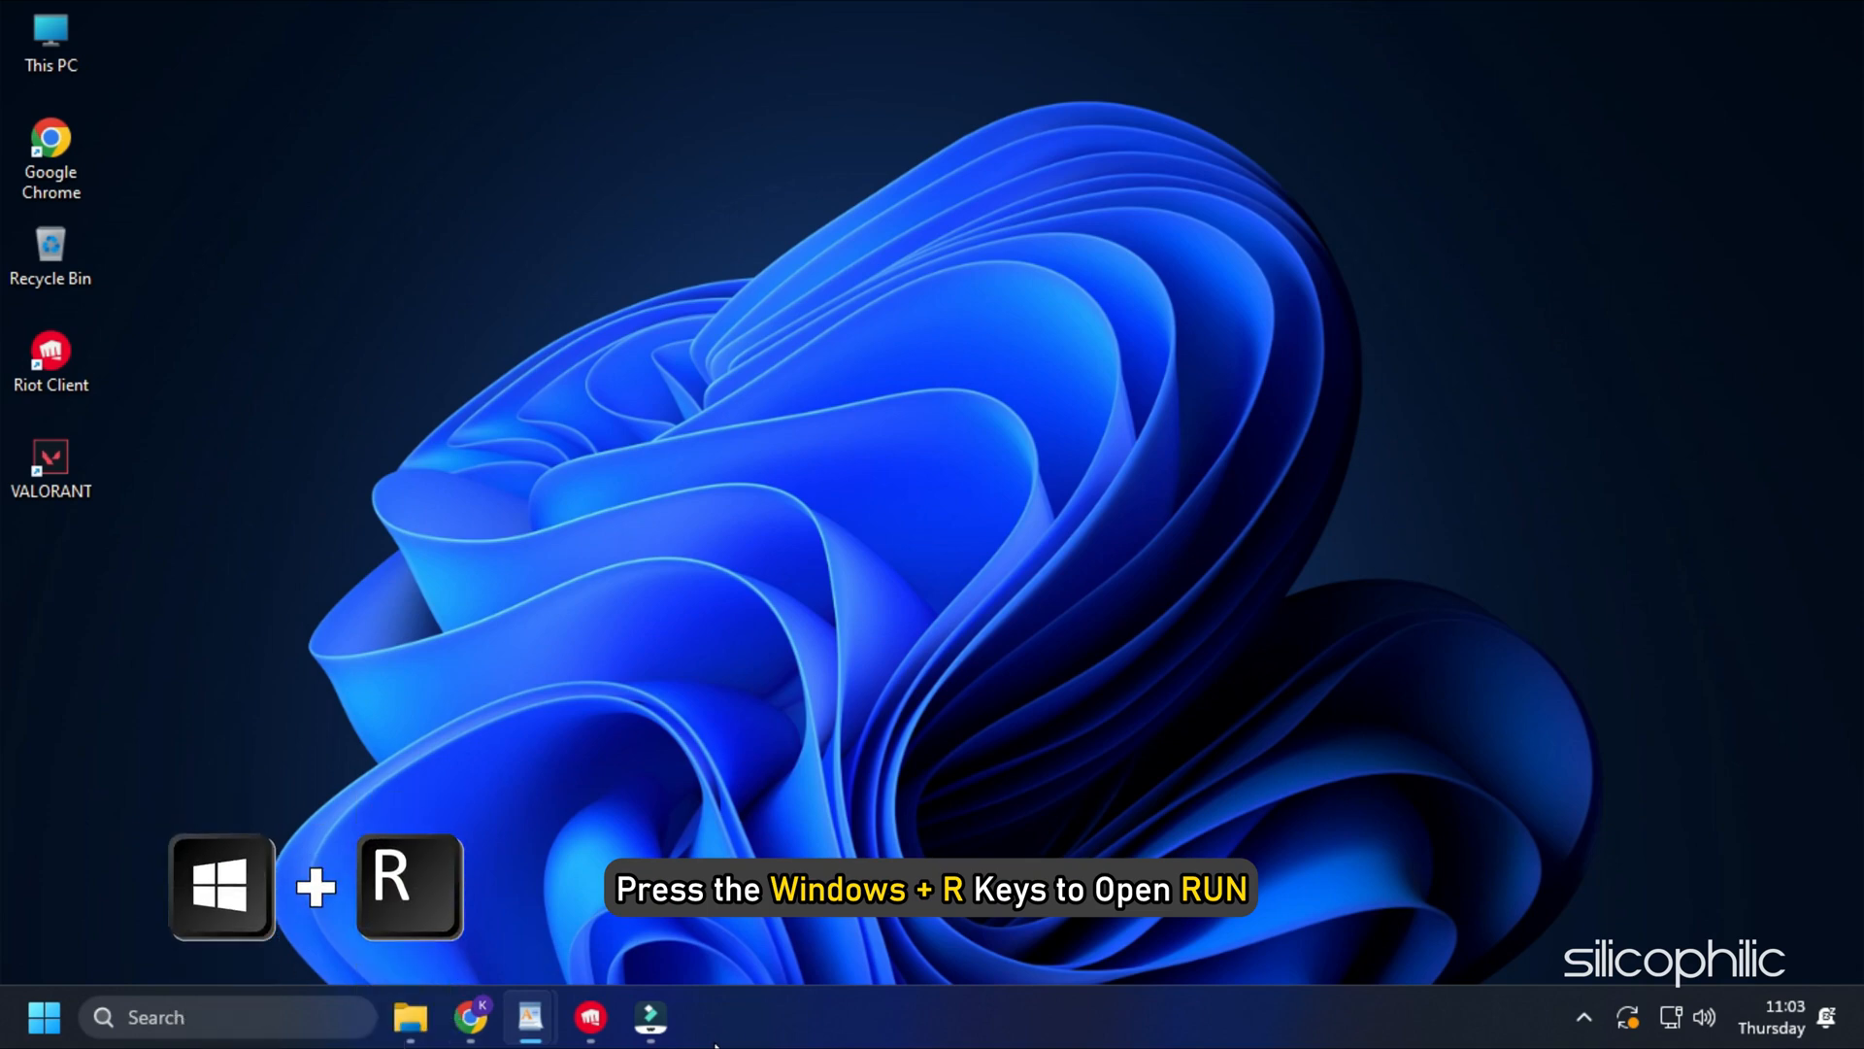
text(services.msc)
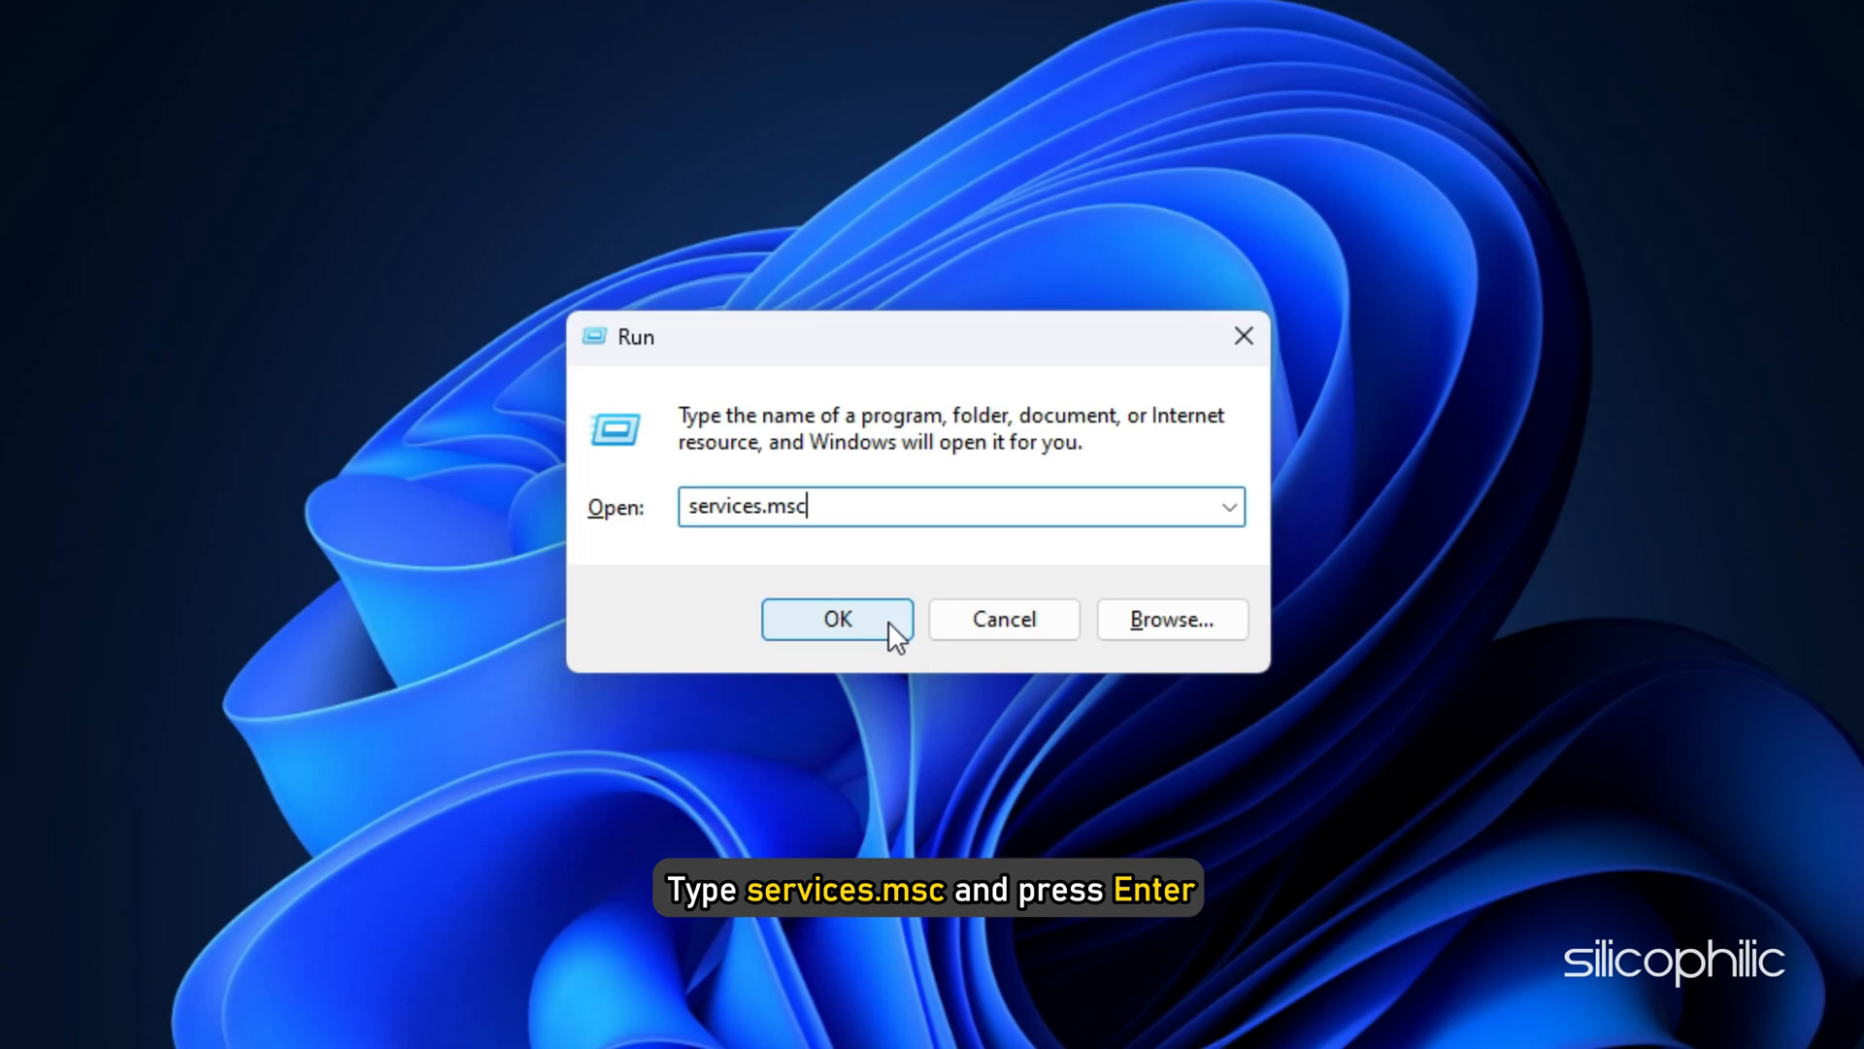
click(836, 618)
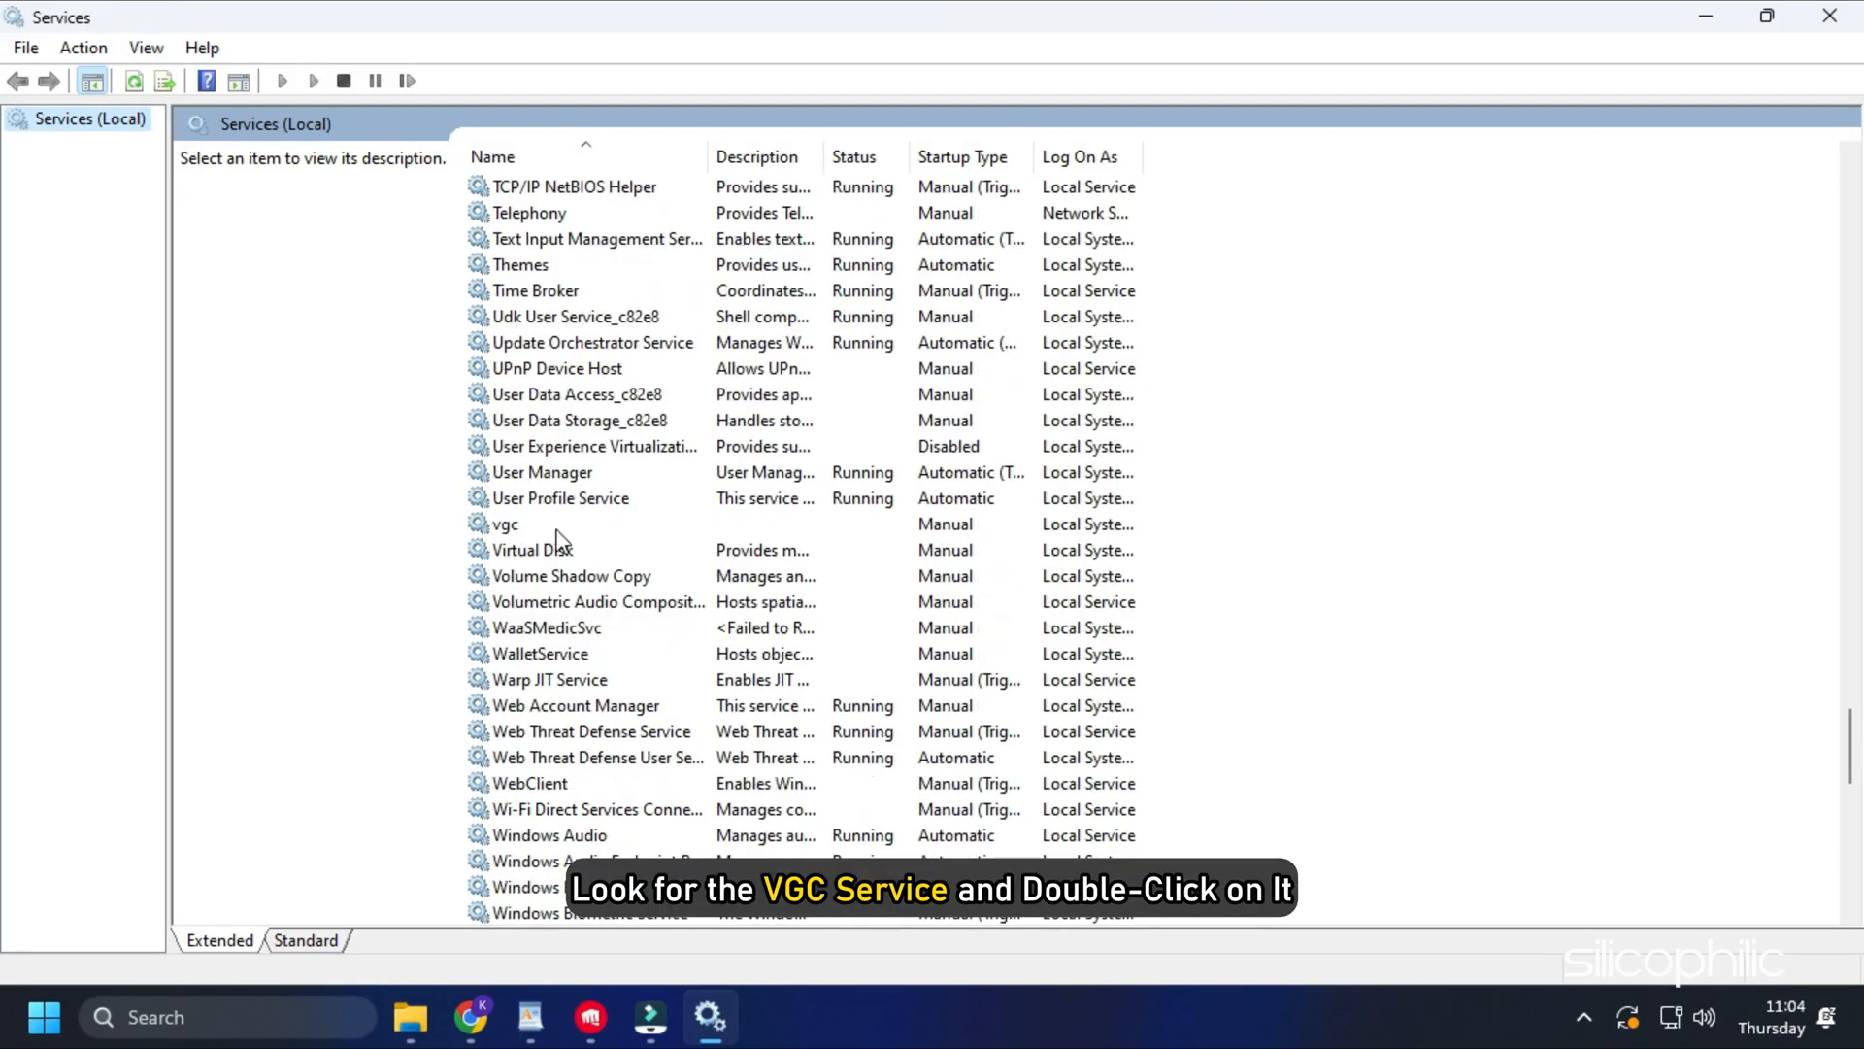
double_click(503, 523)
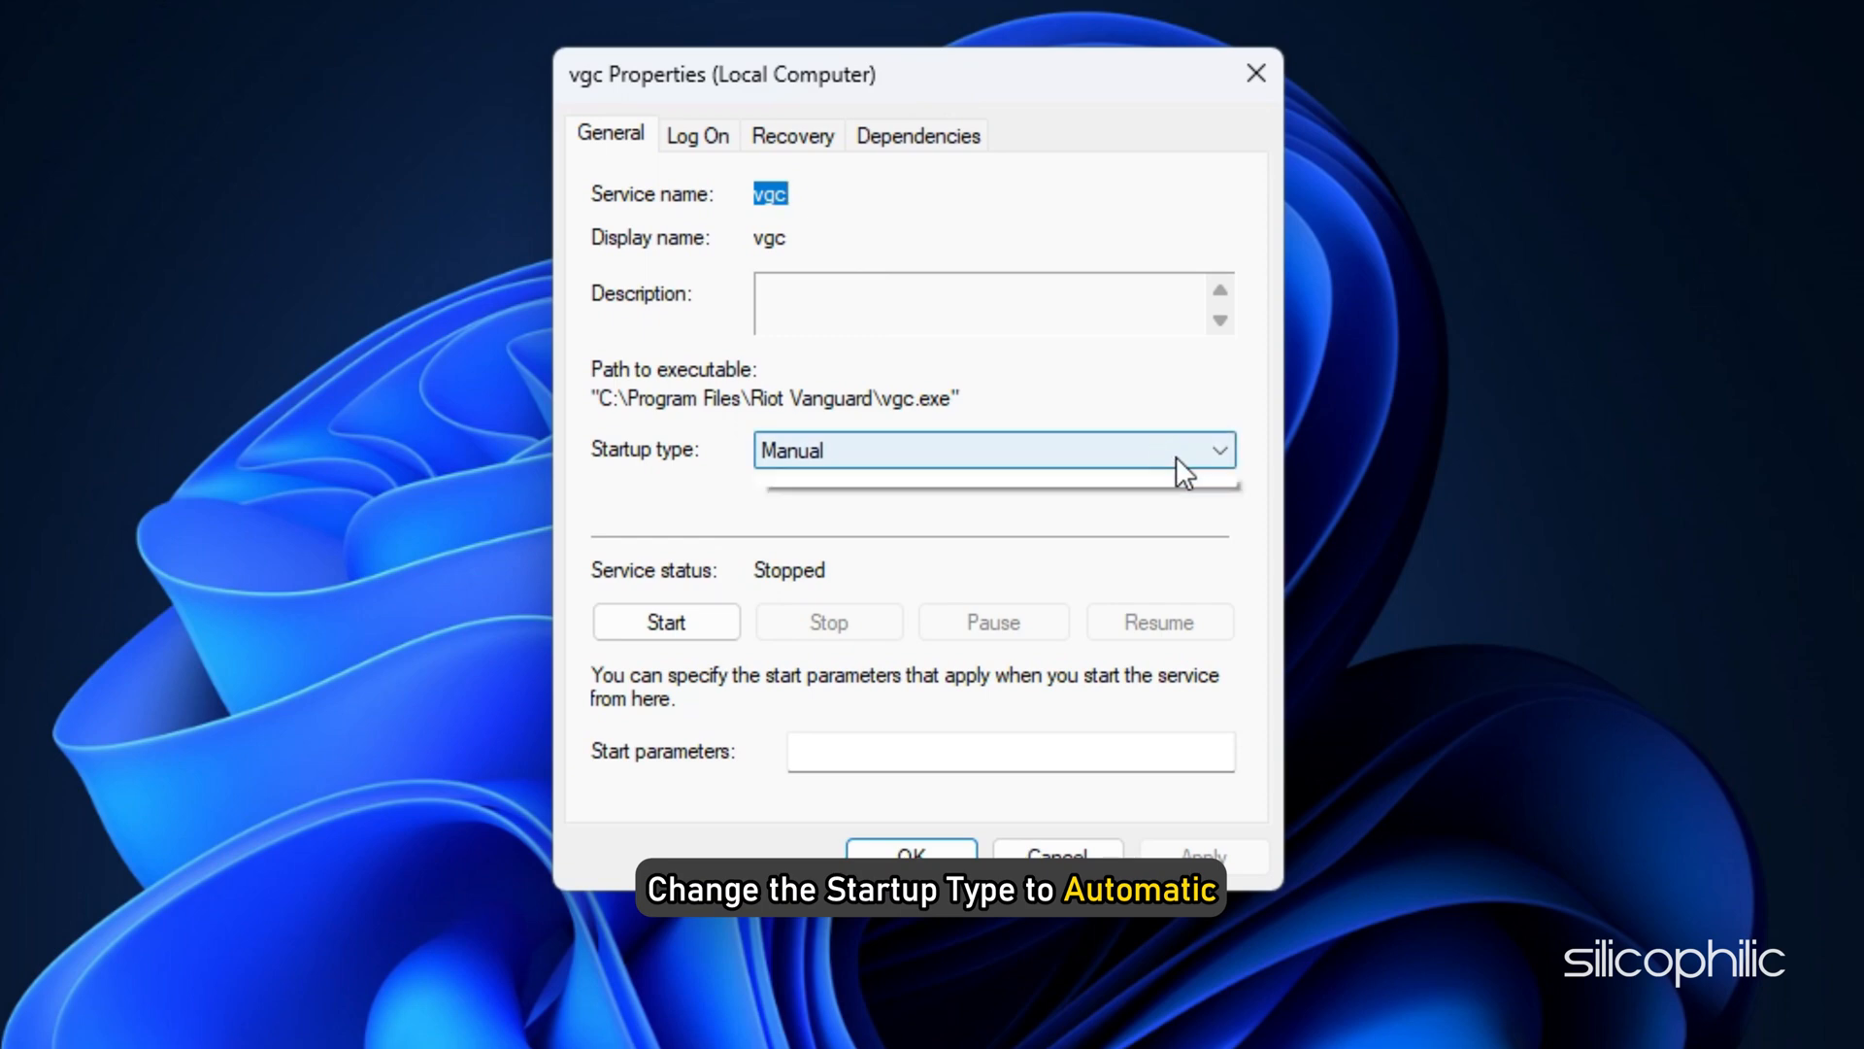
click(992, 450)
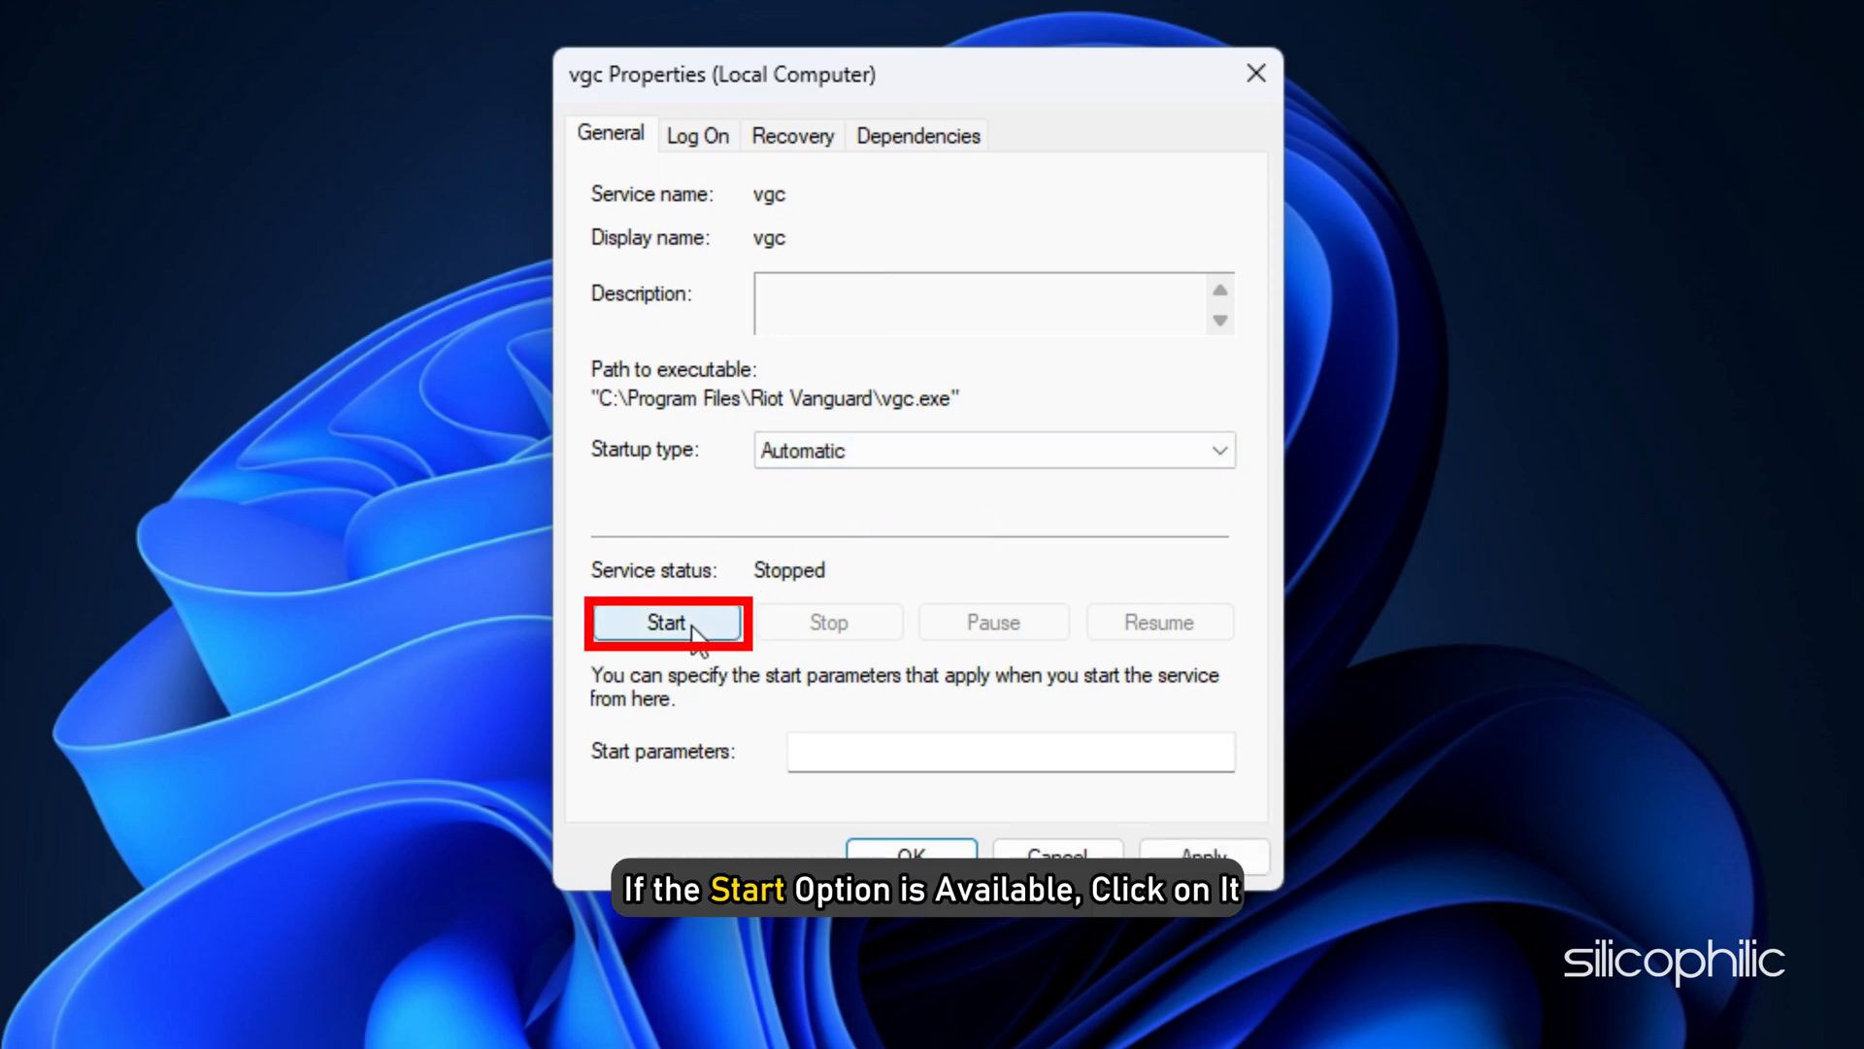
click(664, 621)
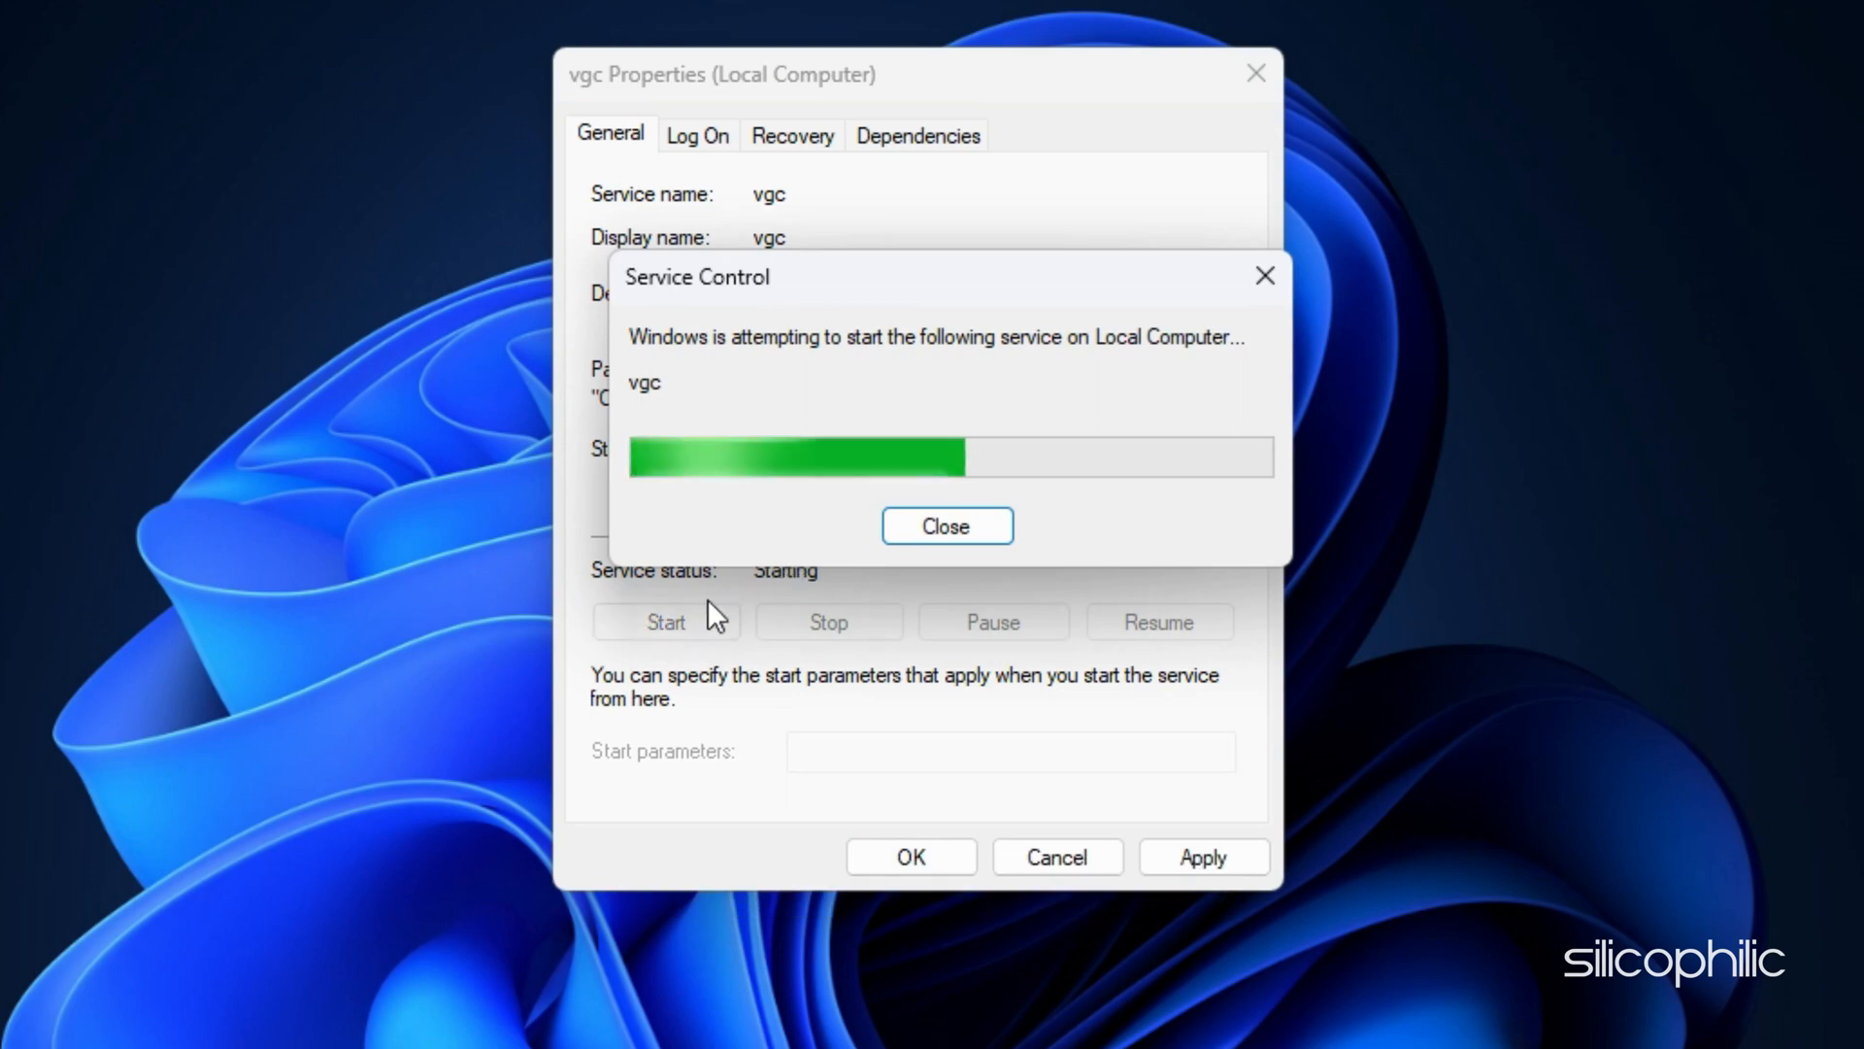
click(947, 526)
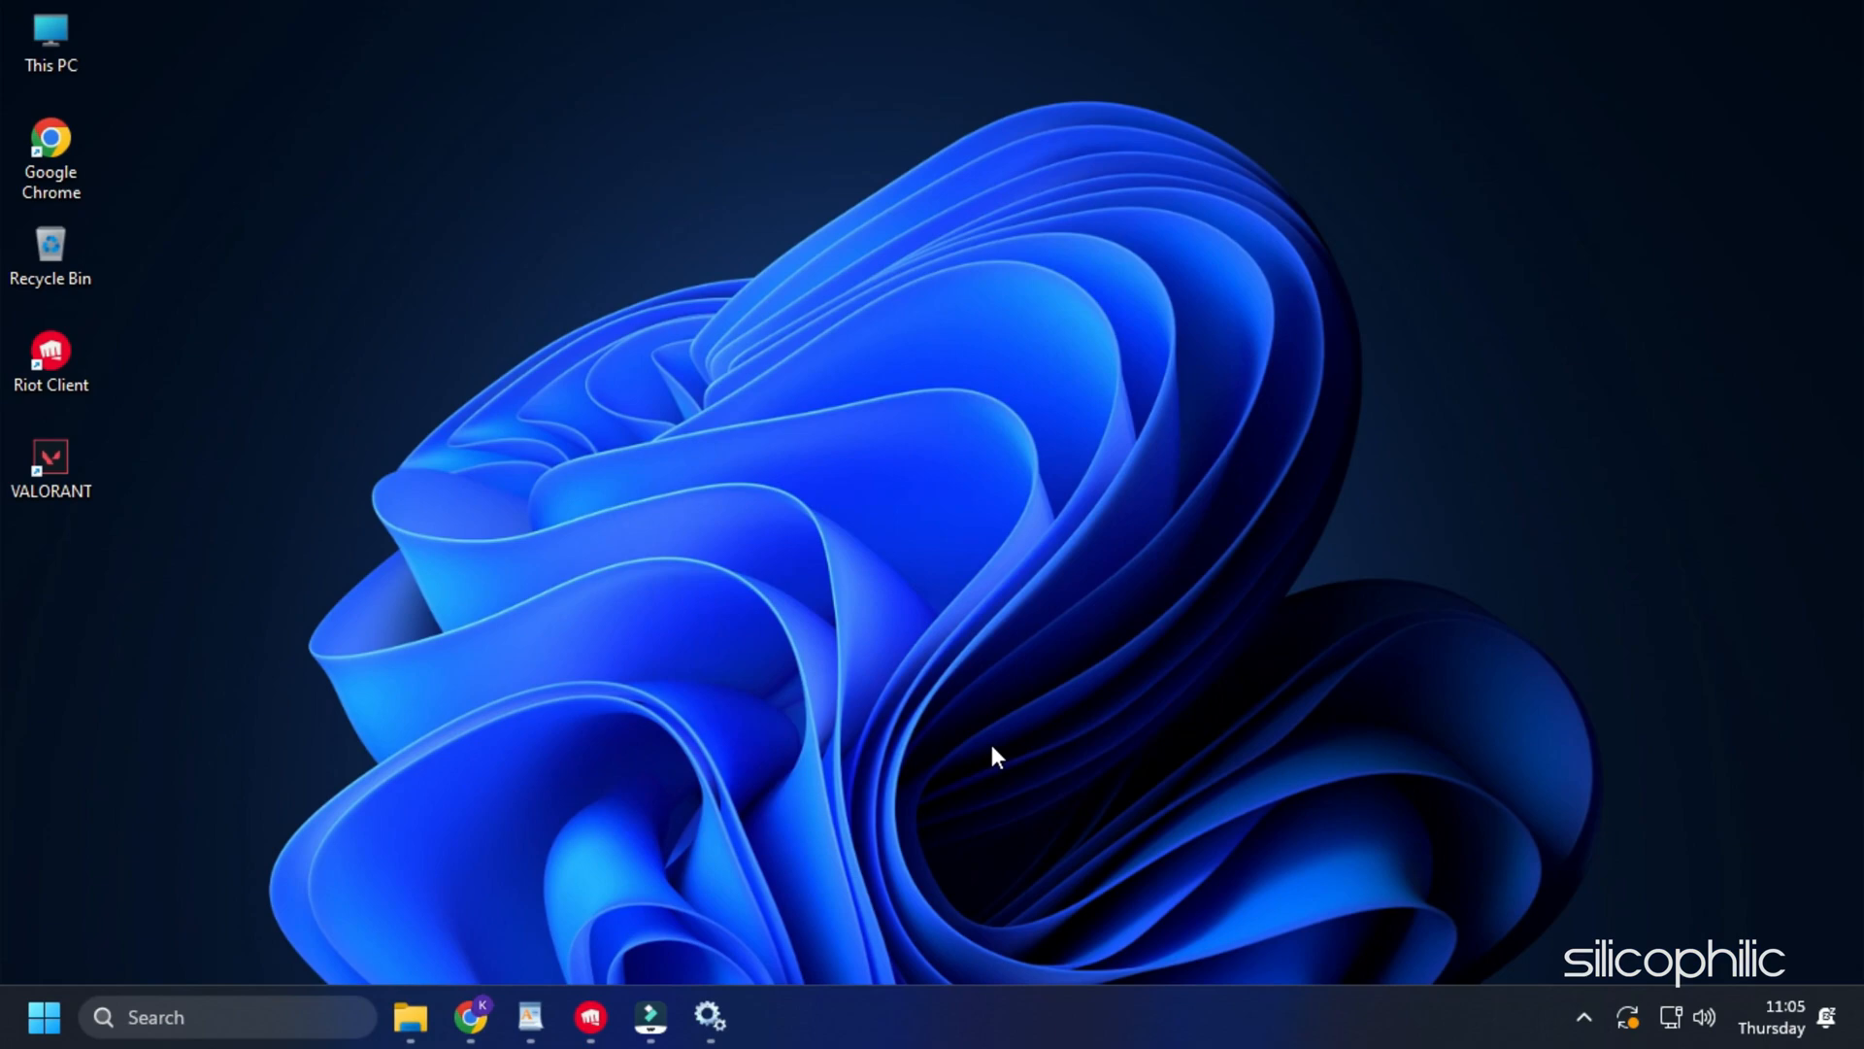
- Make the VALORANT shortcut always run as administrator through its Compatibility settings
click(529, 1017)
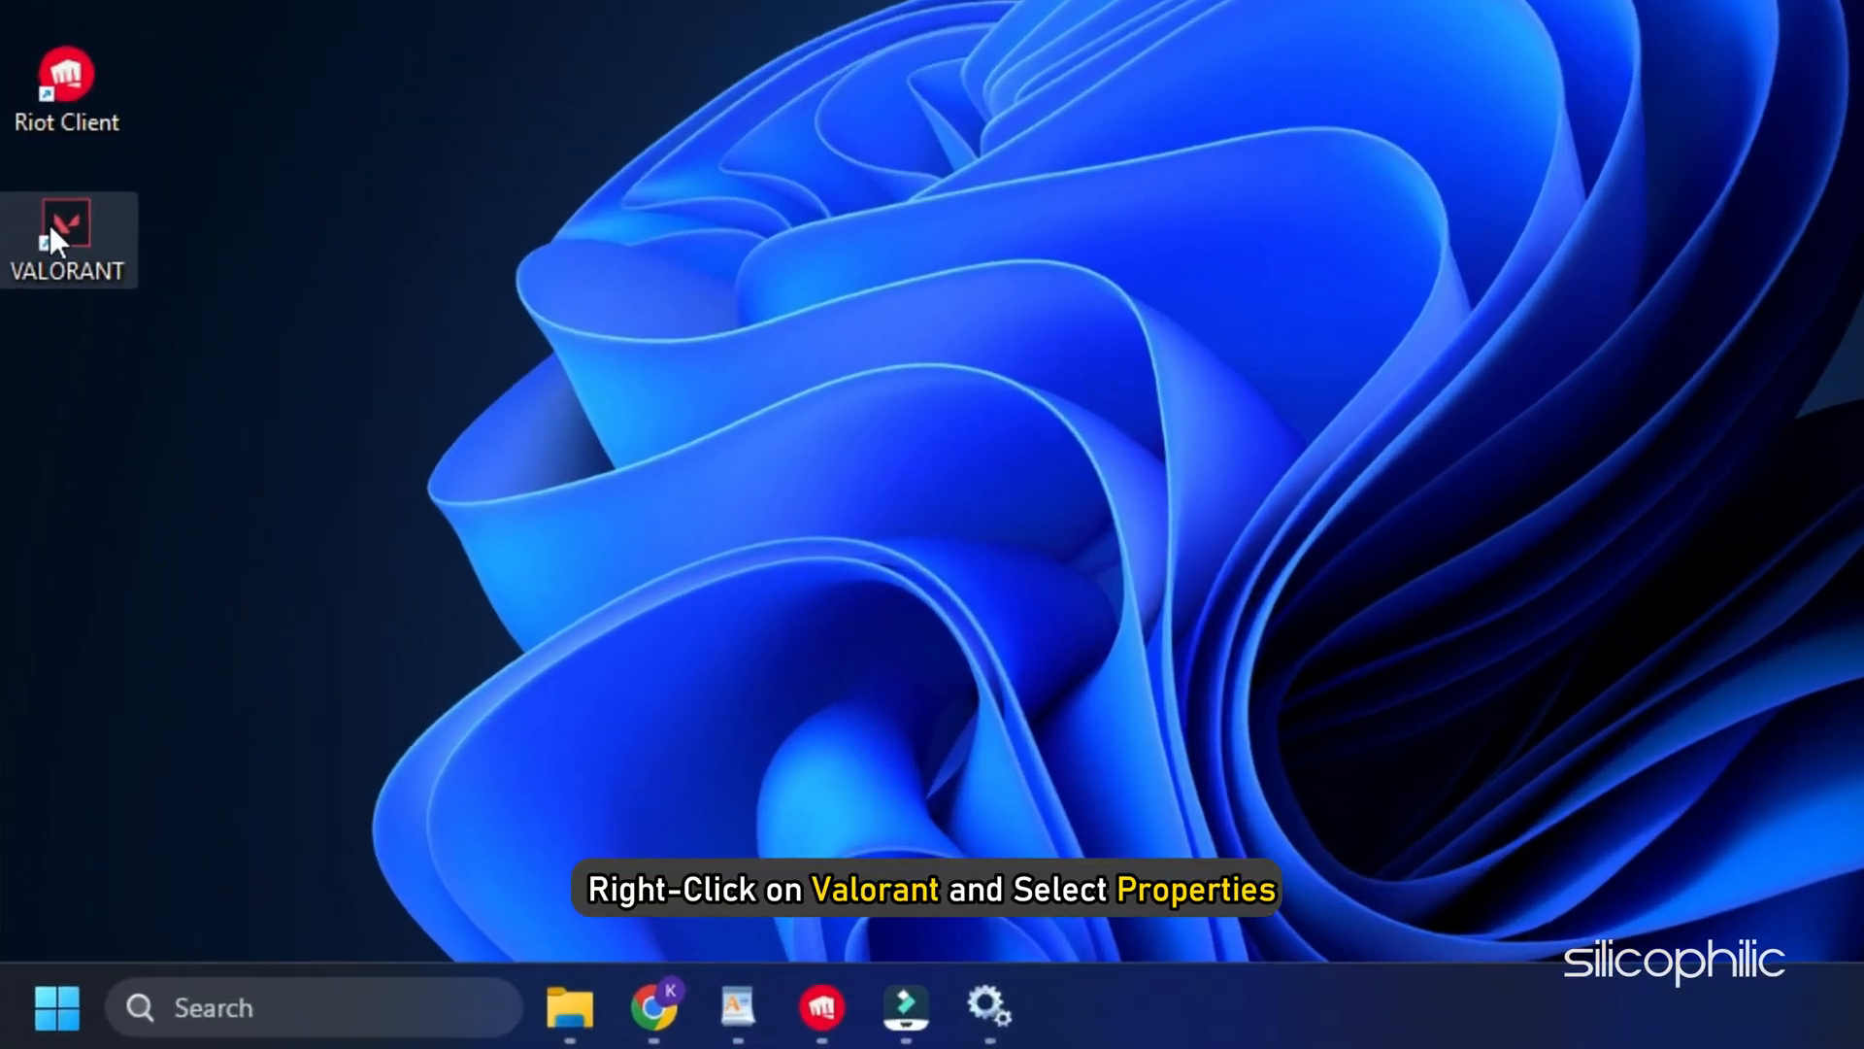
click(68, 238)
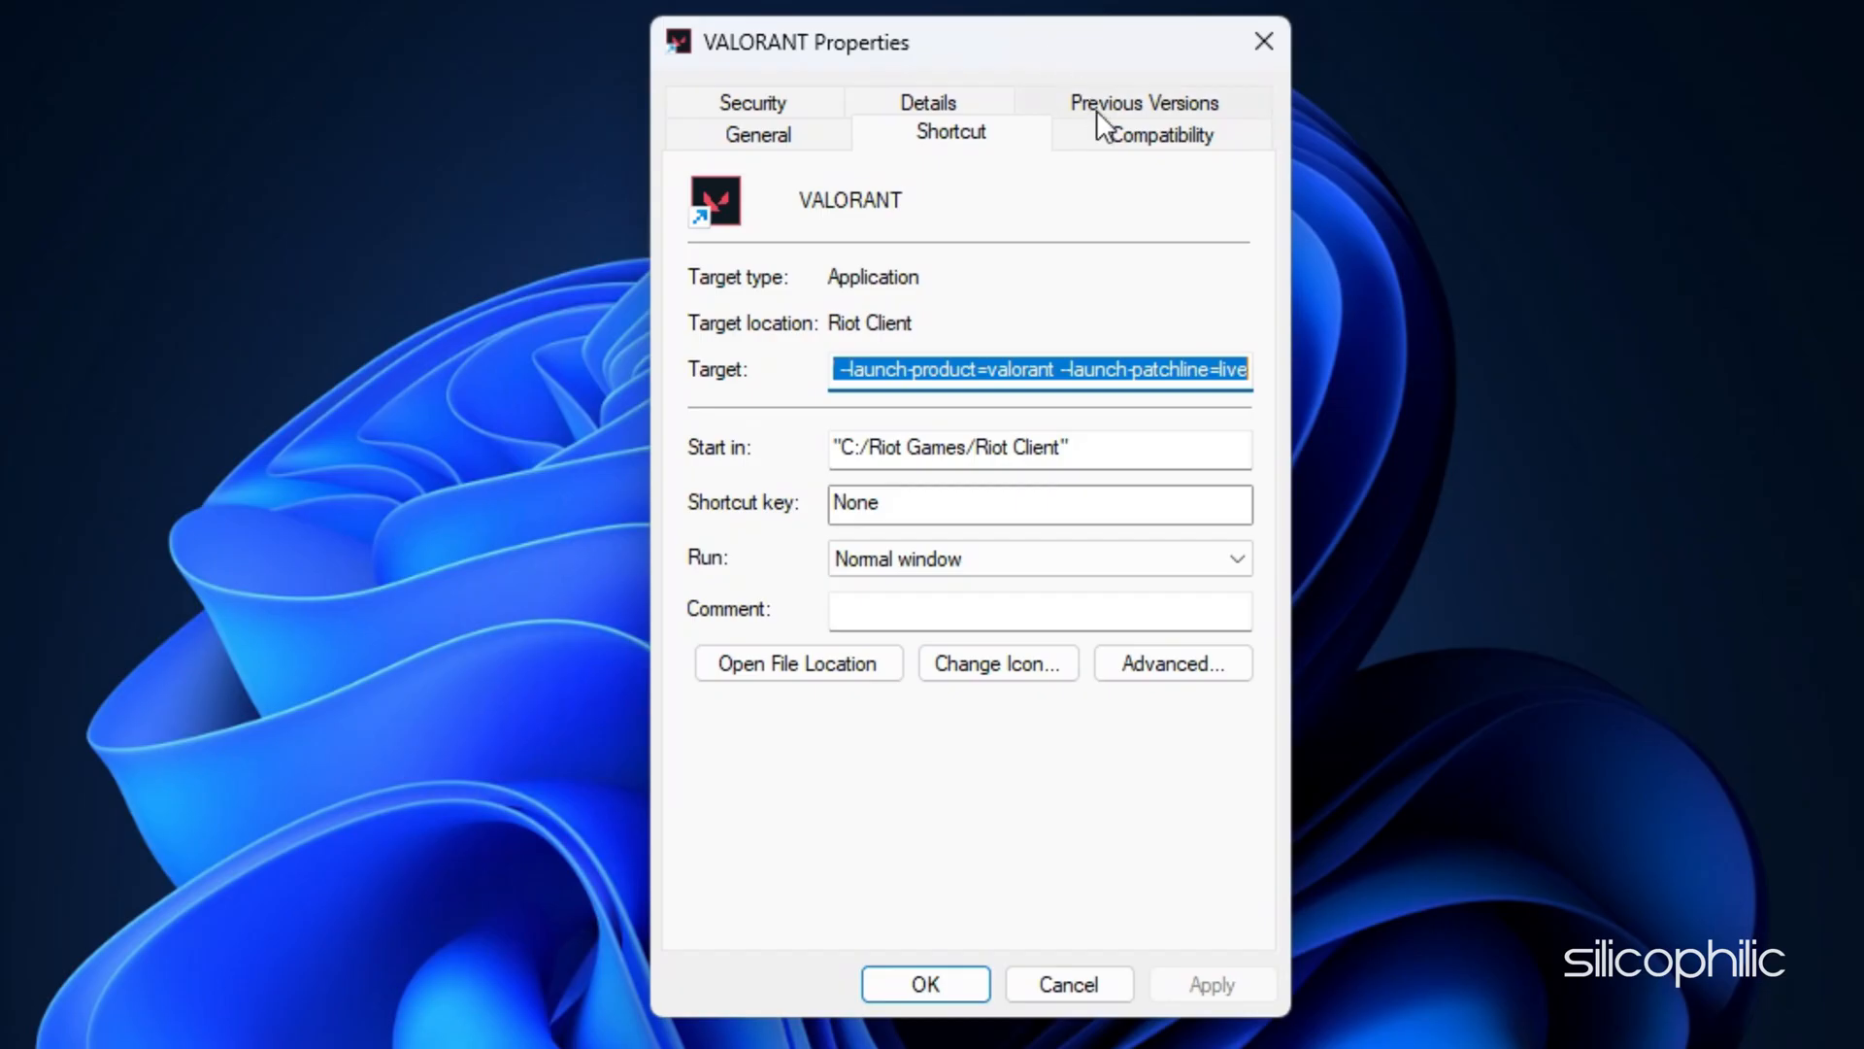
click(1159, 102)
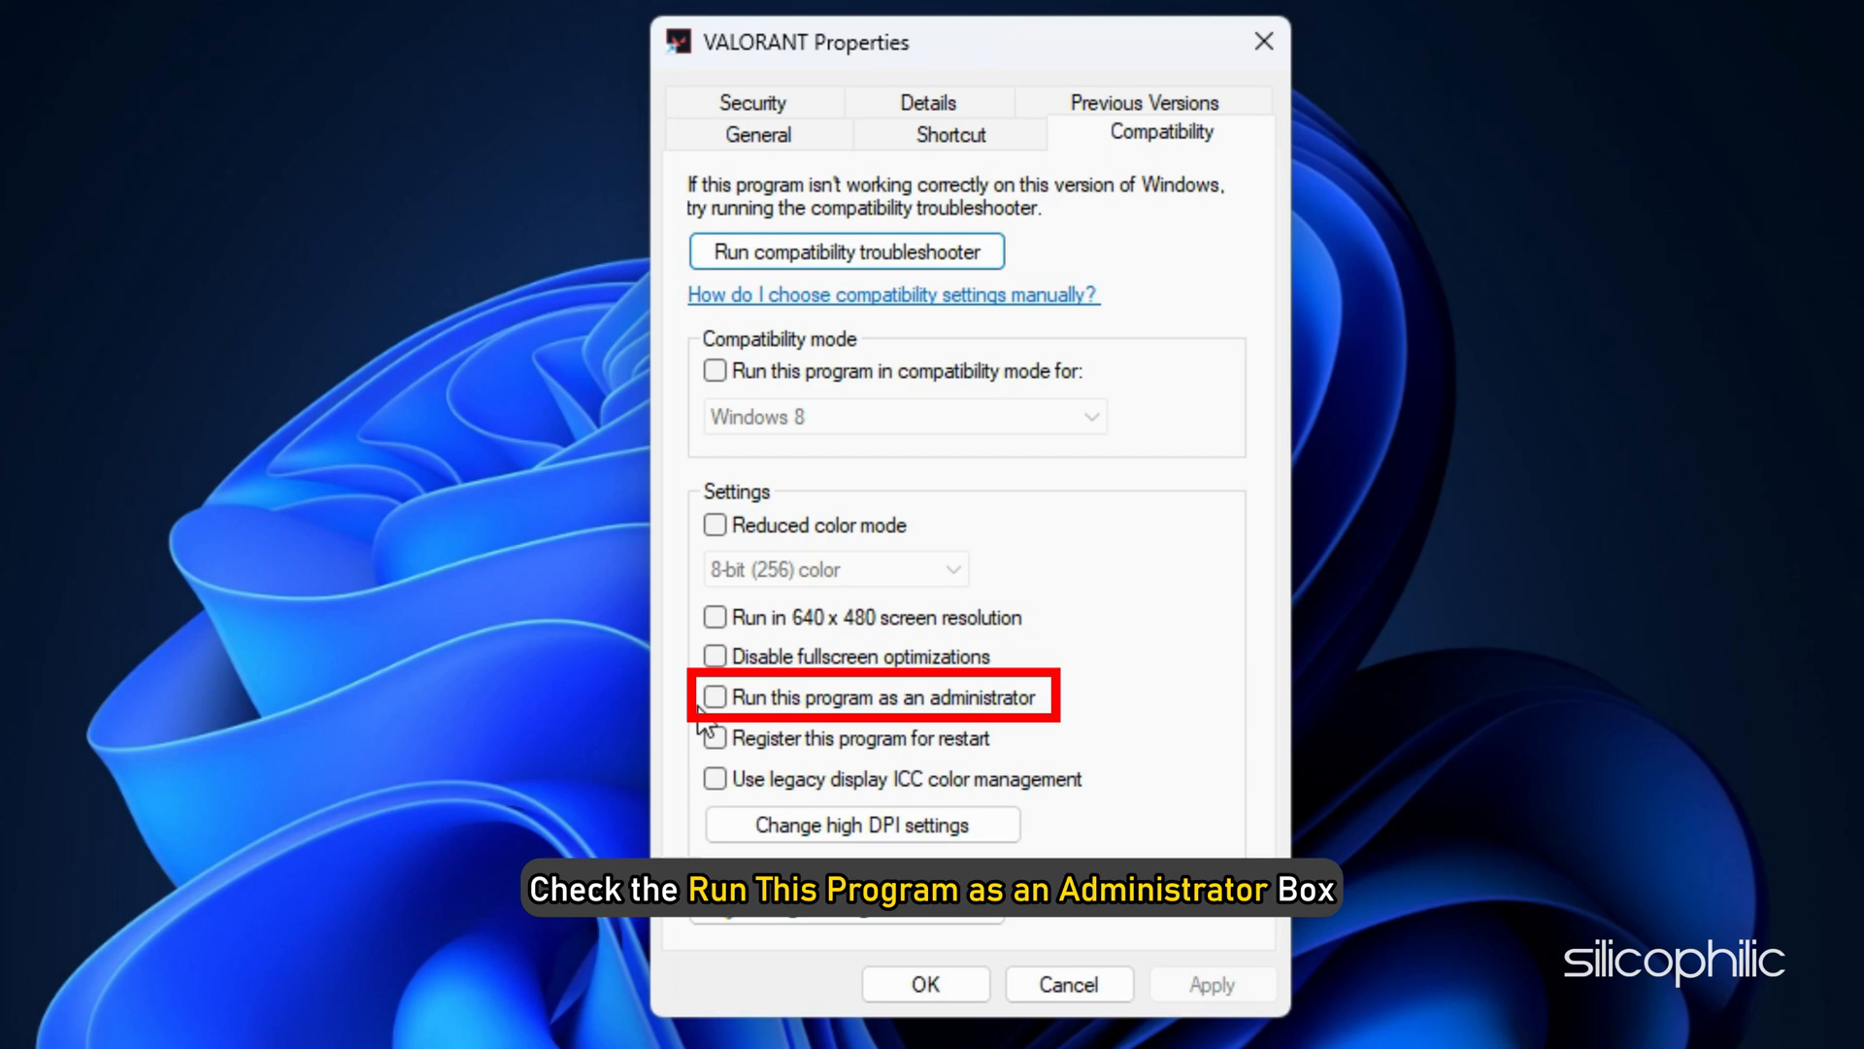
click(714, 697)
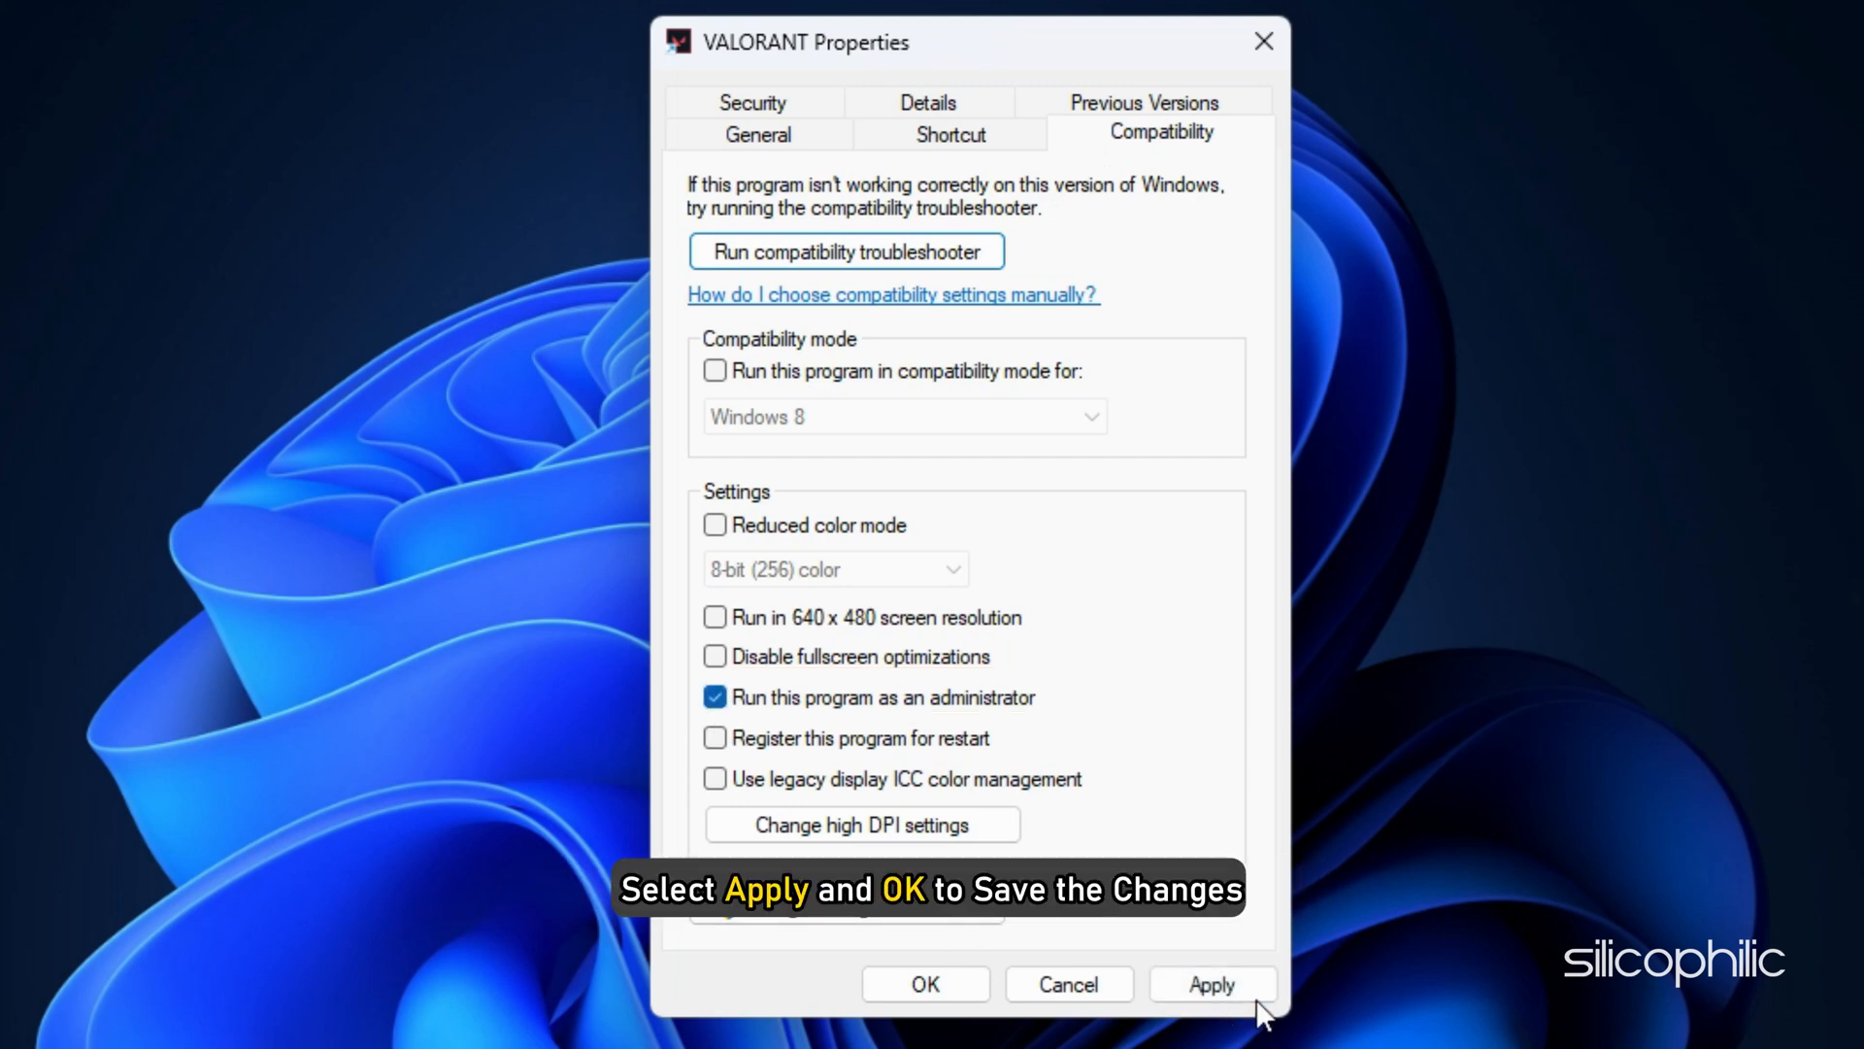
click(926, 984)
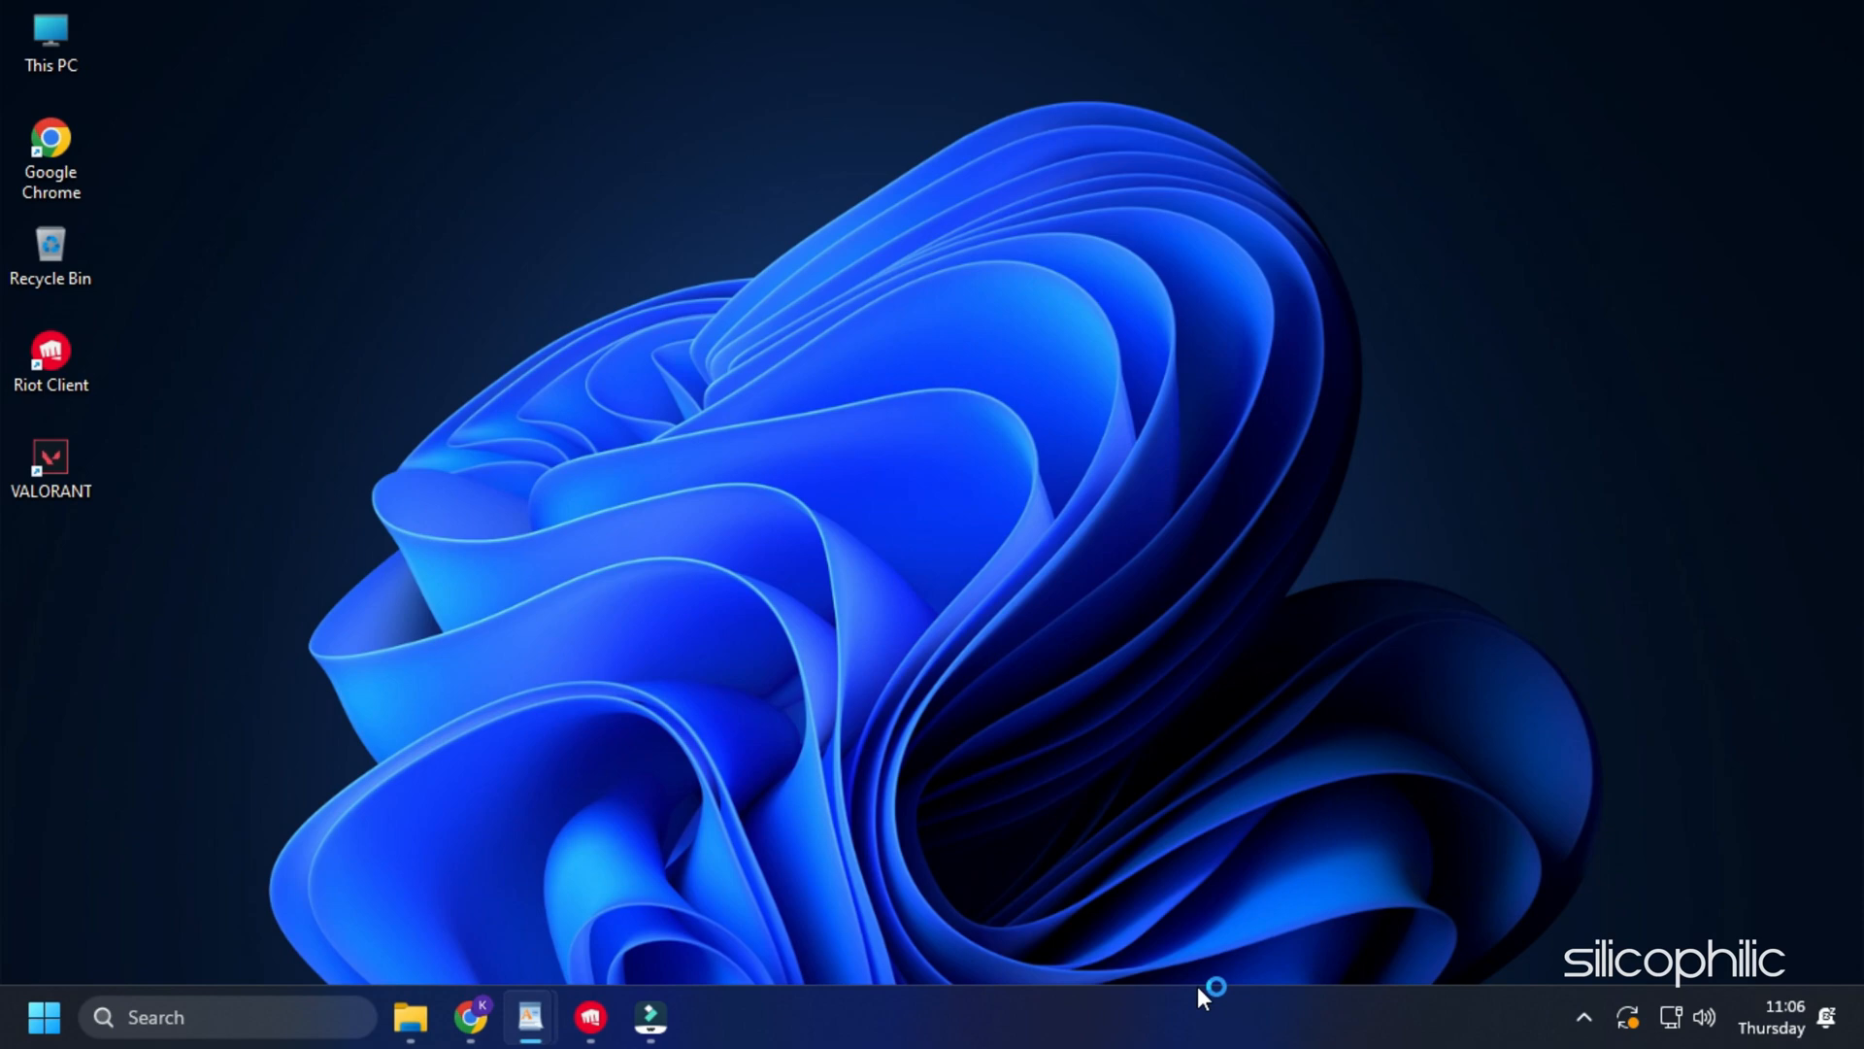
- End the Riot Client process in Task Manager
right_click(1202, 1017)
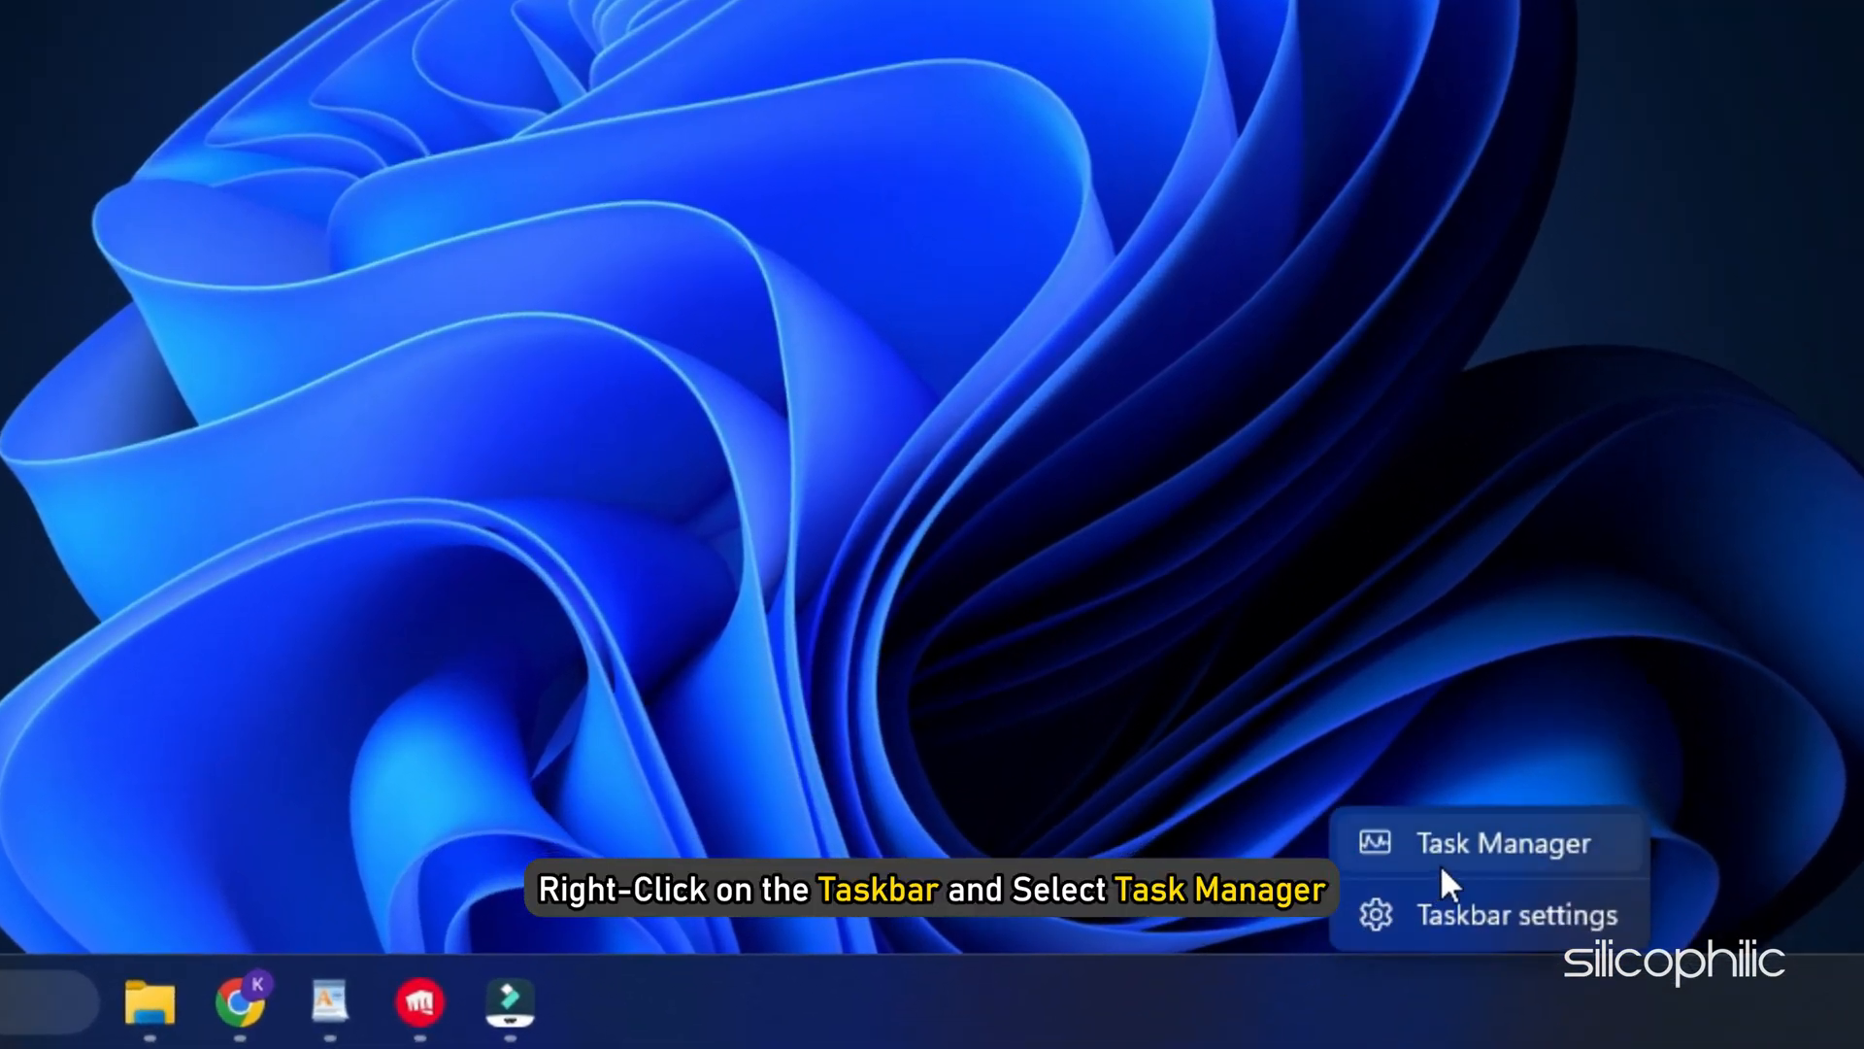
click(1503, 842)
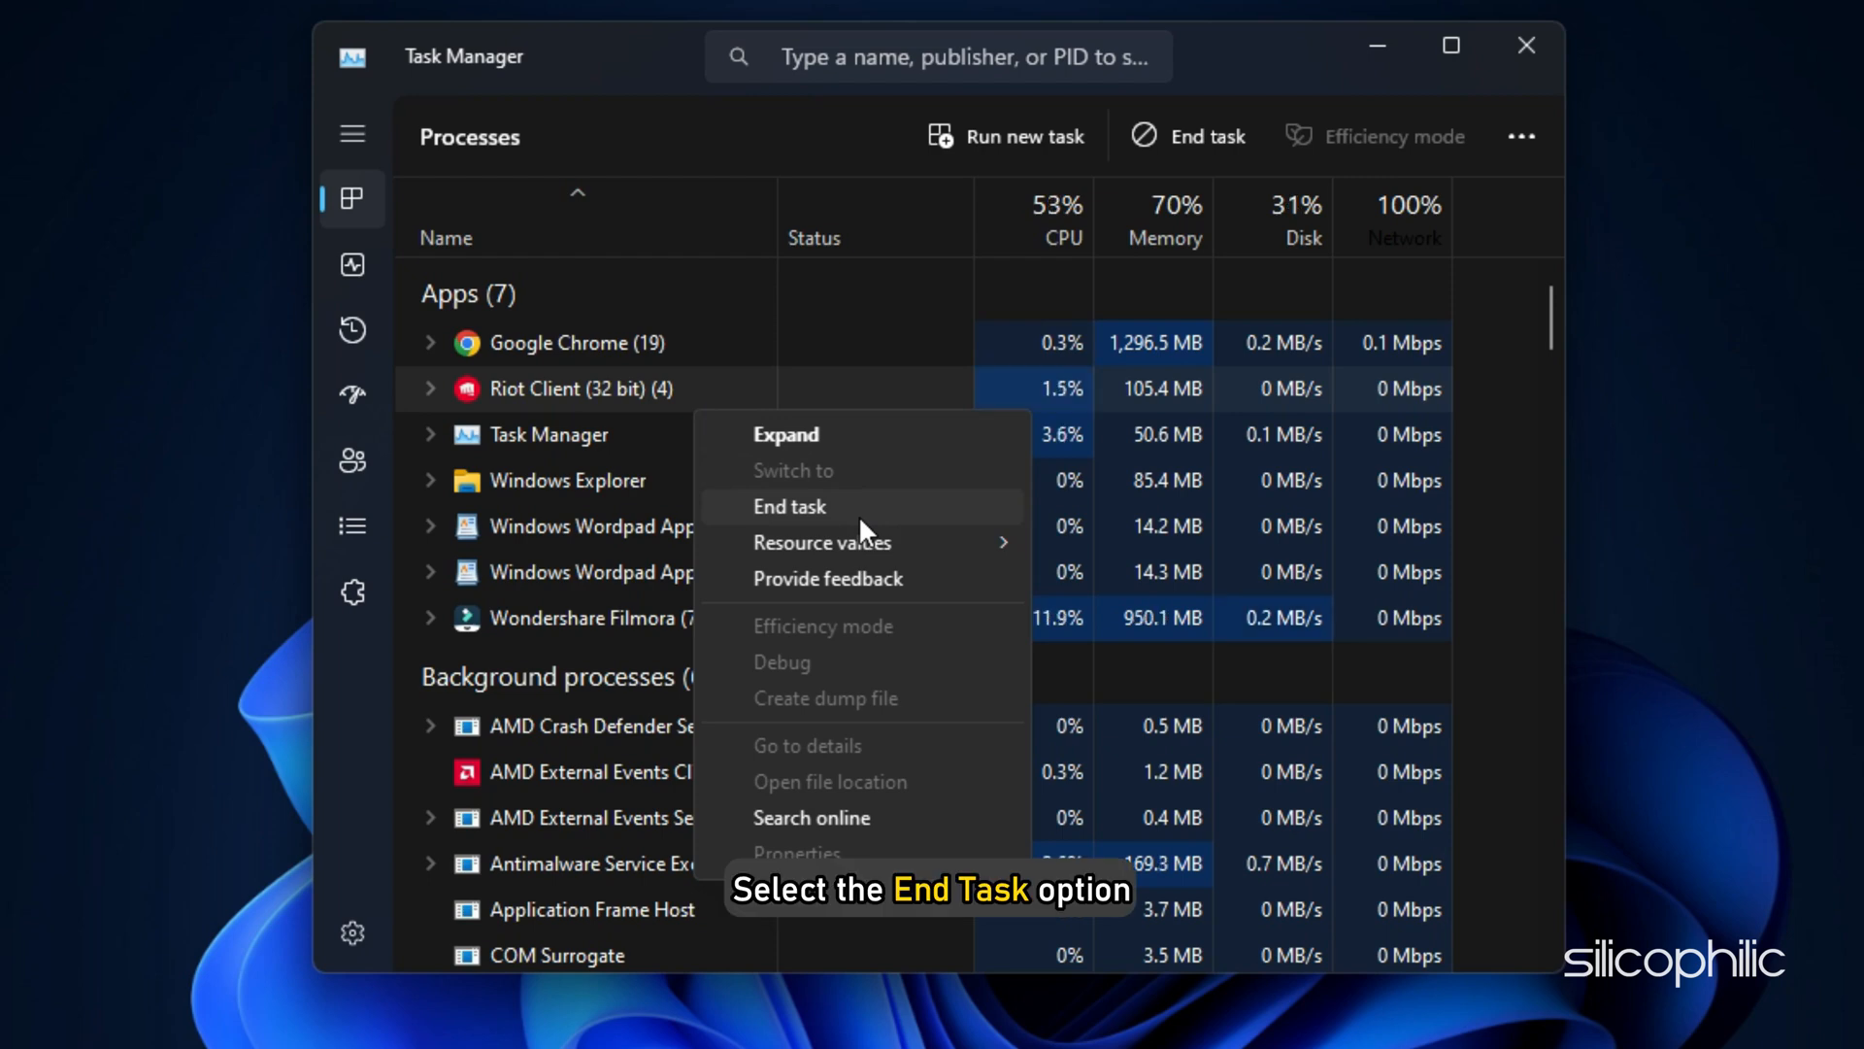
click(789, 507)
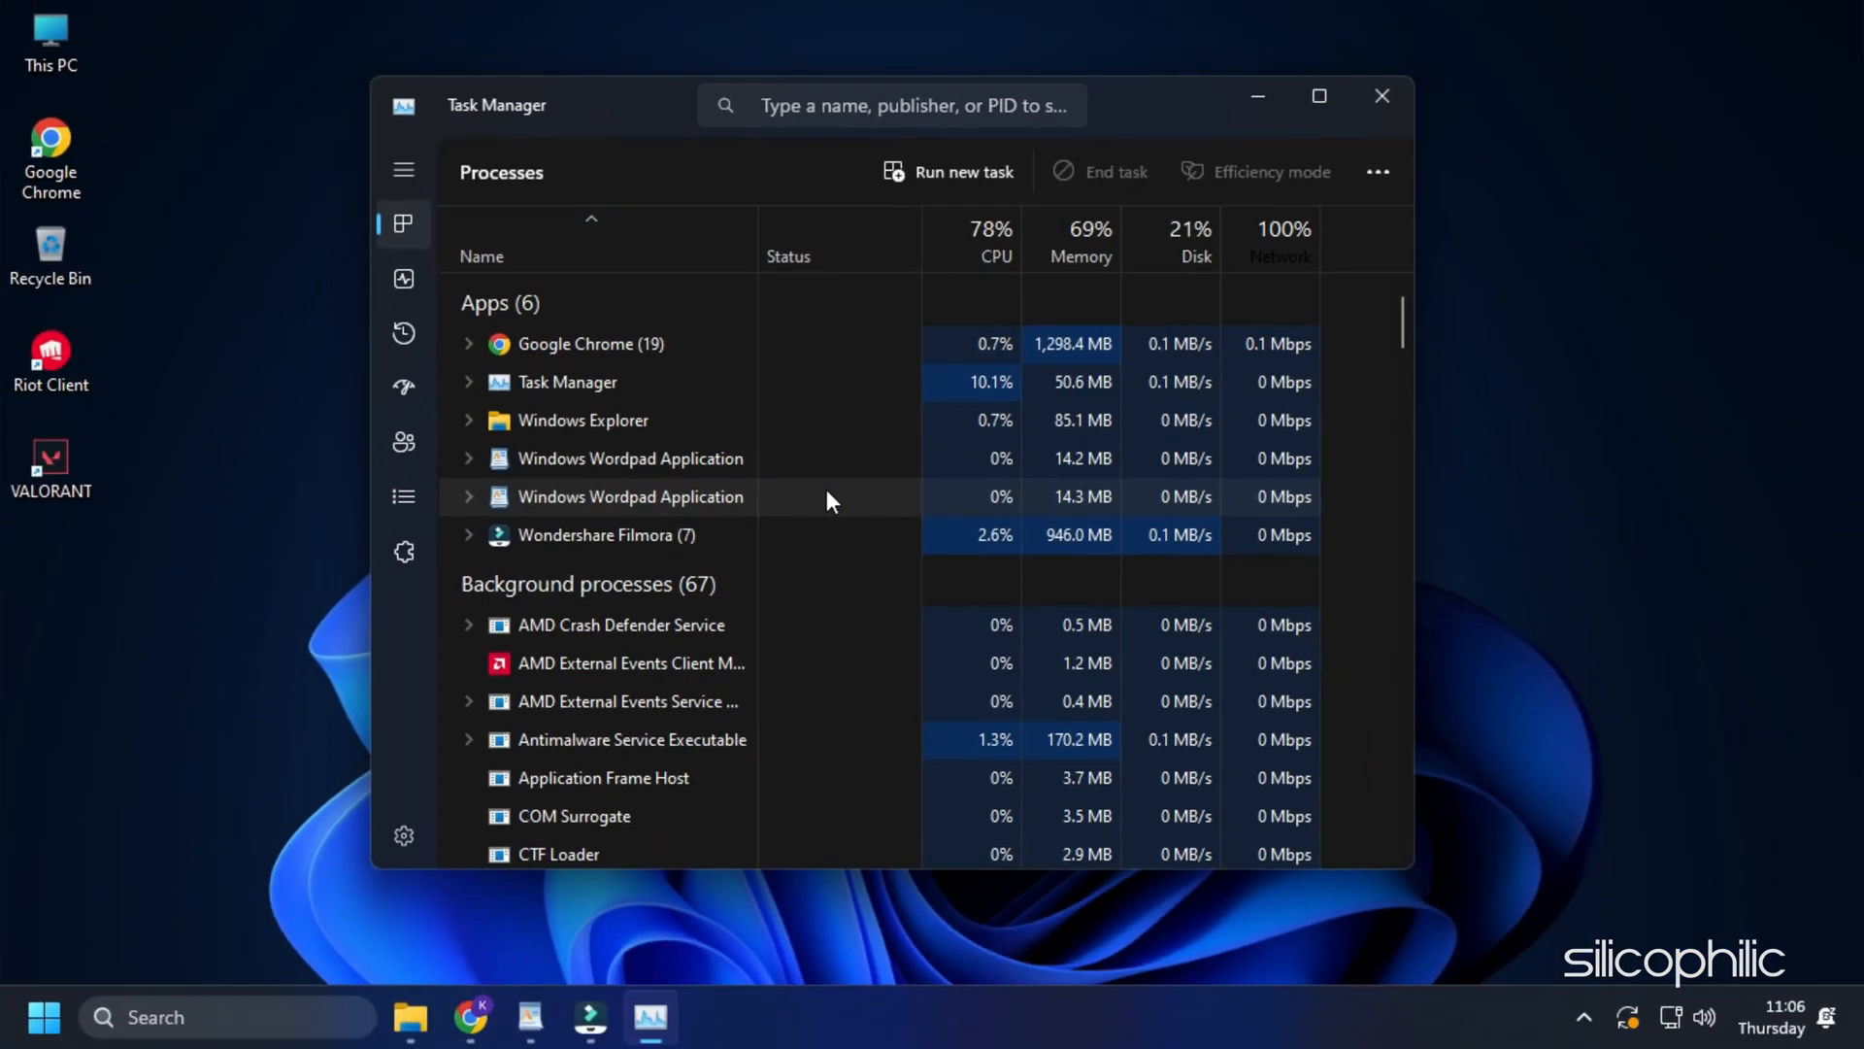
click(1382, 95)
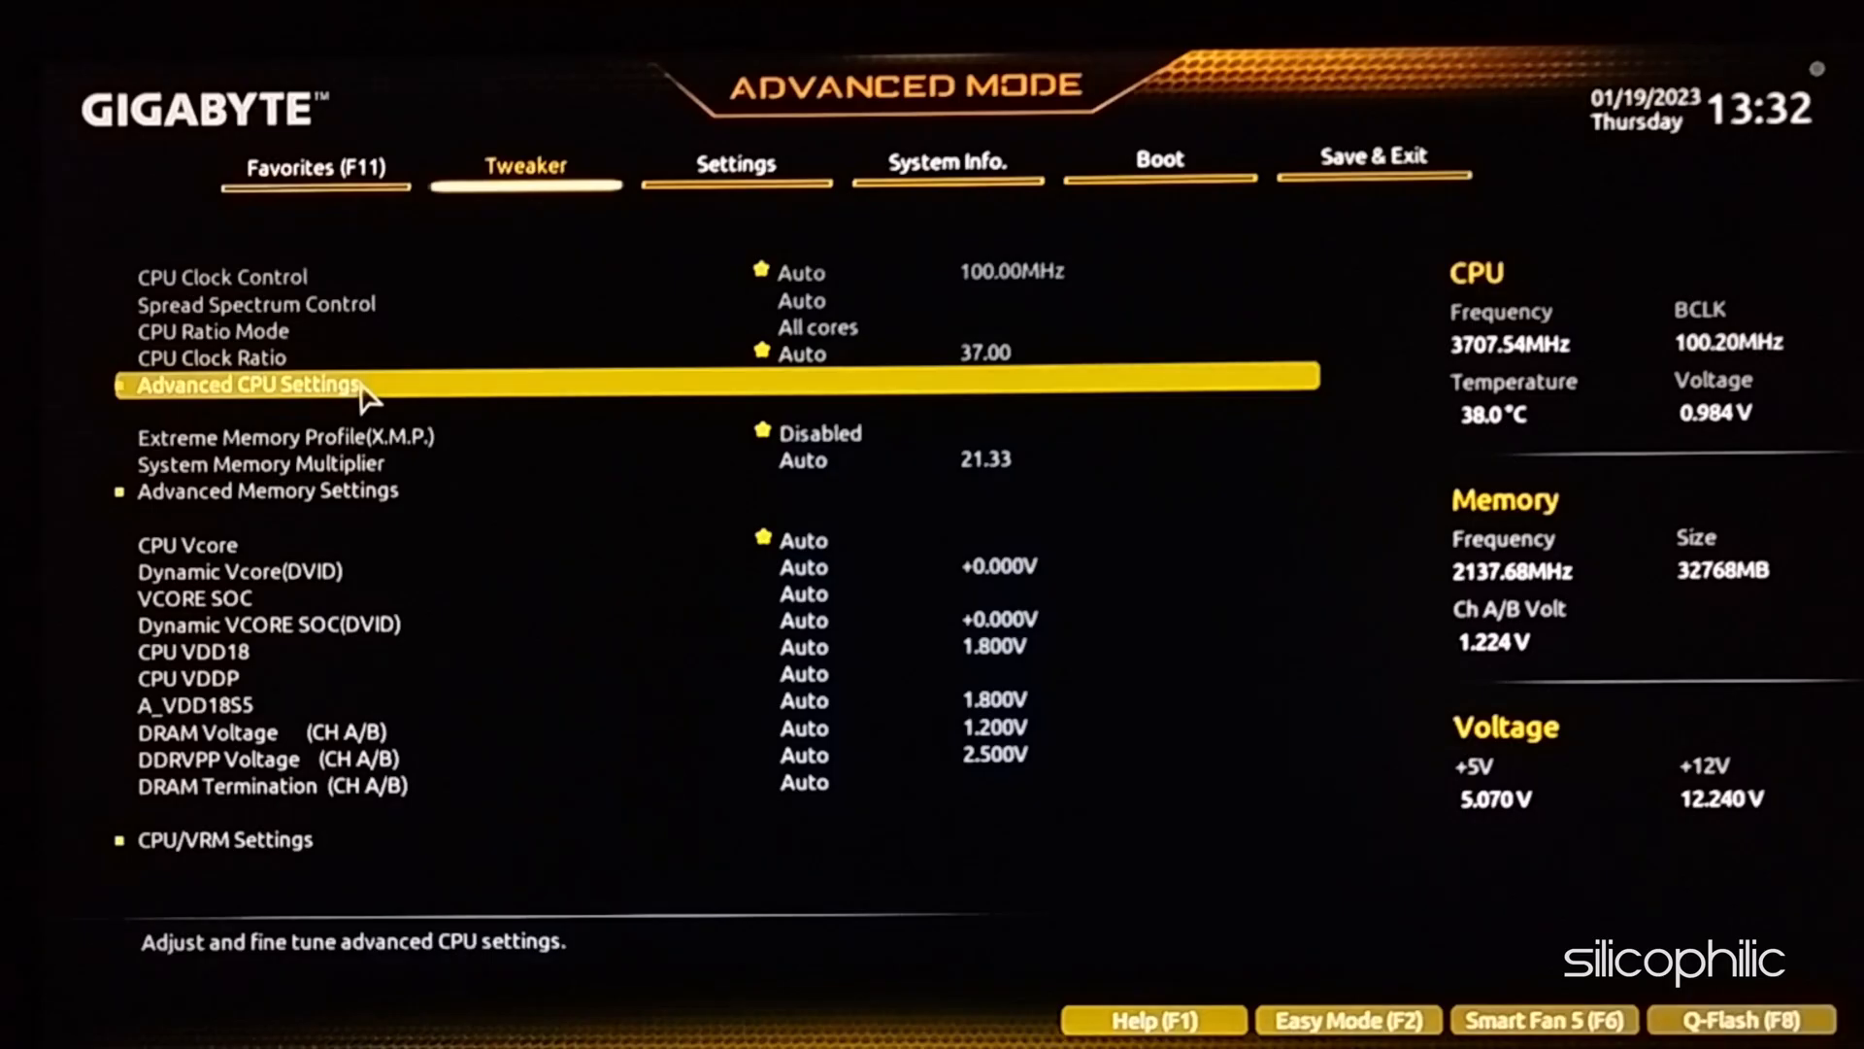
- Open the BIOS Advanced CPU Settings and select the SVM Mode virtualization option
click(245, 385)
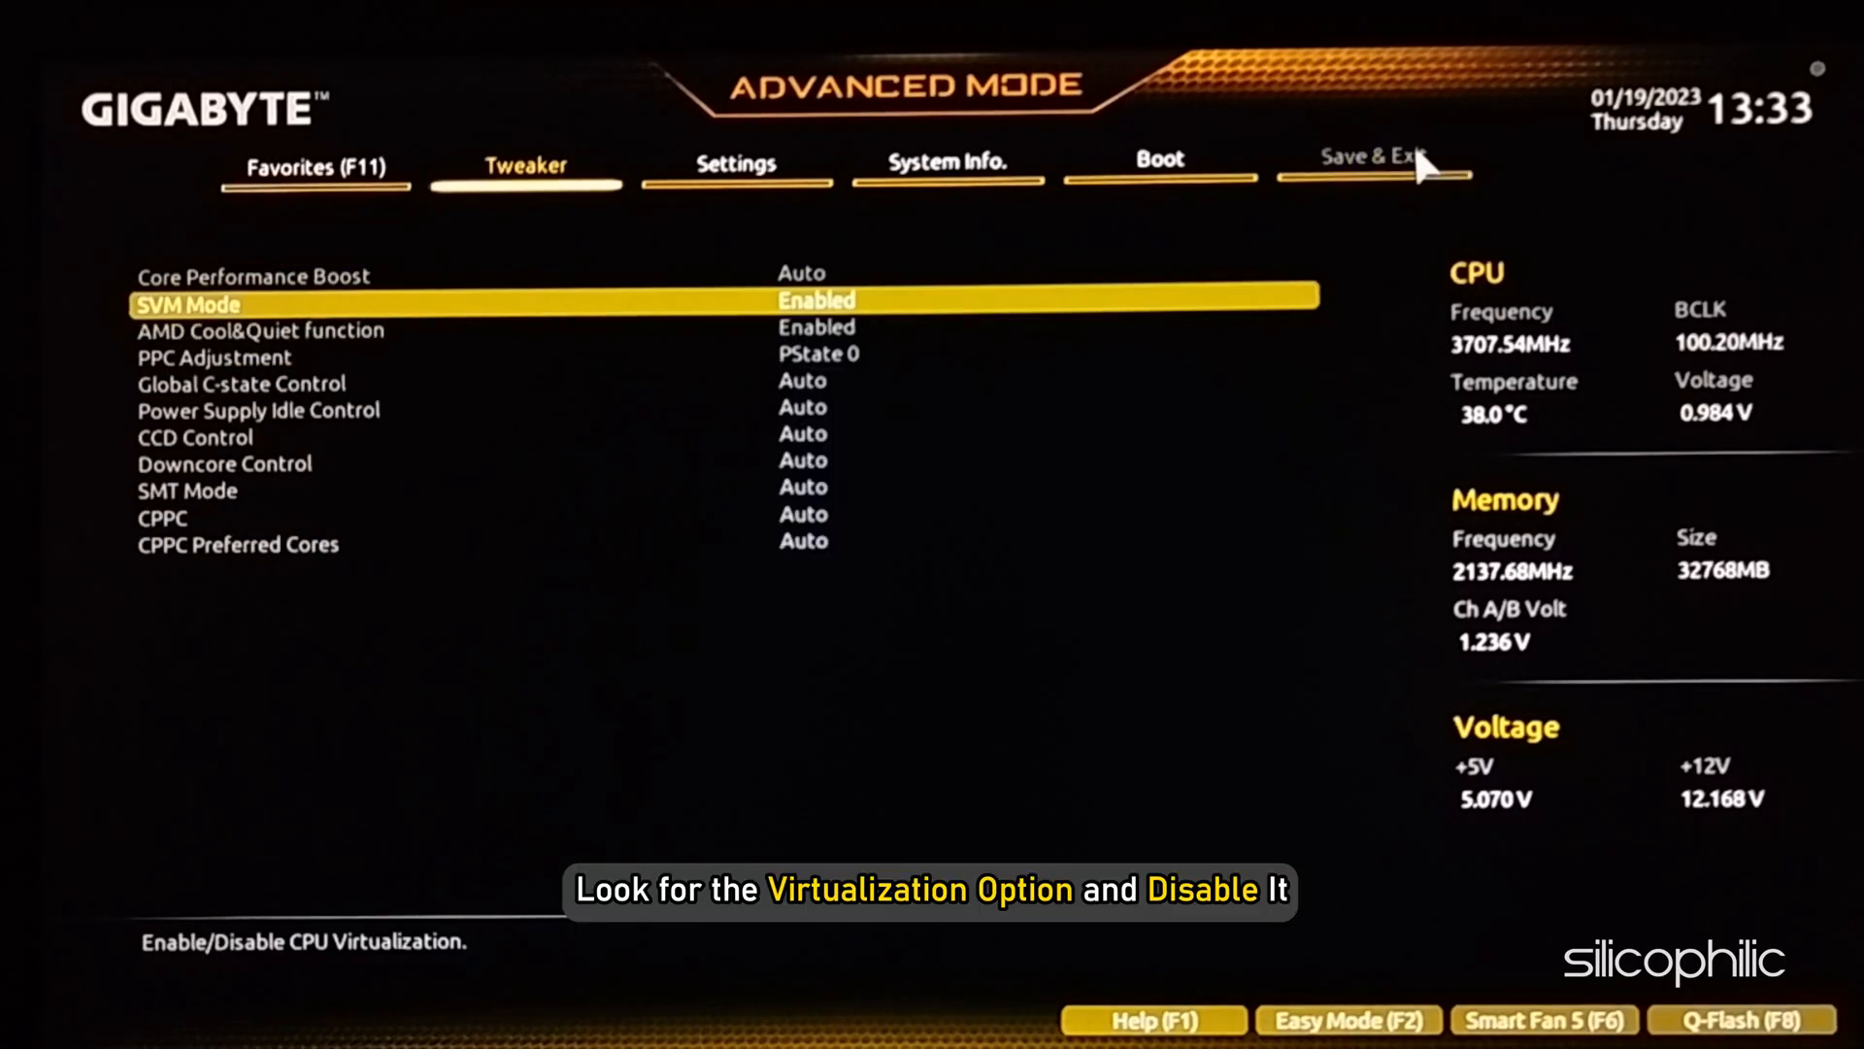
click(816, 300)
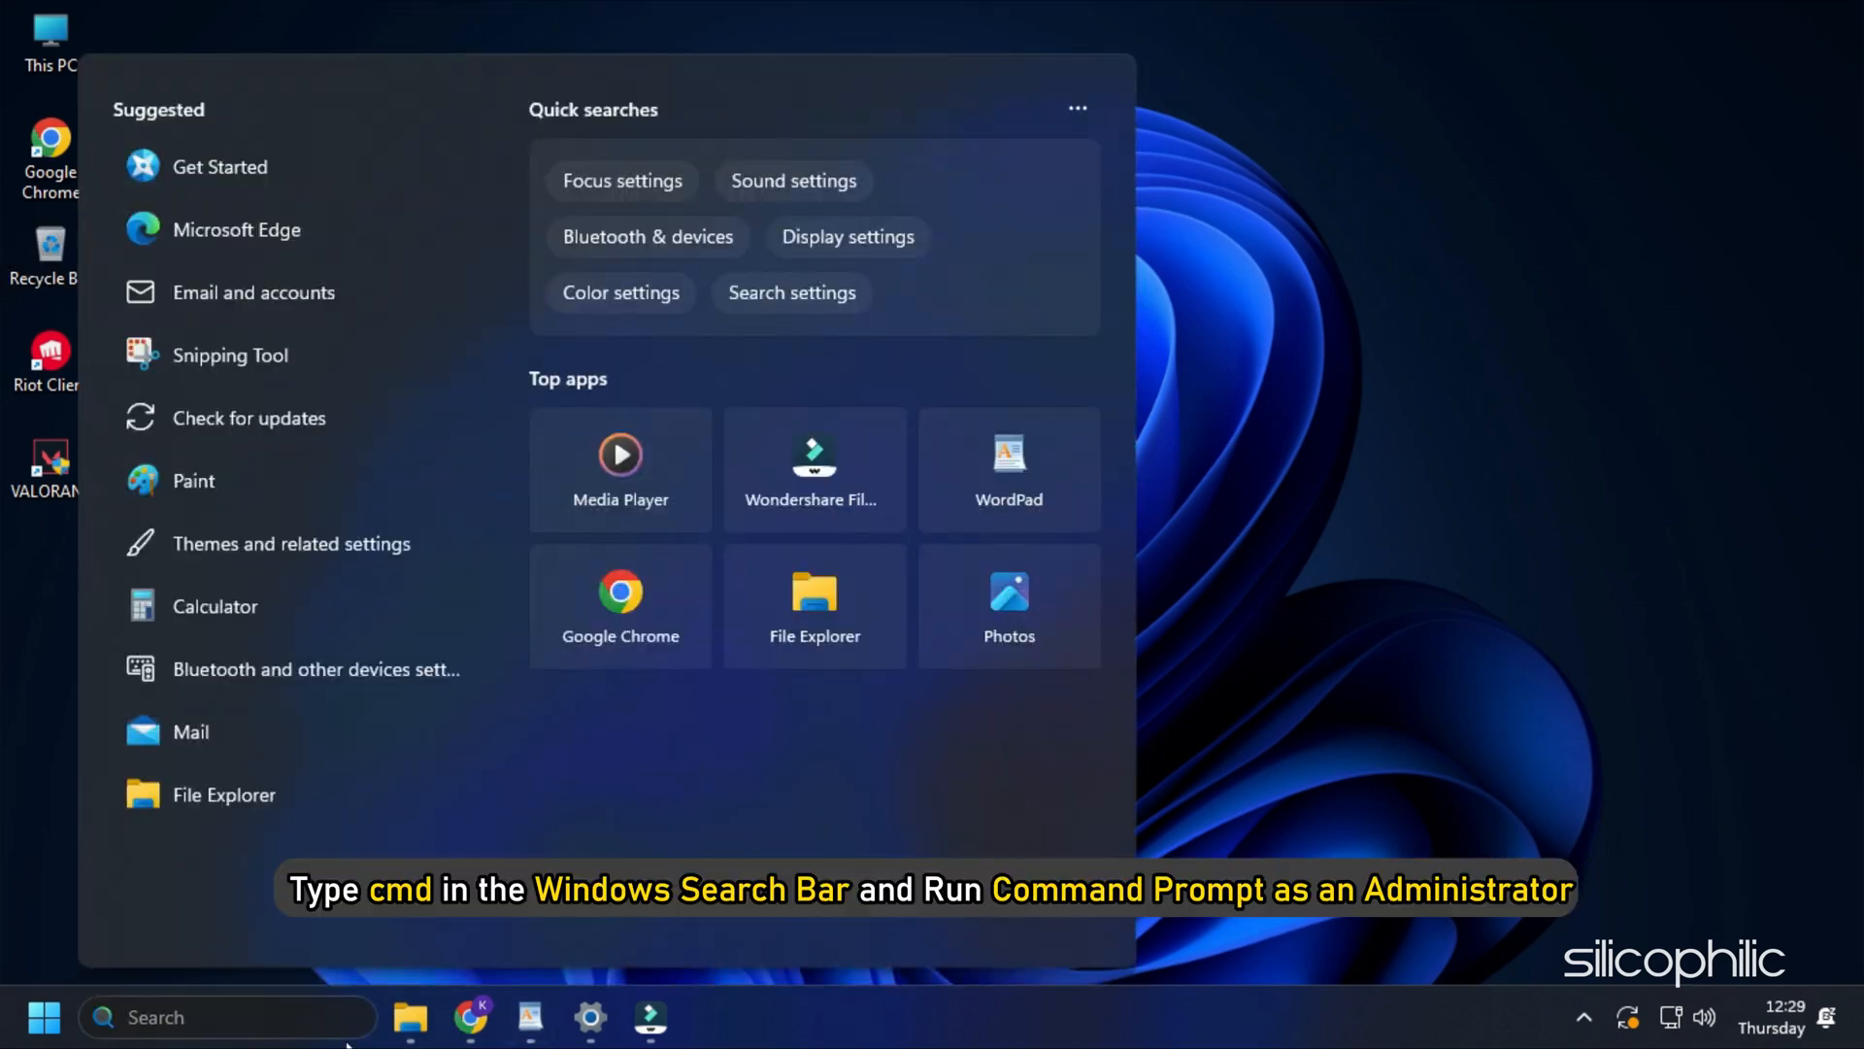
- Turn hypervisor launch off with bcdedit in an elevated Command Prompt
text(CMD)
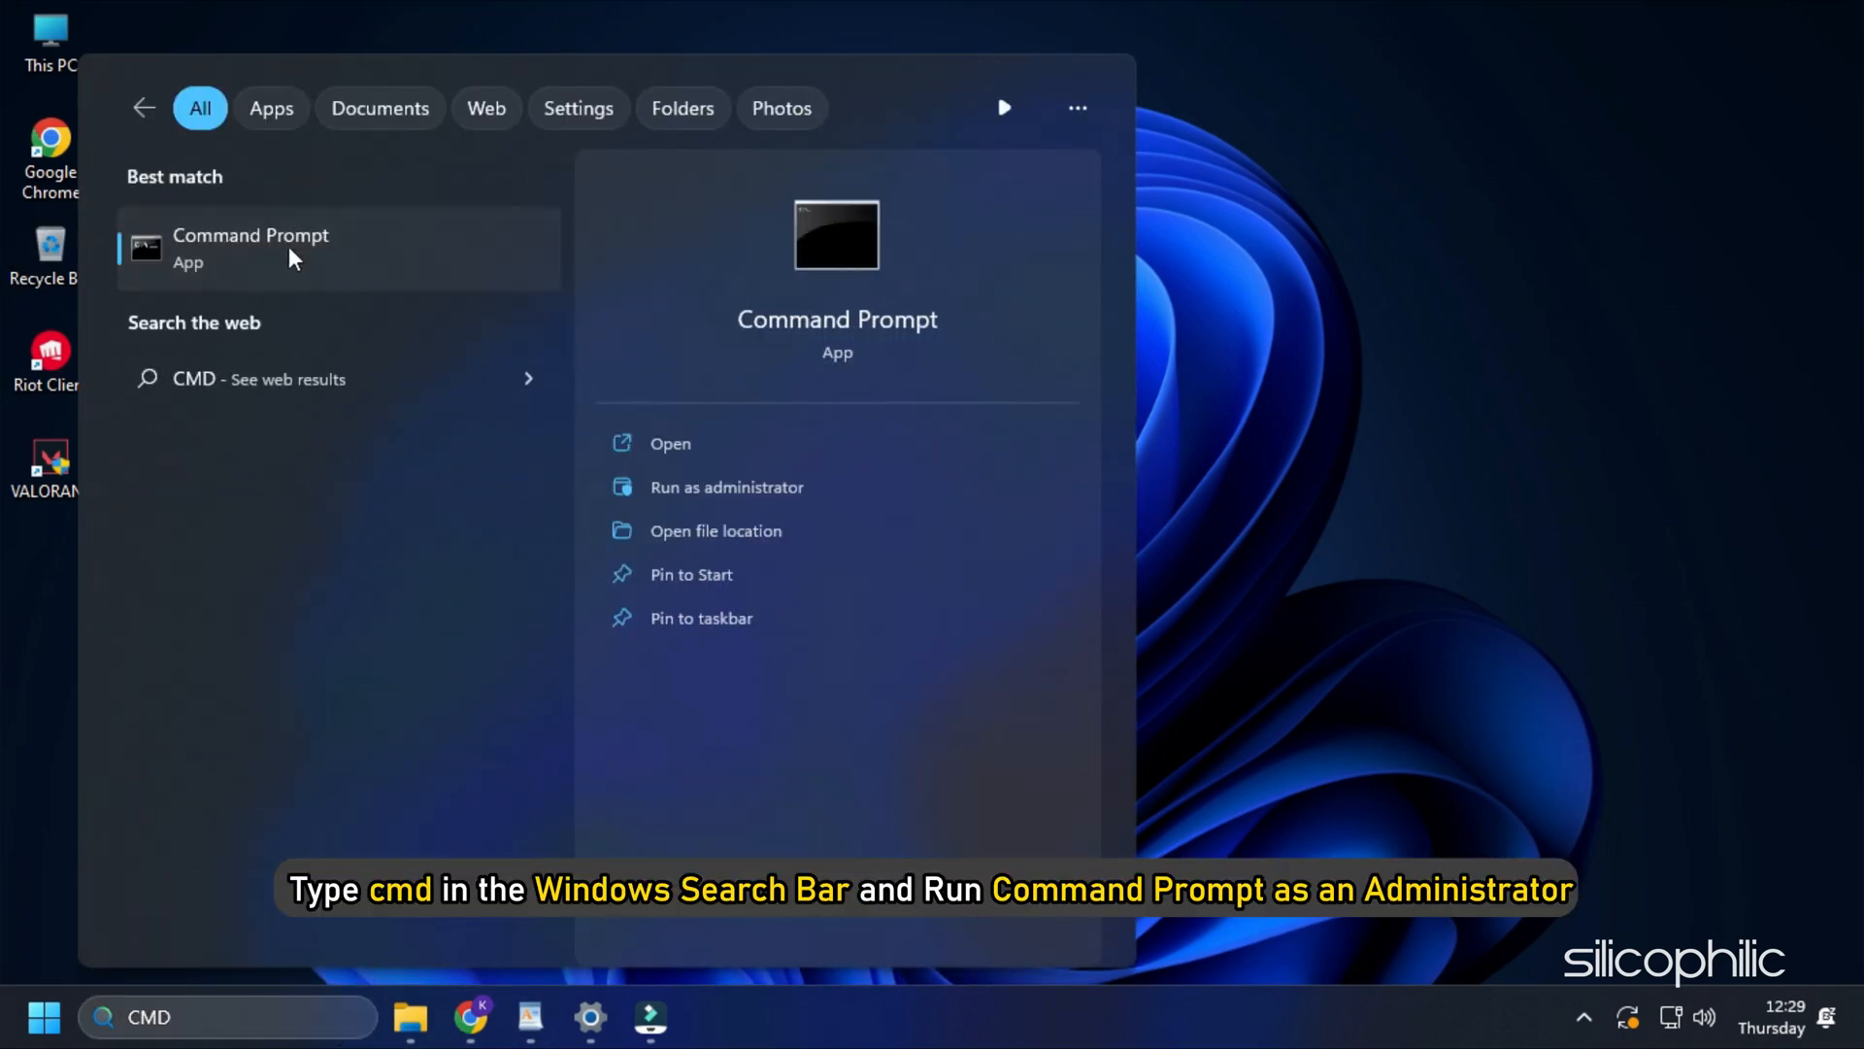
click(725, 486)
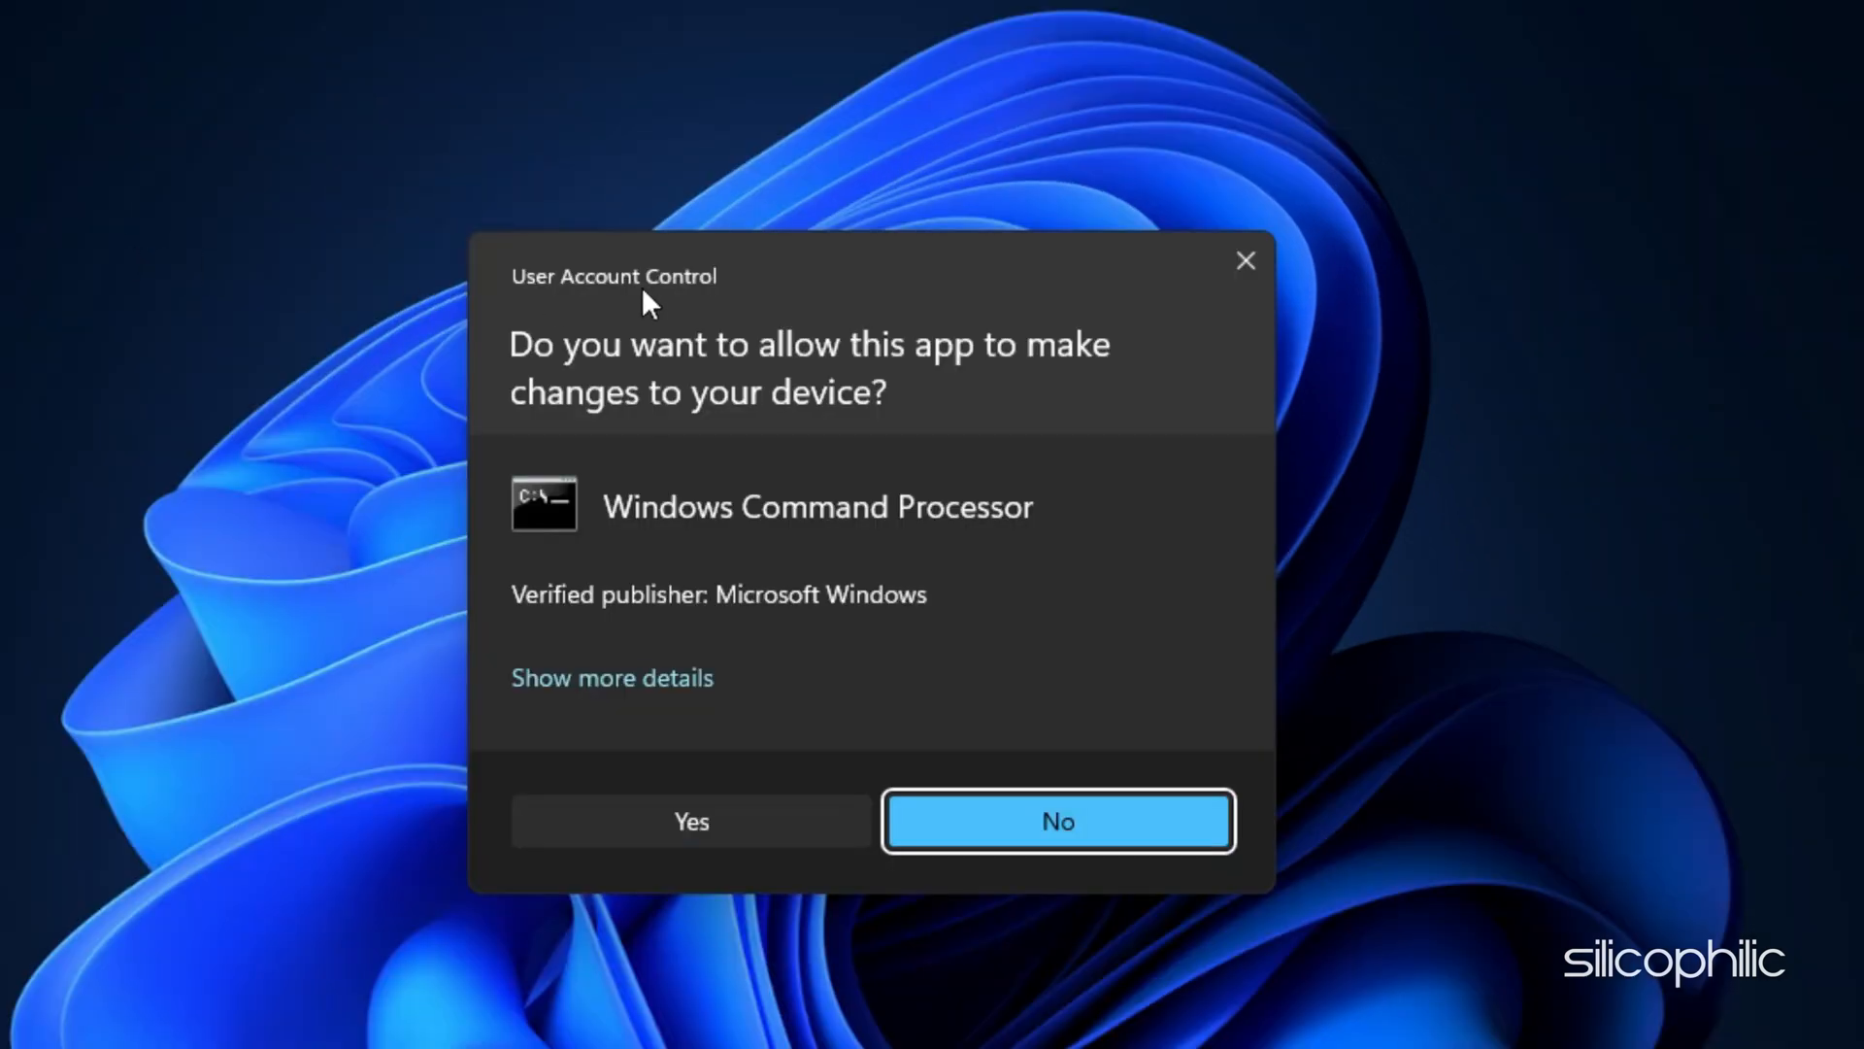
click(690, 821)
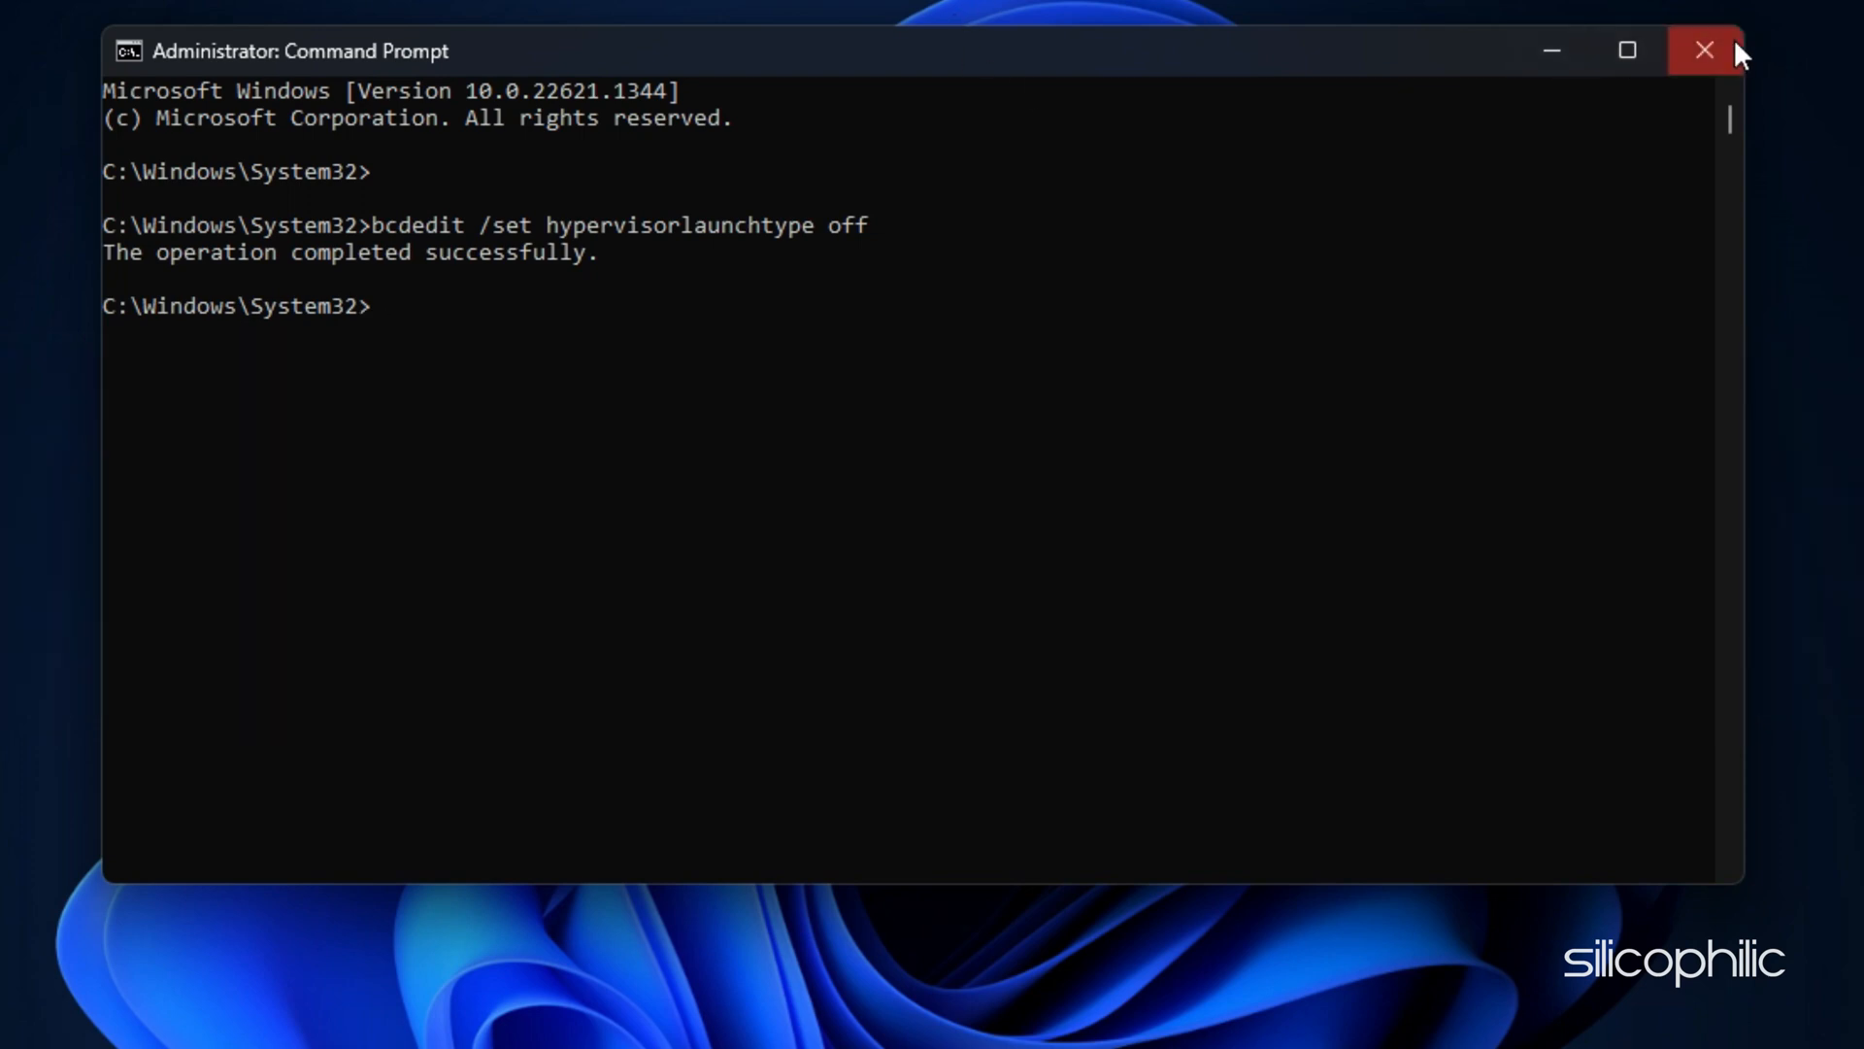
click(1702, 52)
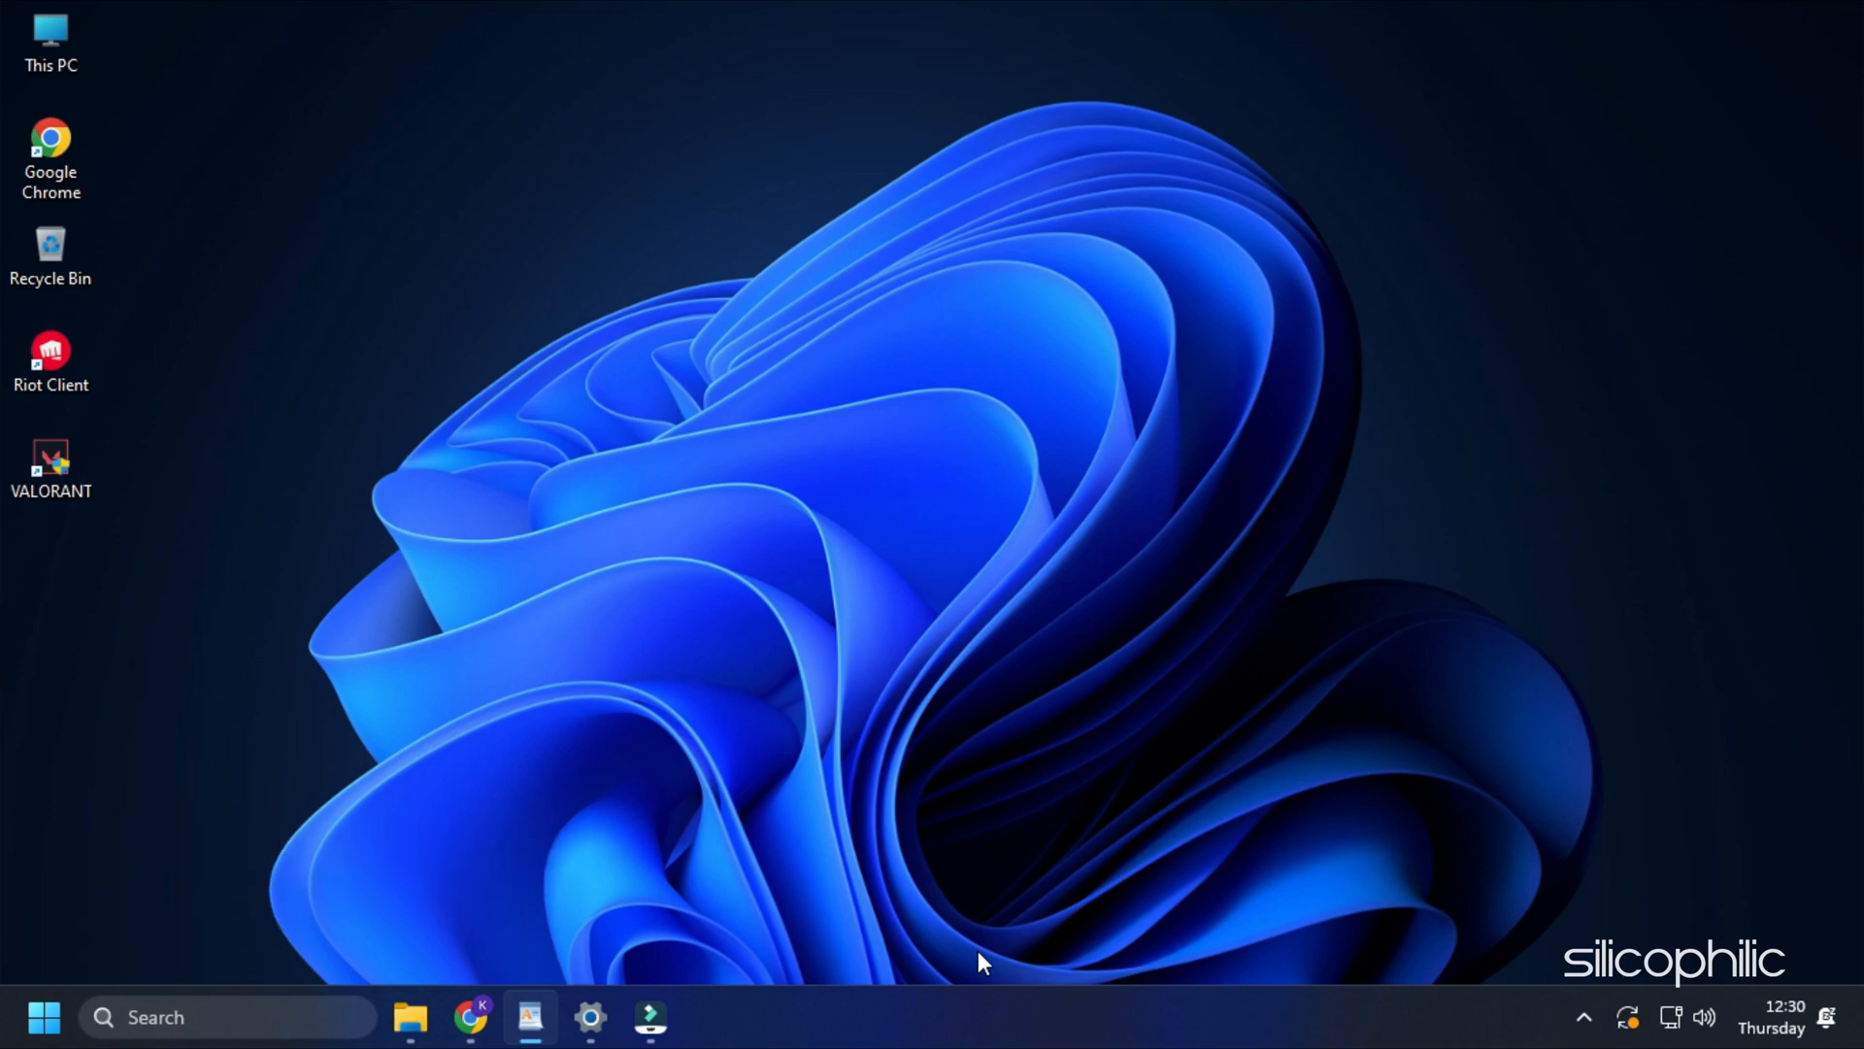
- Uninstall Riot Vanguard from Programs and Features via appwiz.cpl
key(Win+r)
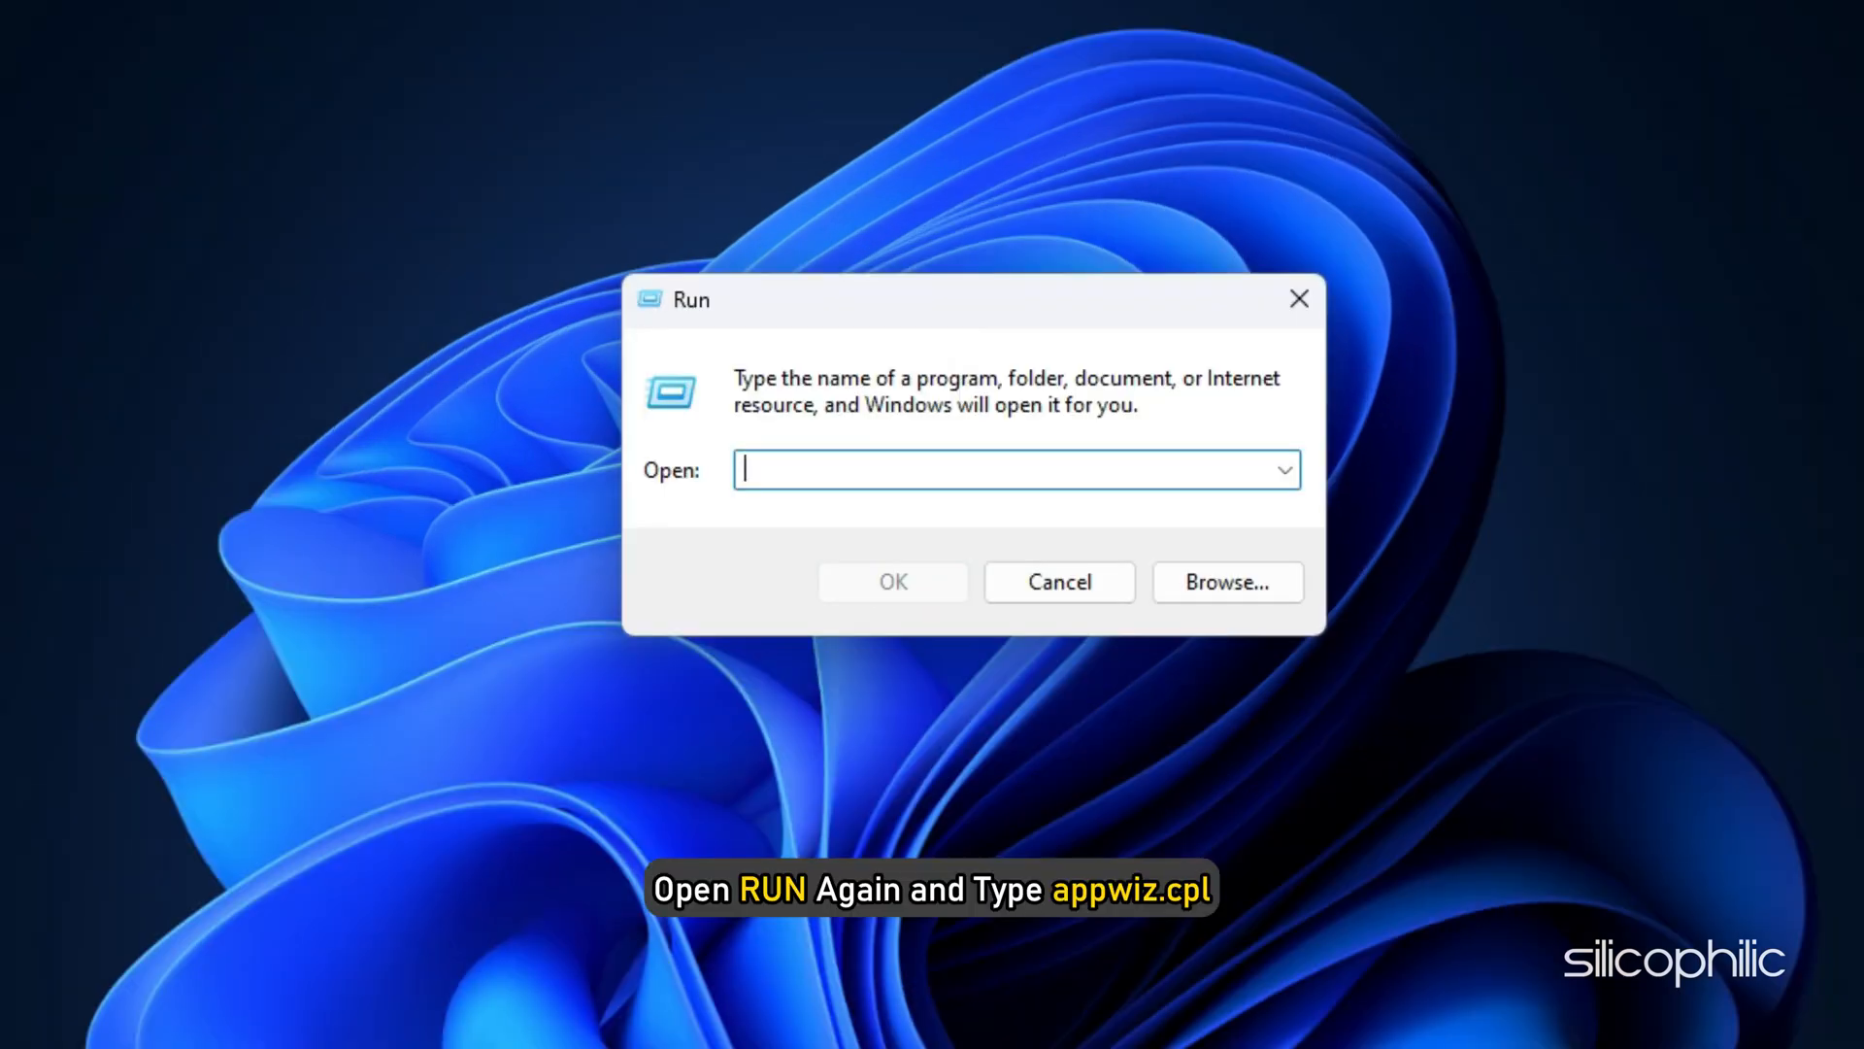
text(appwiz.cpl)
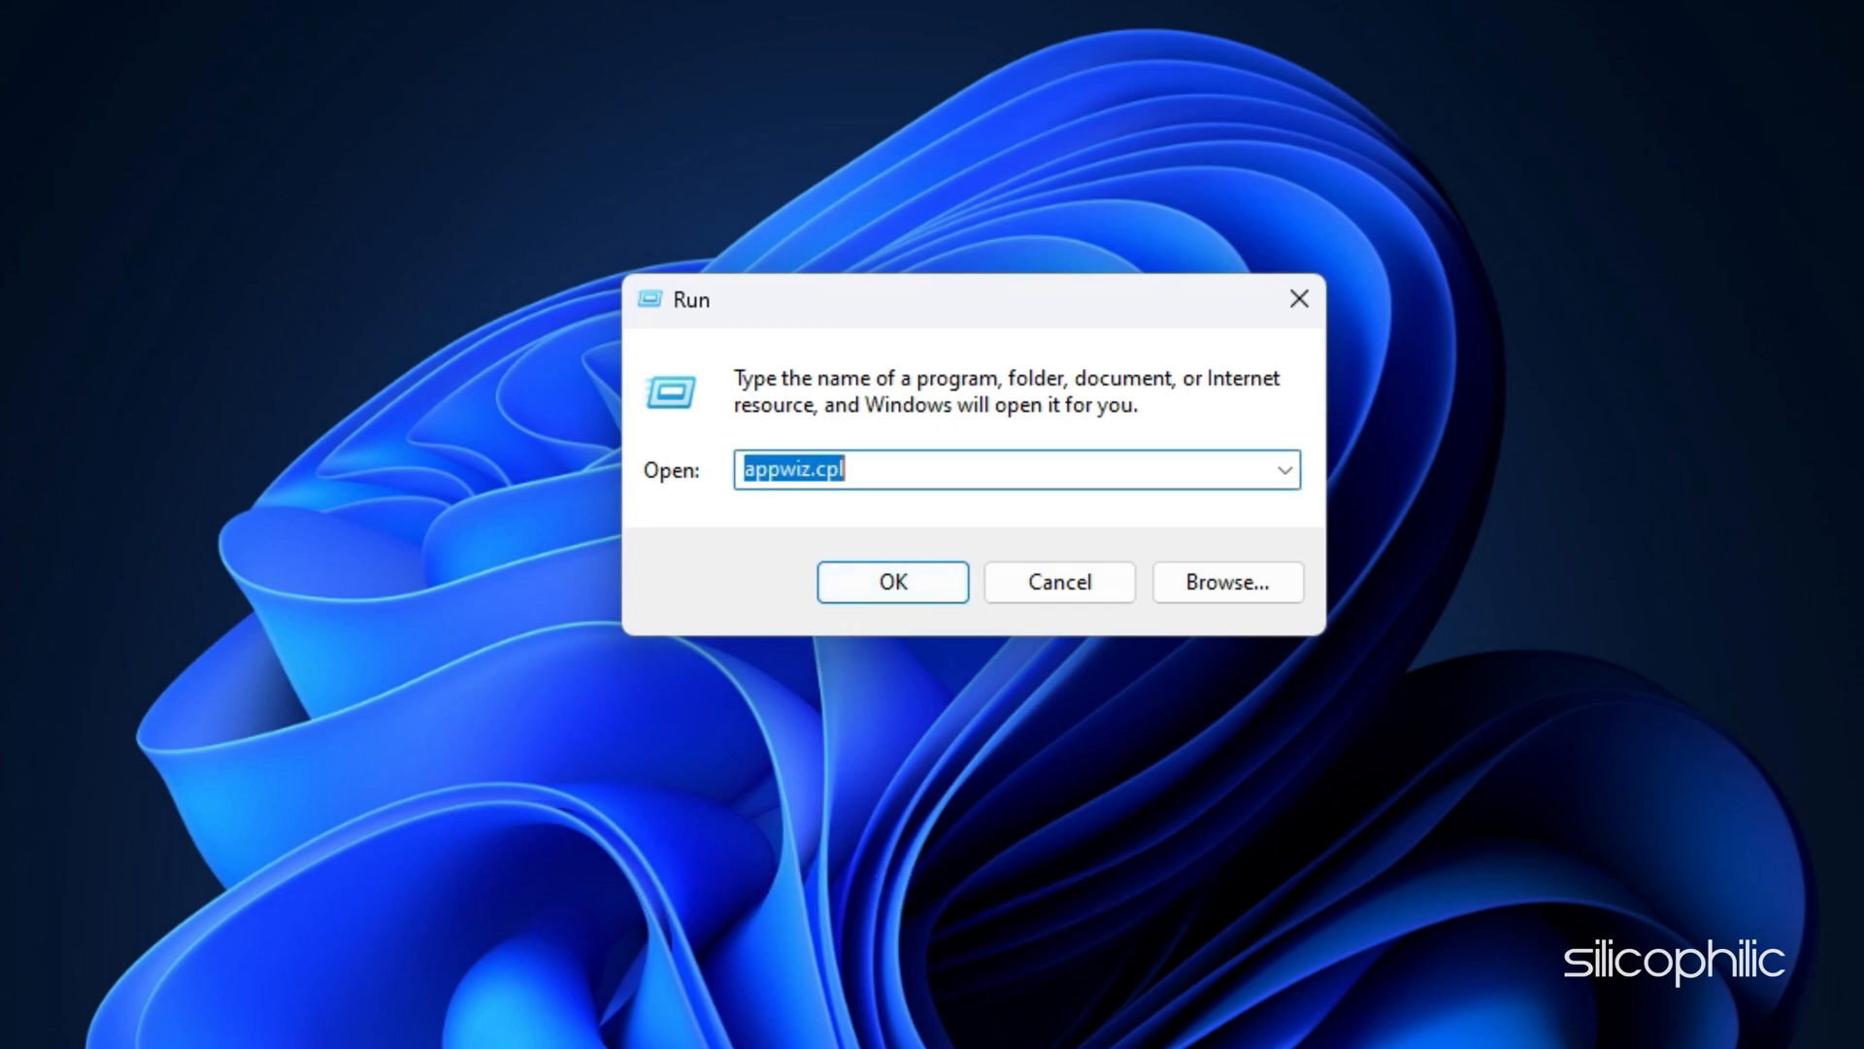
click(891, 581)
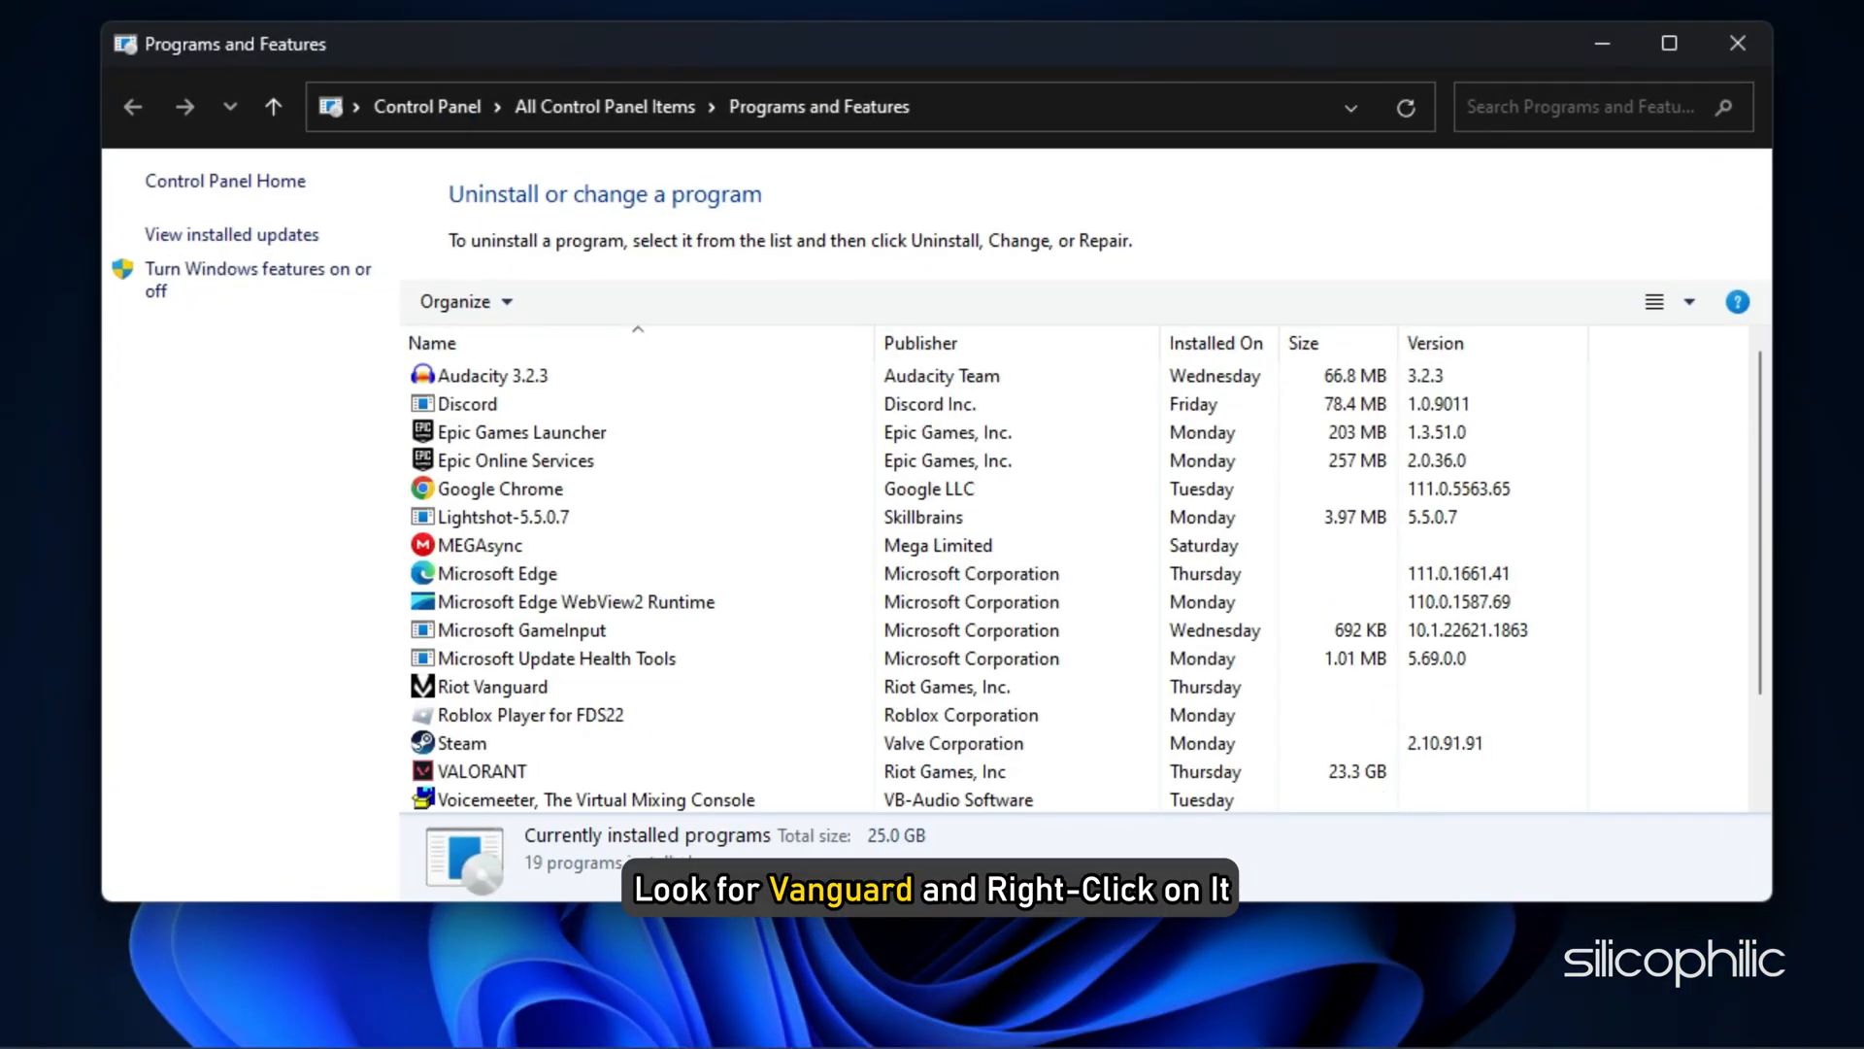
right_click(491, 572)
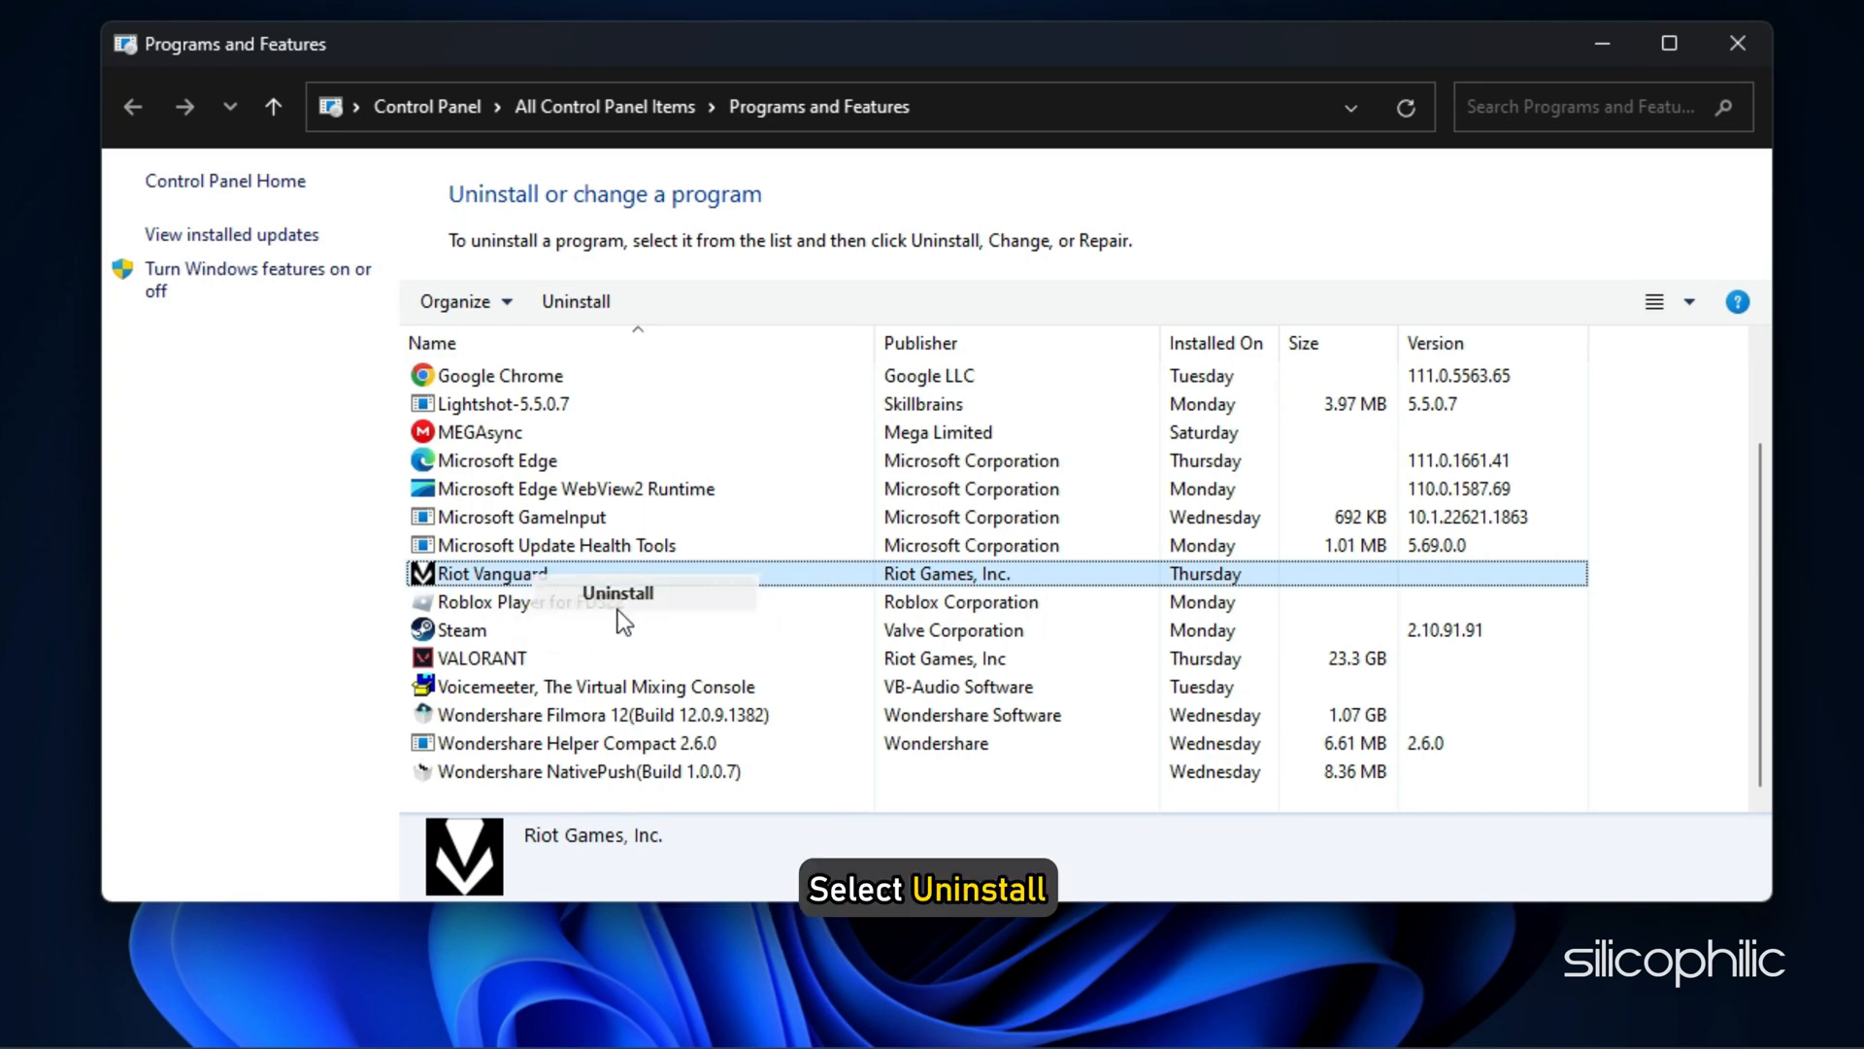
click(615, 592)
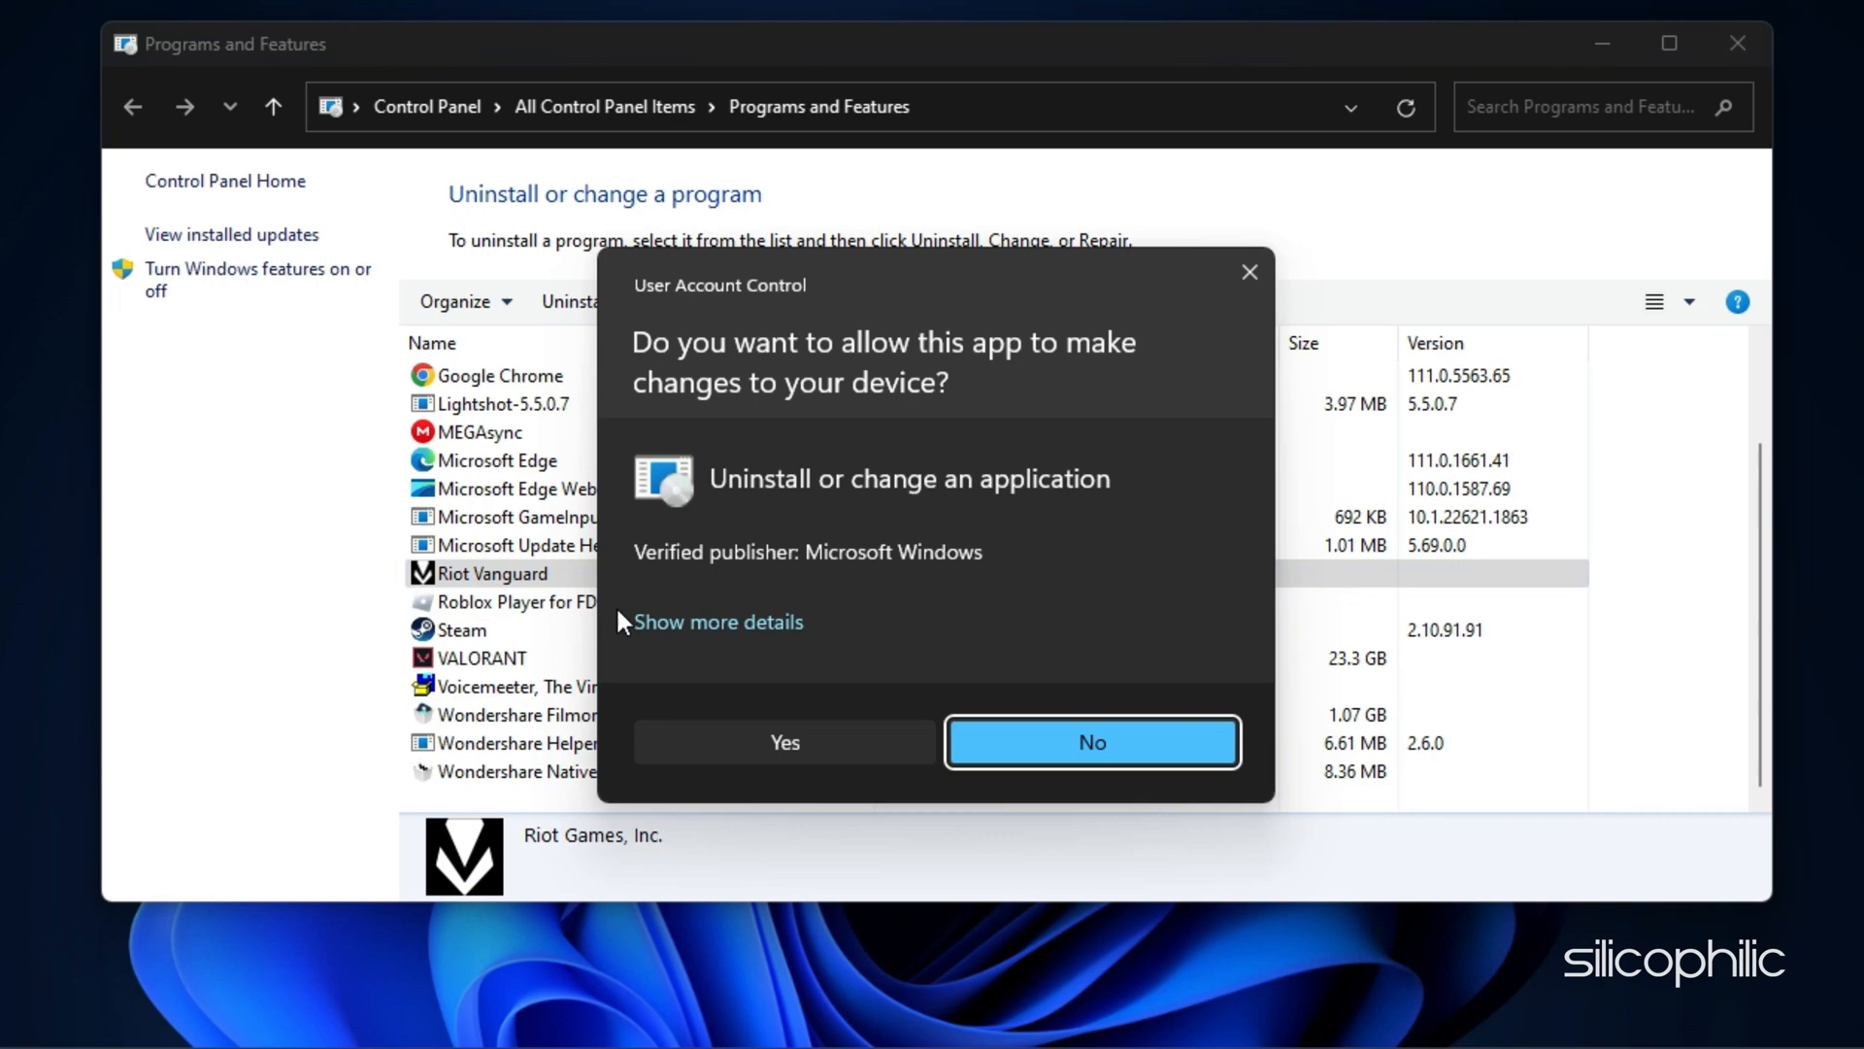
click(1090, 741)
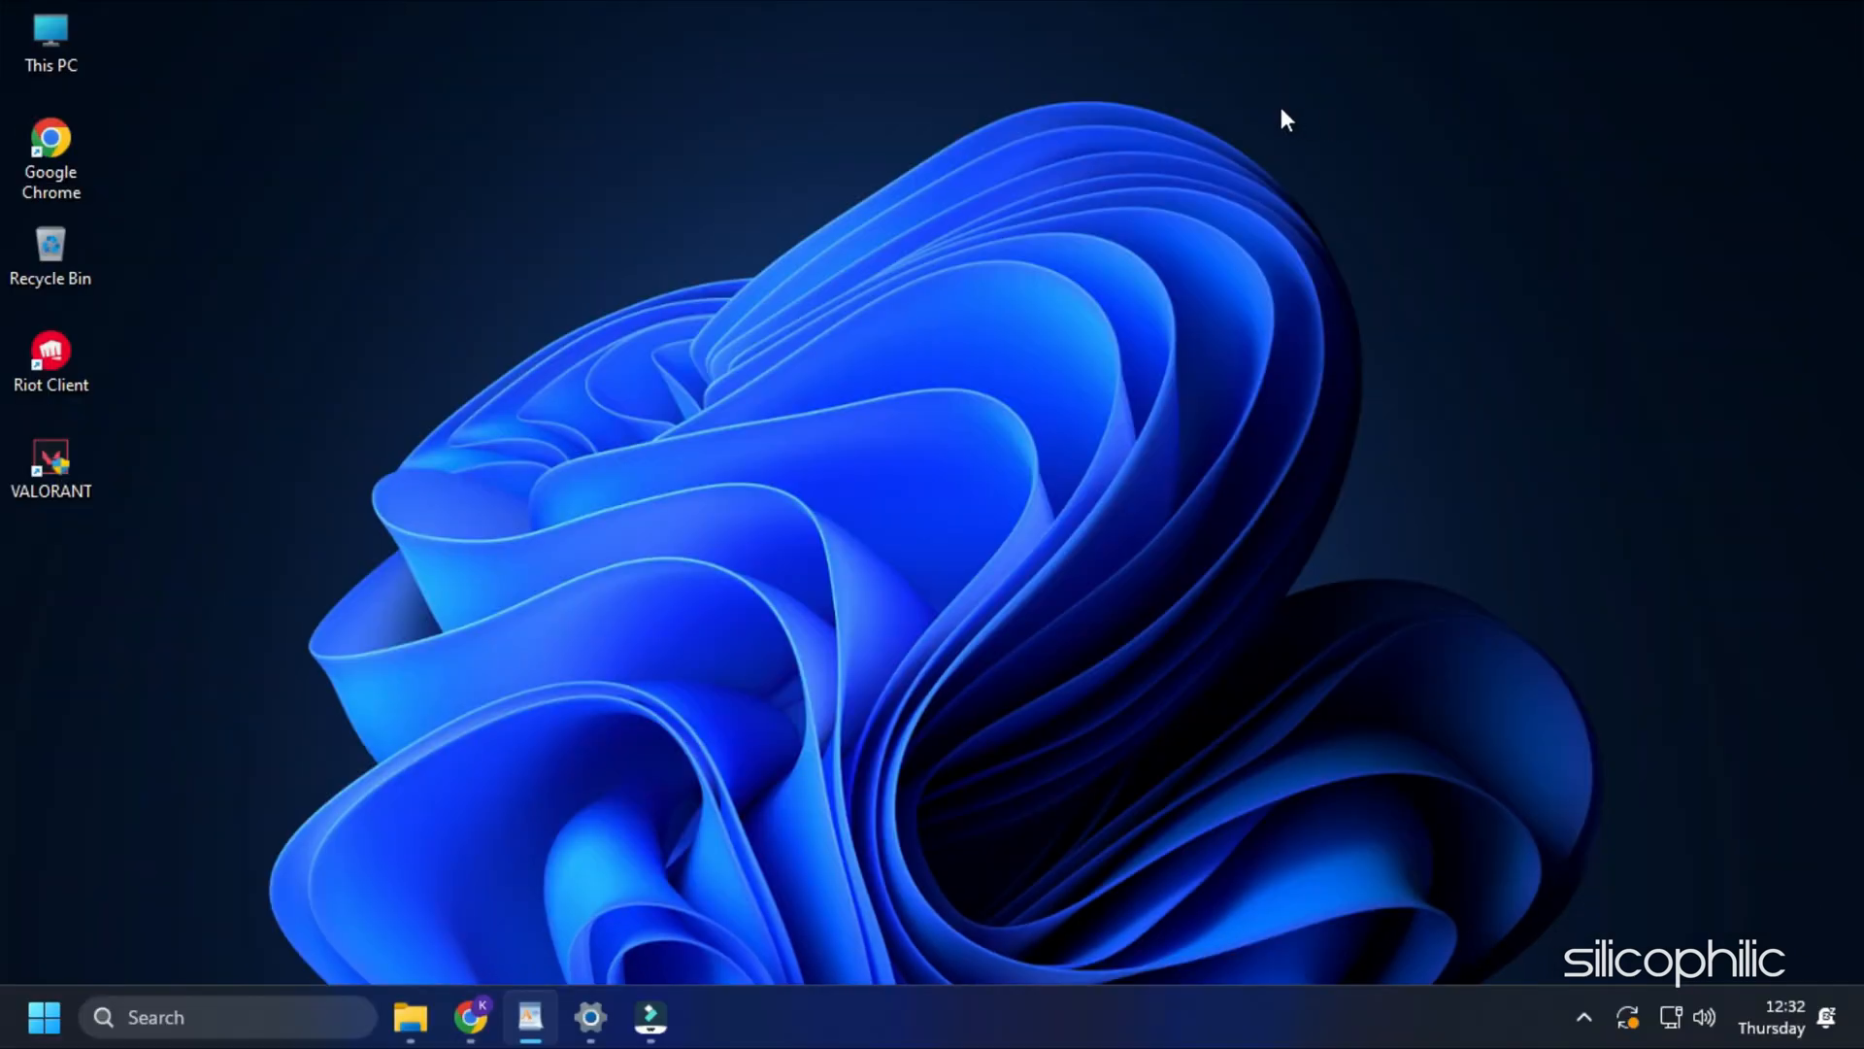
- Relaunch VALORANT from the desktop and allow the Riot Client to make changes
click(51, 464)
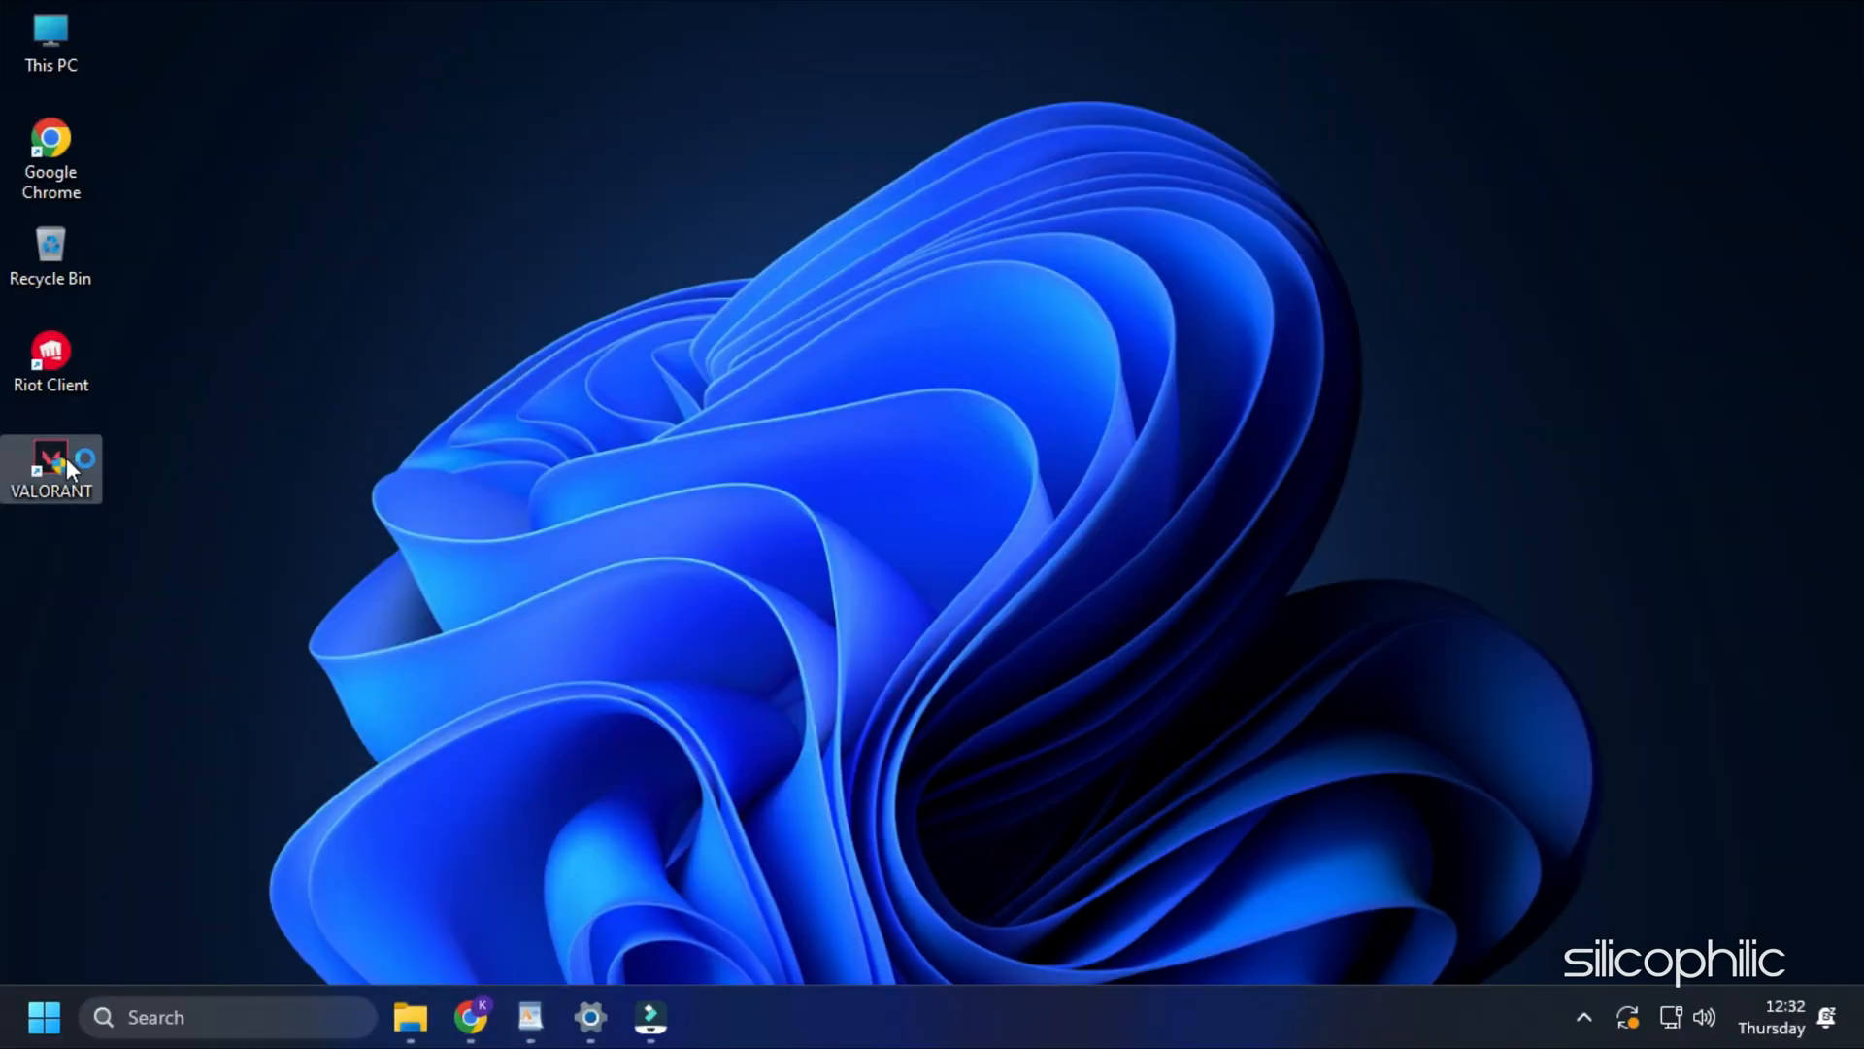
double_click(52, 461)
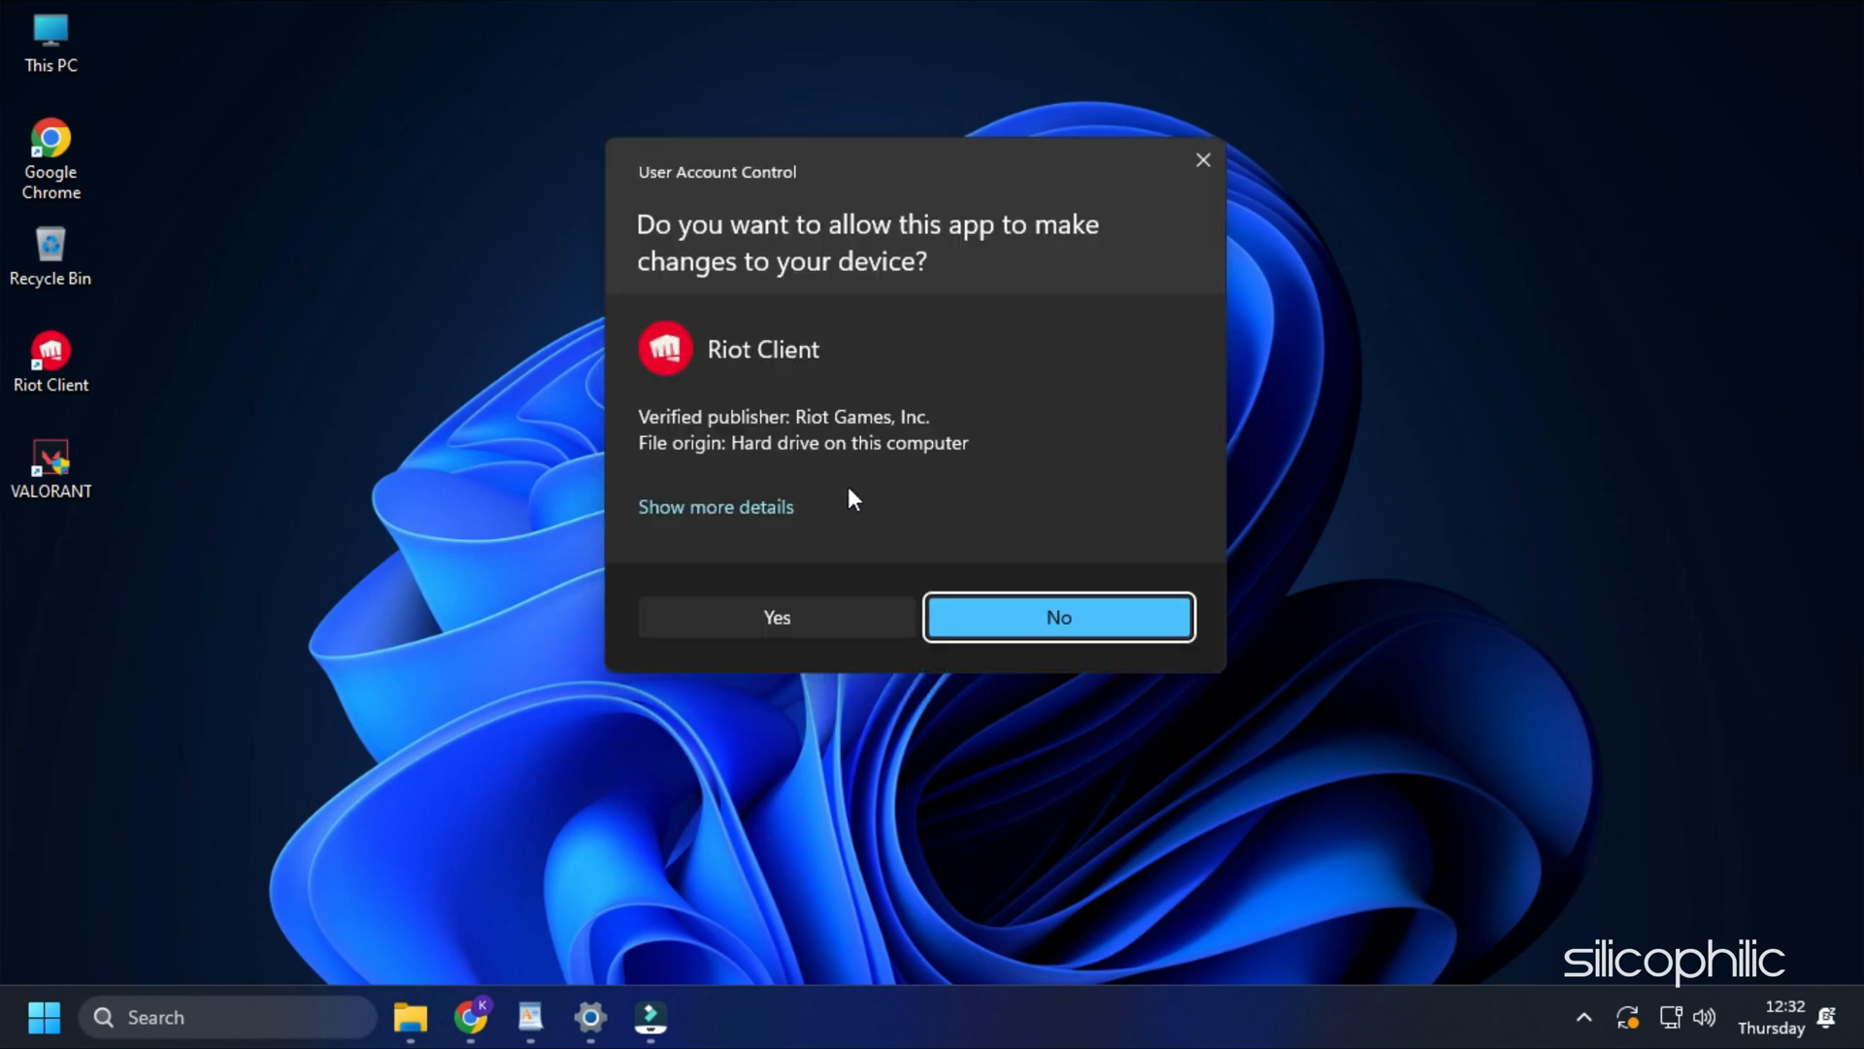
click(777, 618)
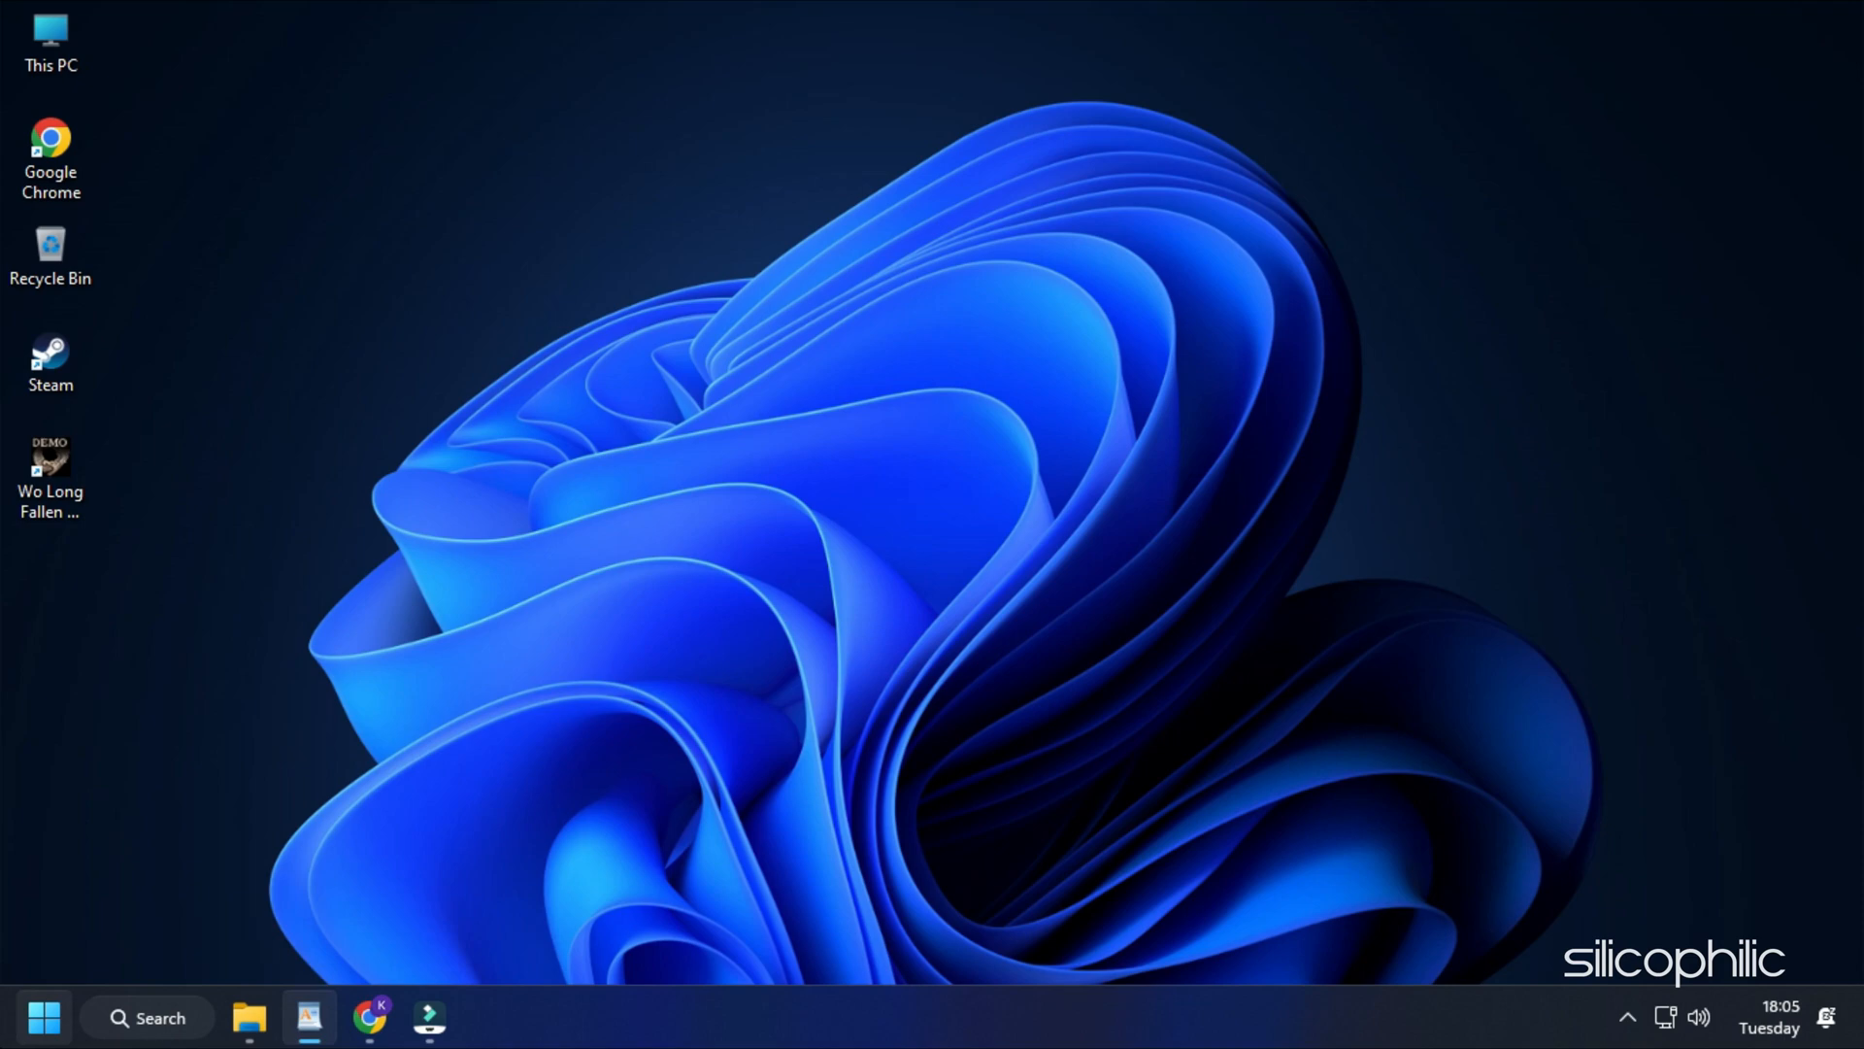
- Check Windows Update and download and install the 2023-02 cumulative update
click(147, 1018)
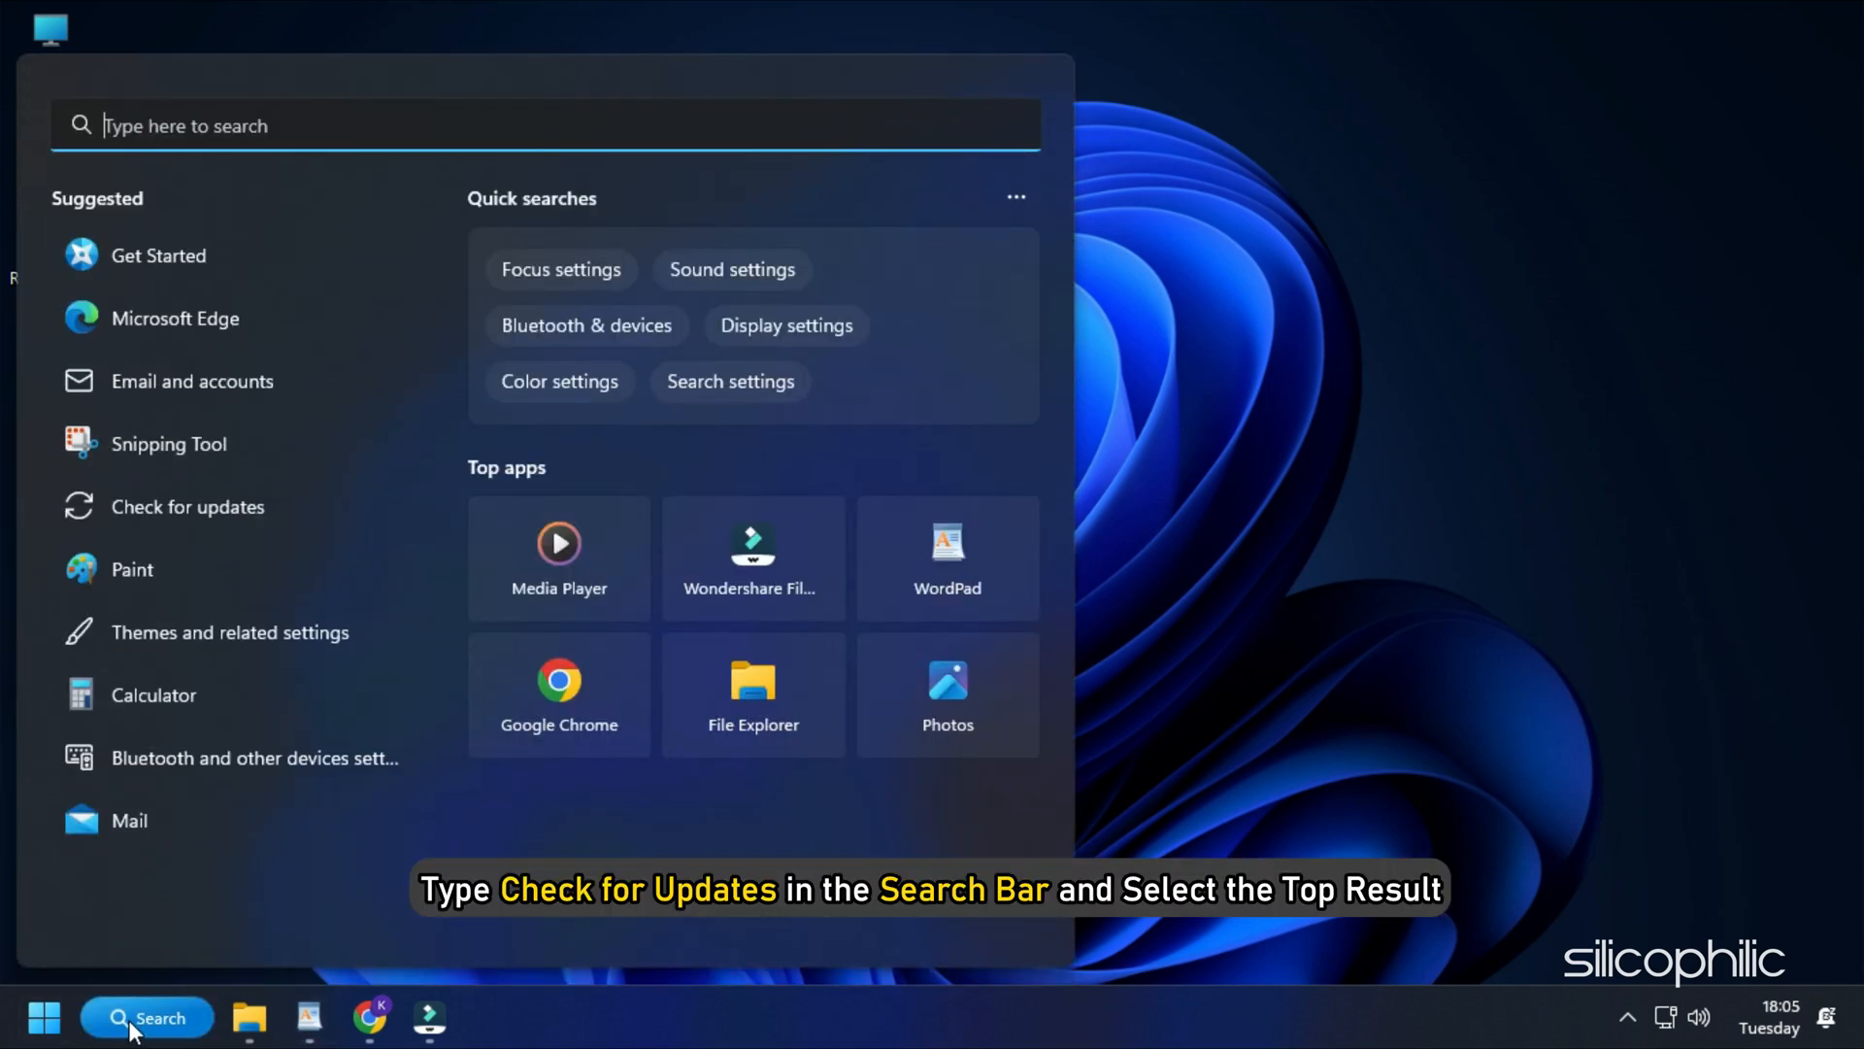
text(Control Panel)
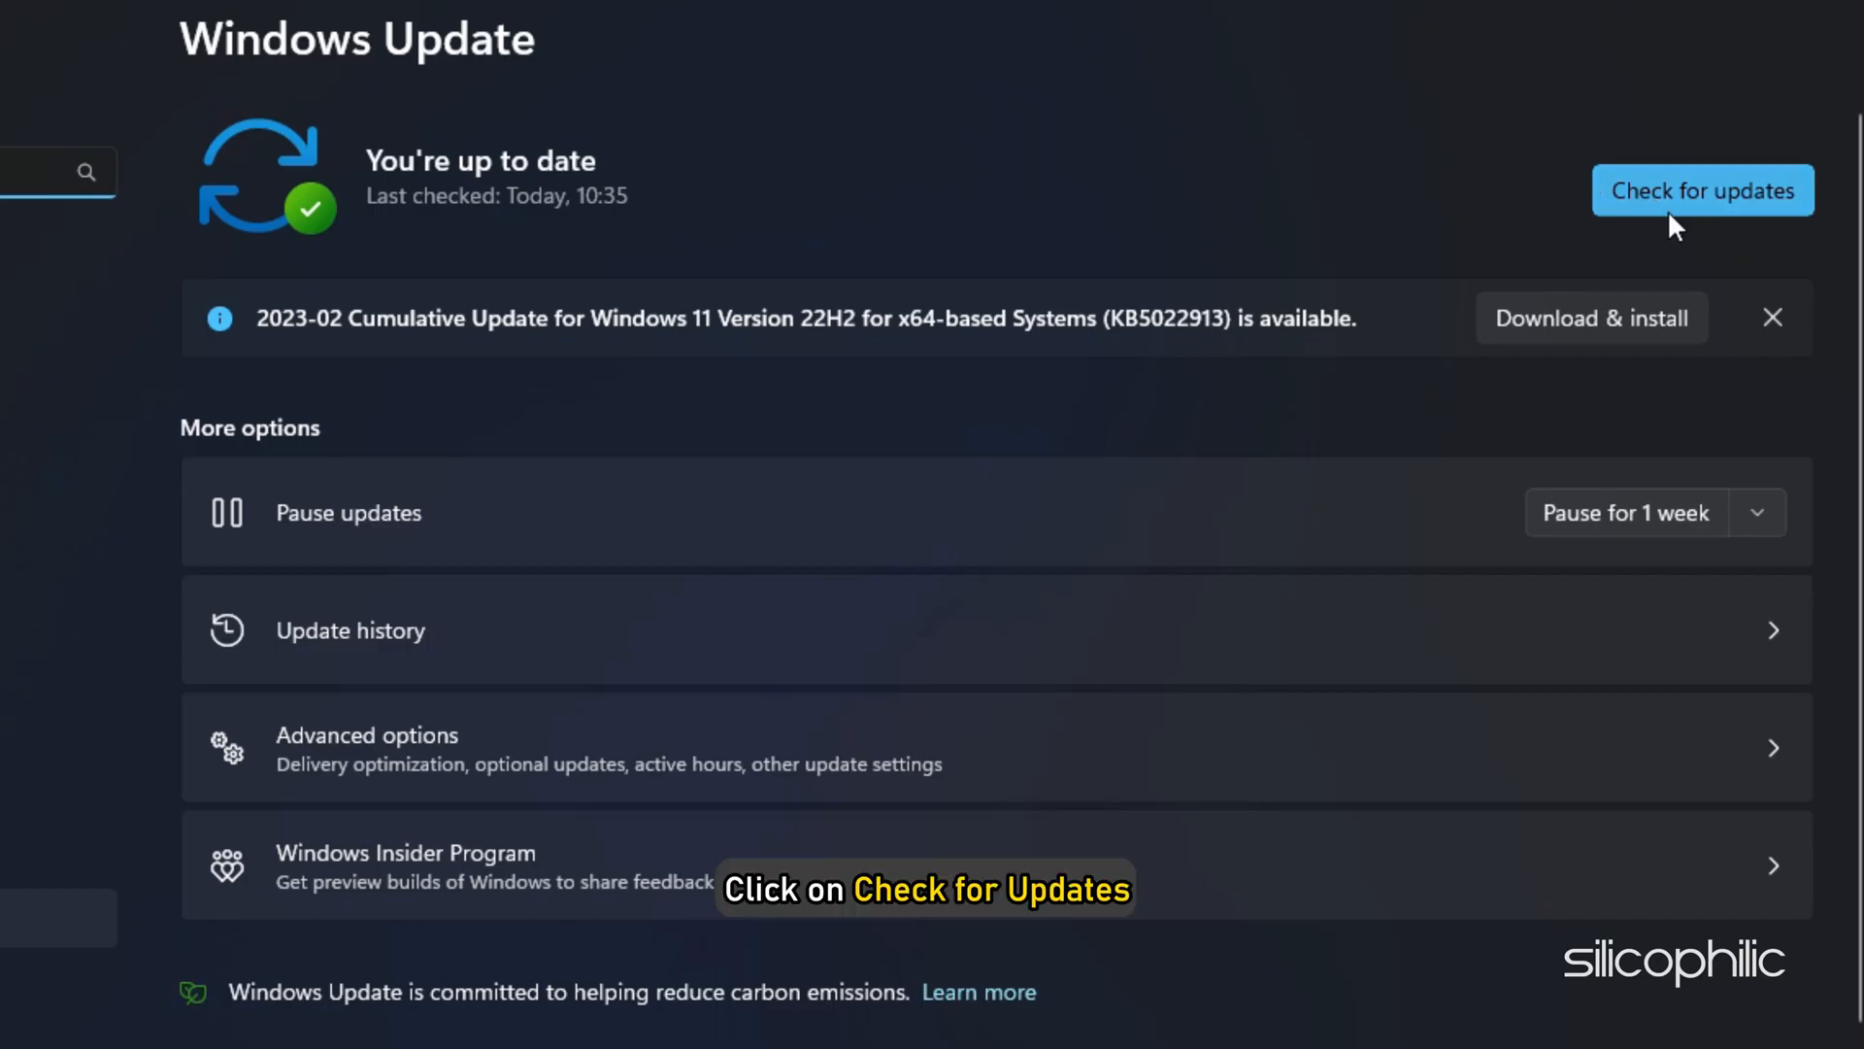
click(1701, 190)
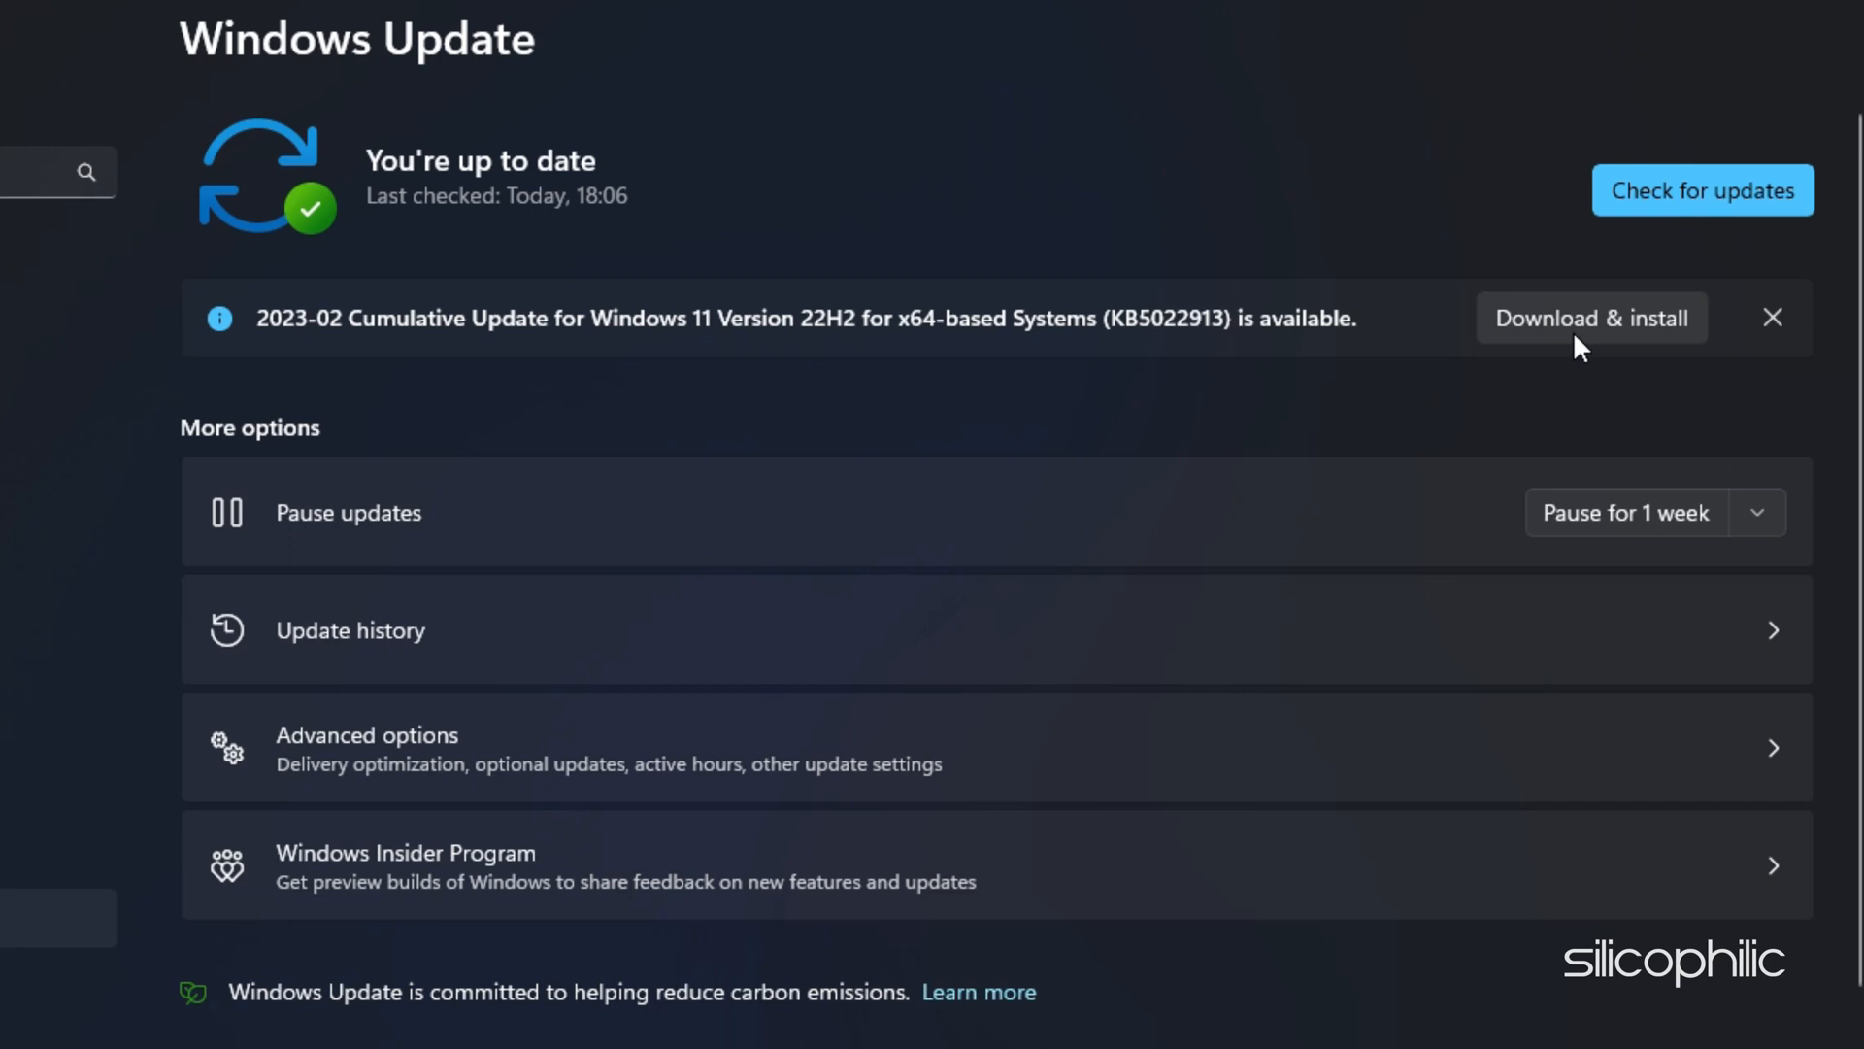
click(1590, 318)
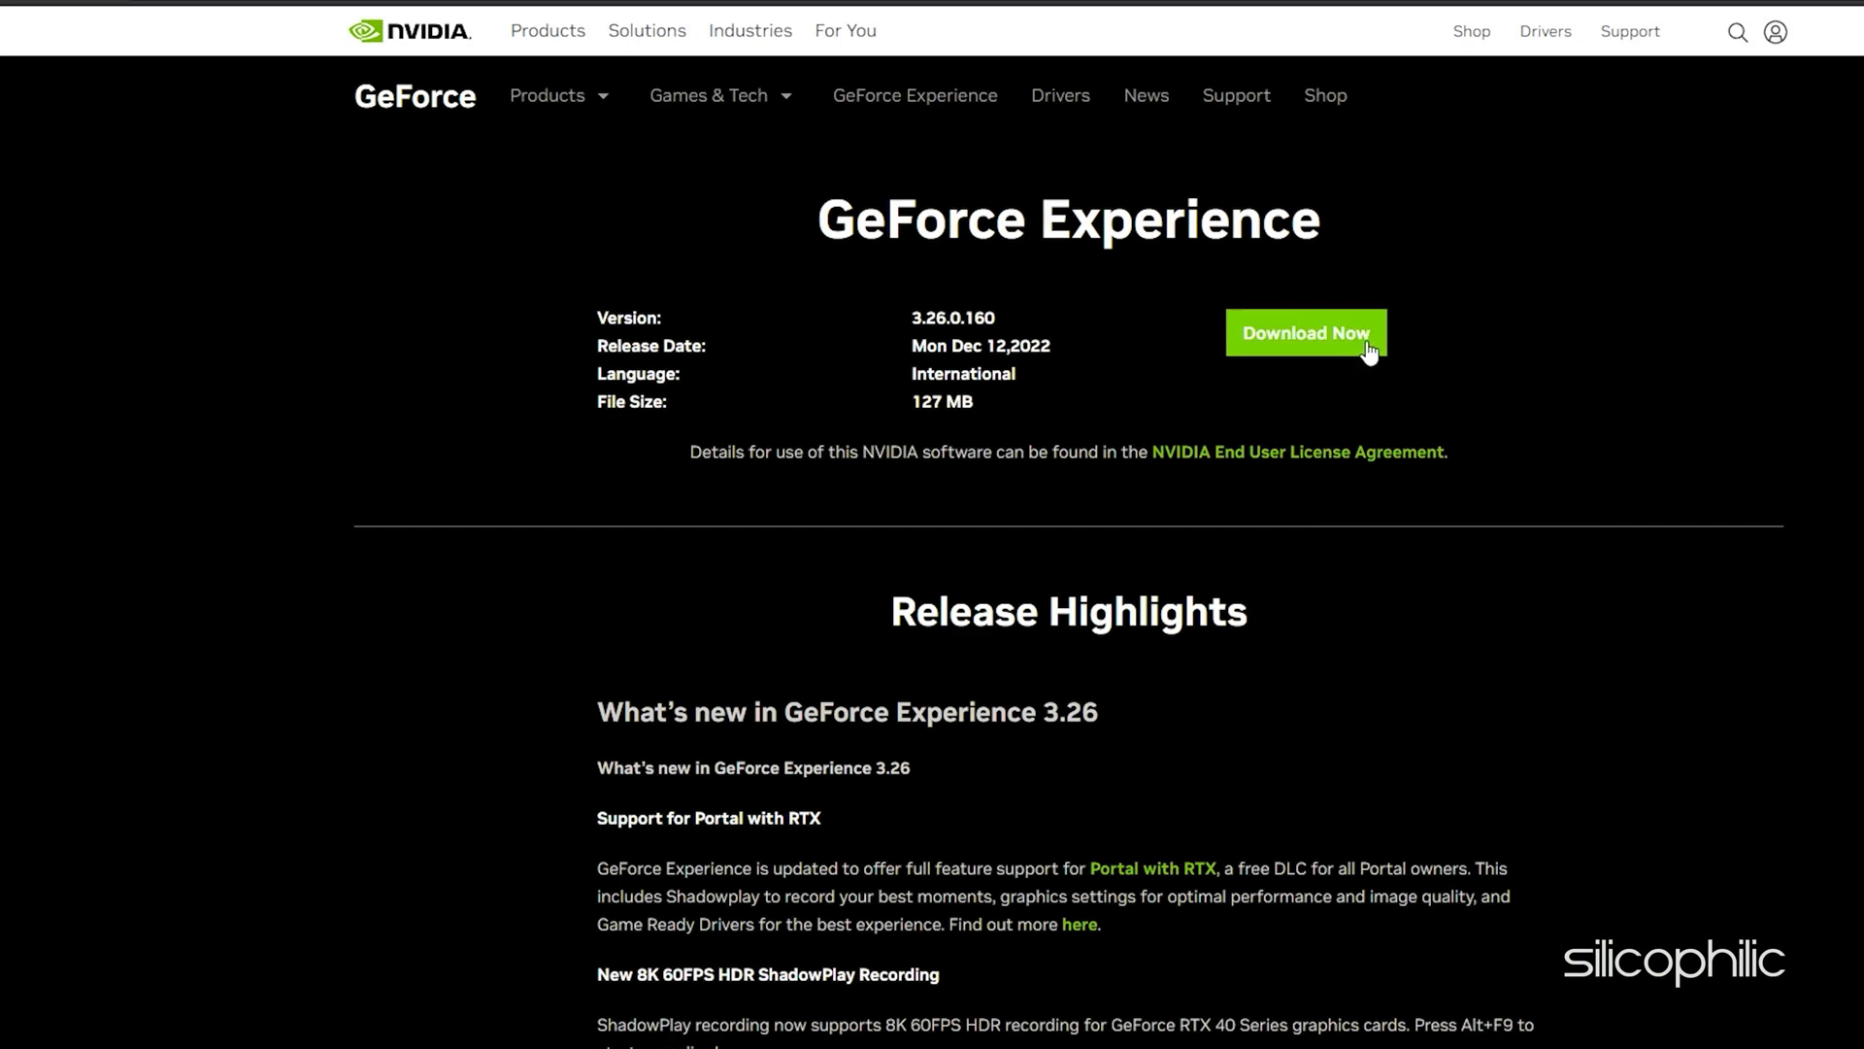
- Get GeForce Experience, recheck for the latest Game Ready Driver, then open AMD Radeon Software
click(1305, 334)
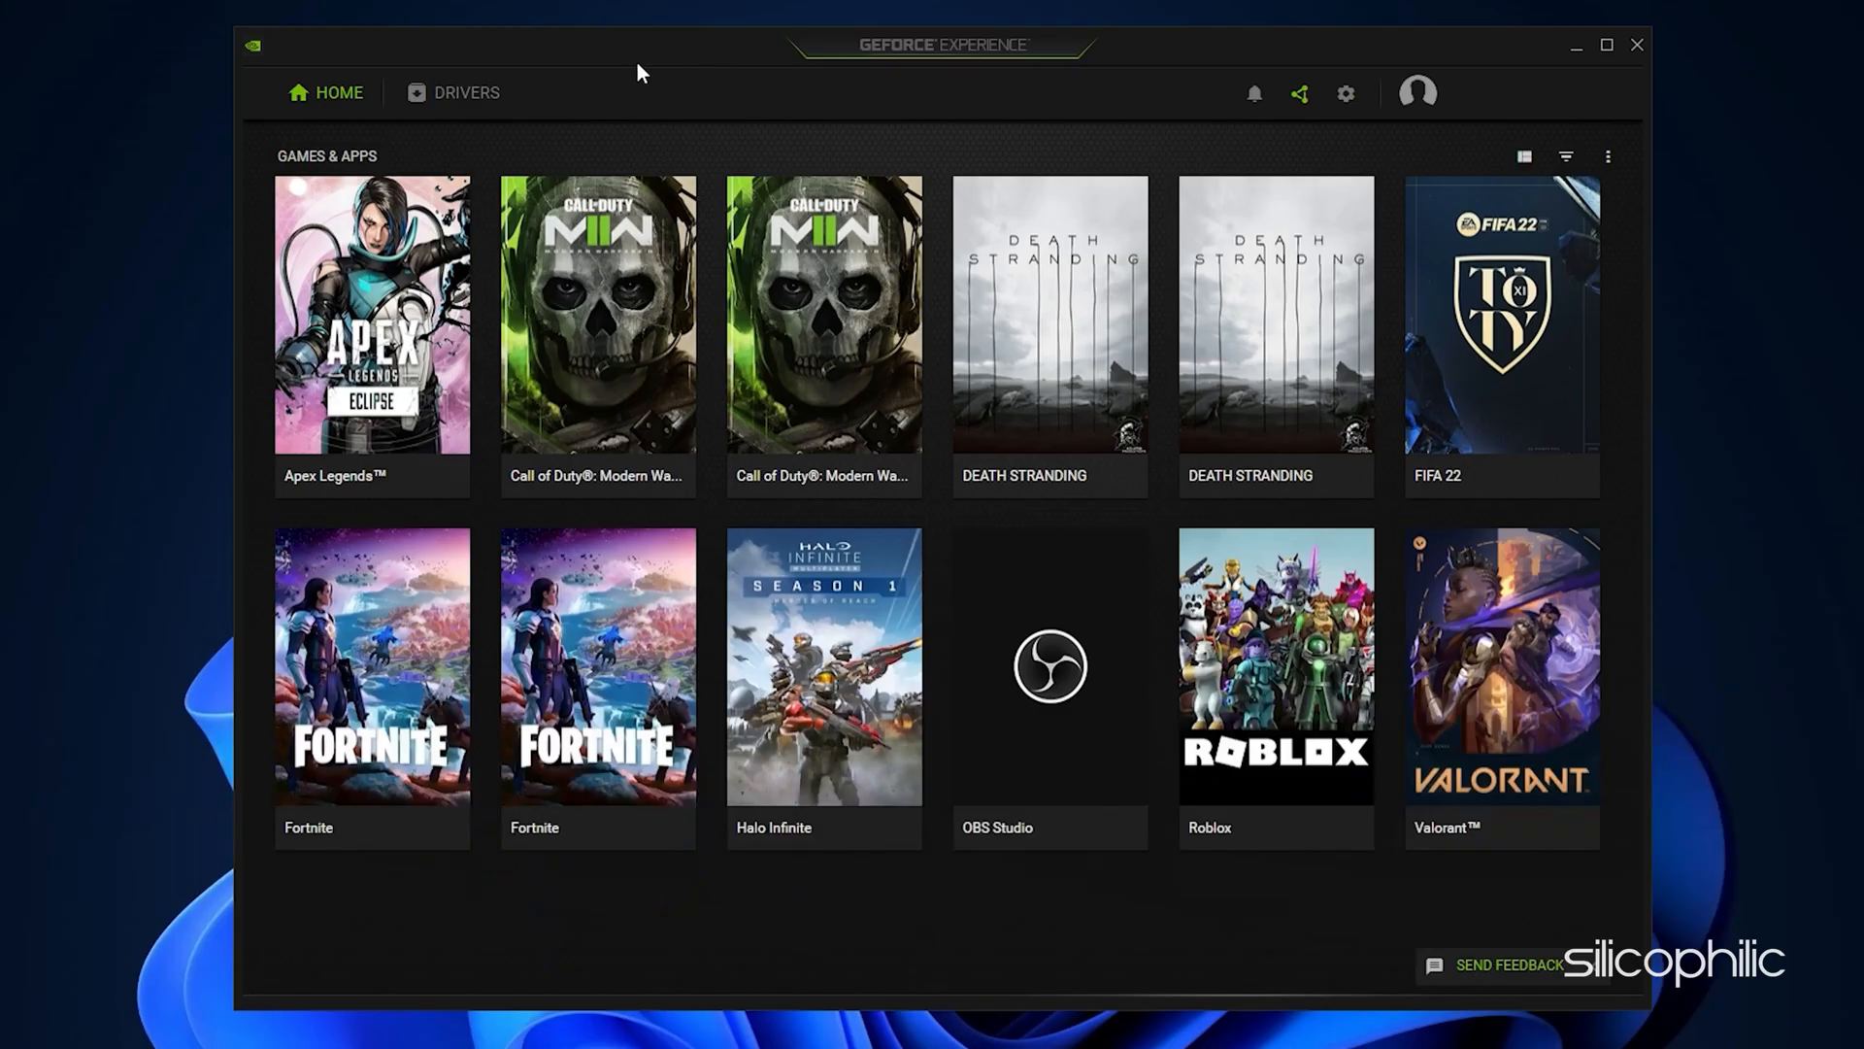
click(464, 93)
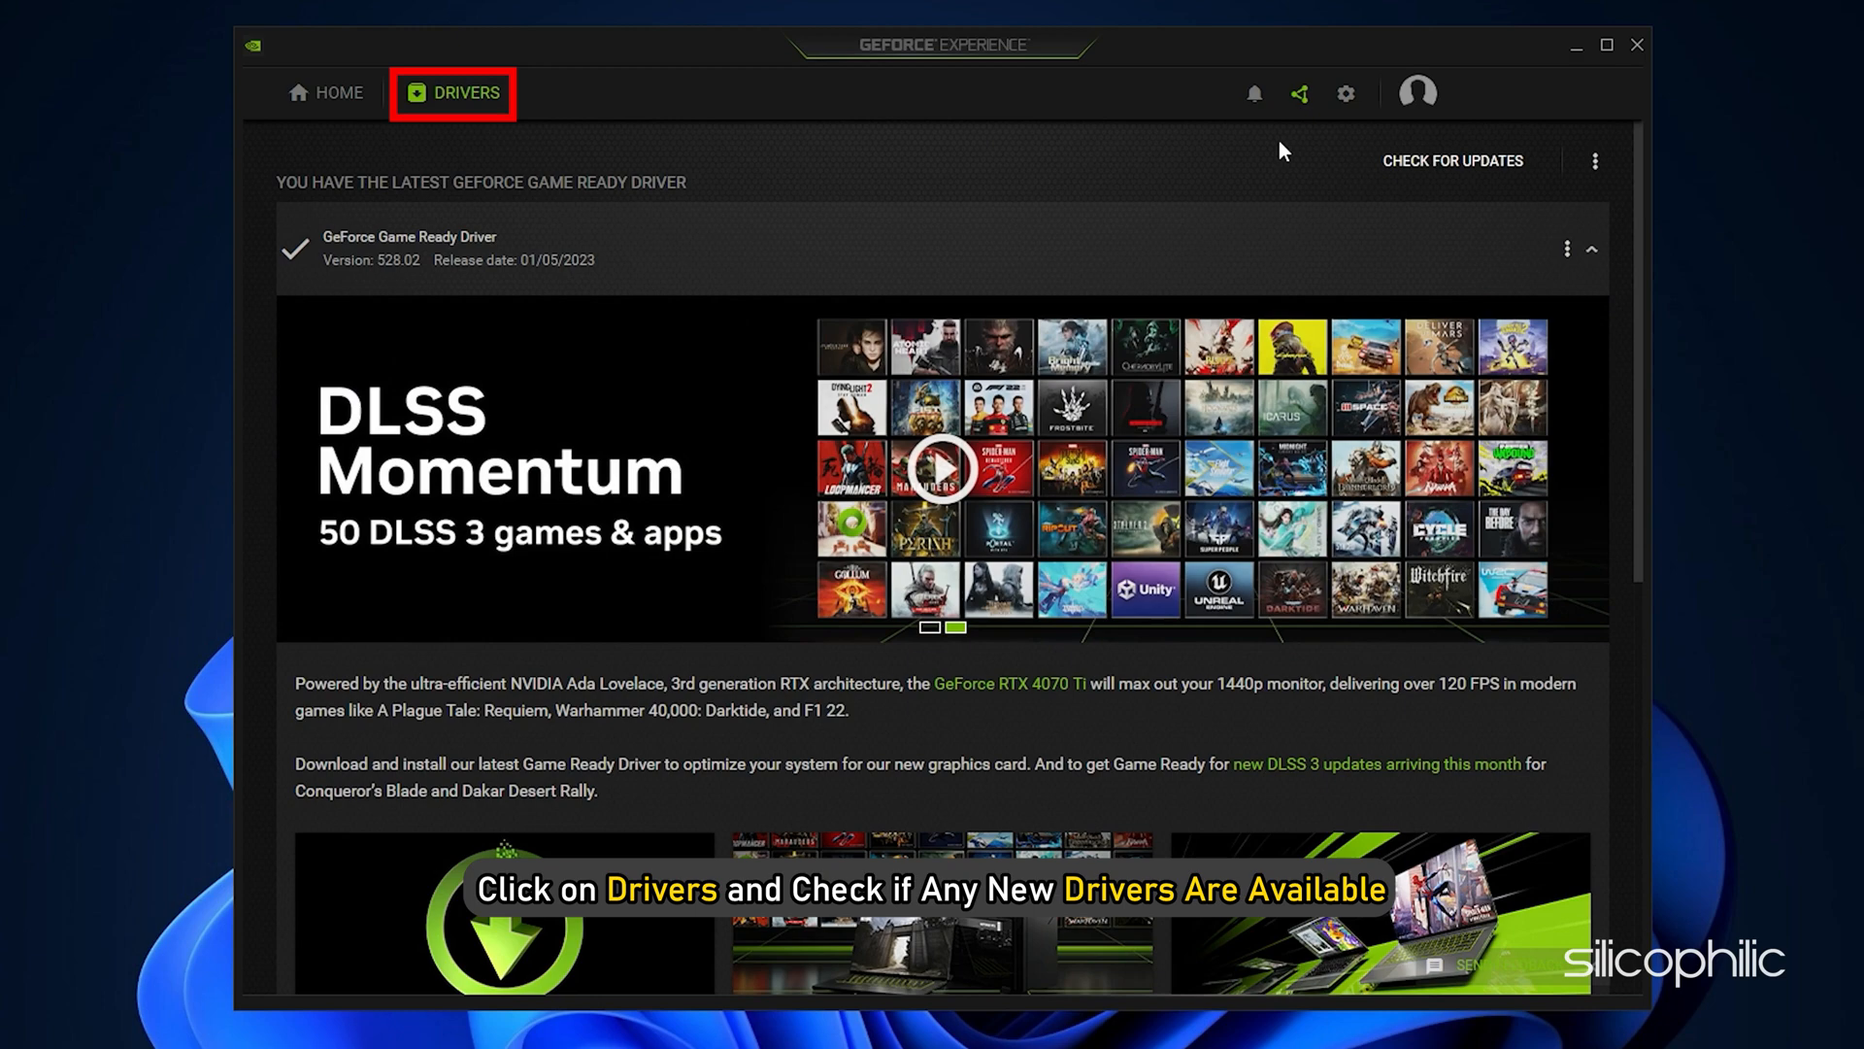
click(1452, 160)
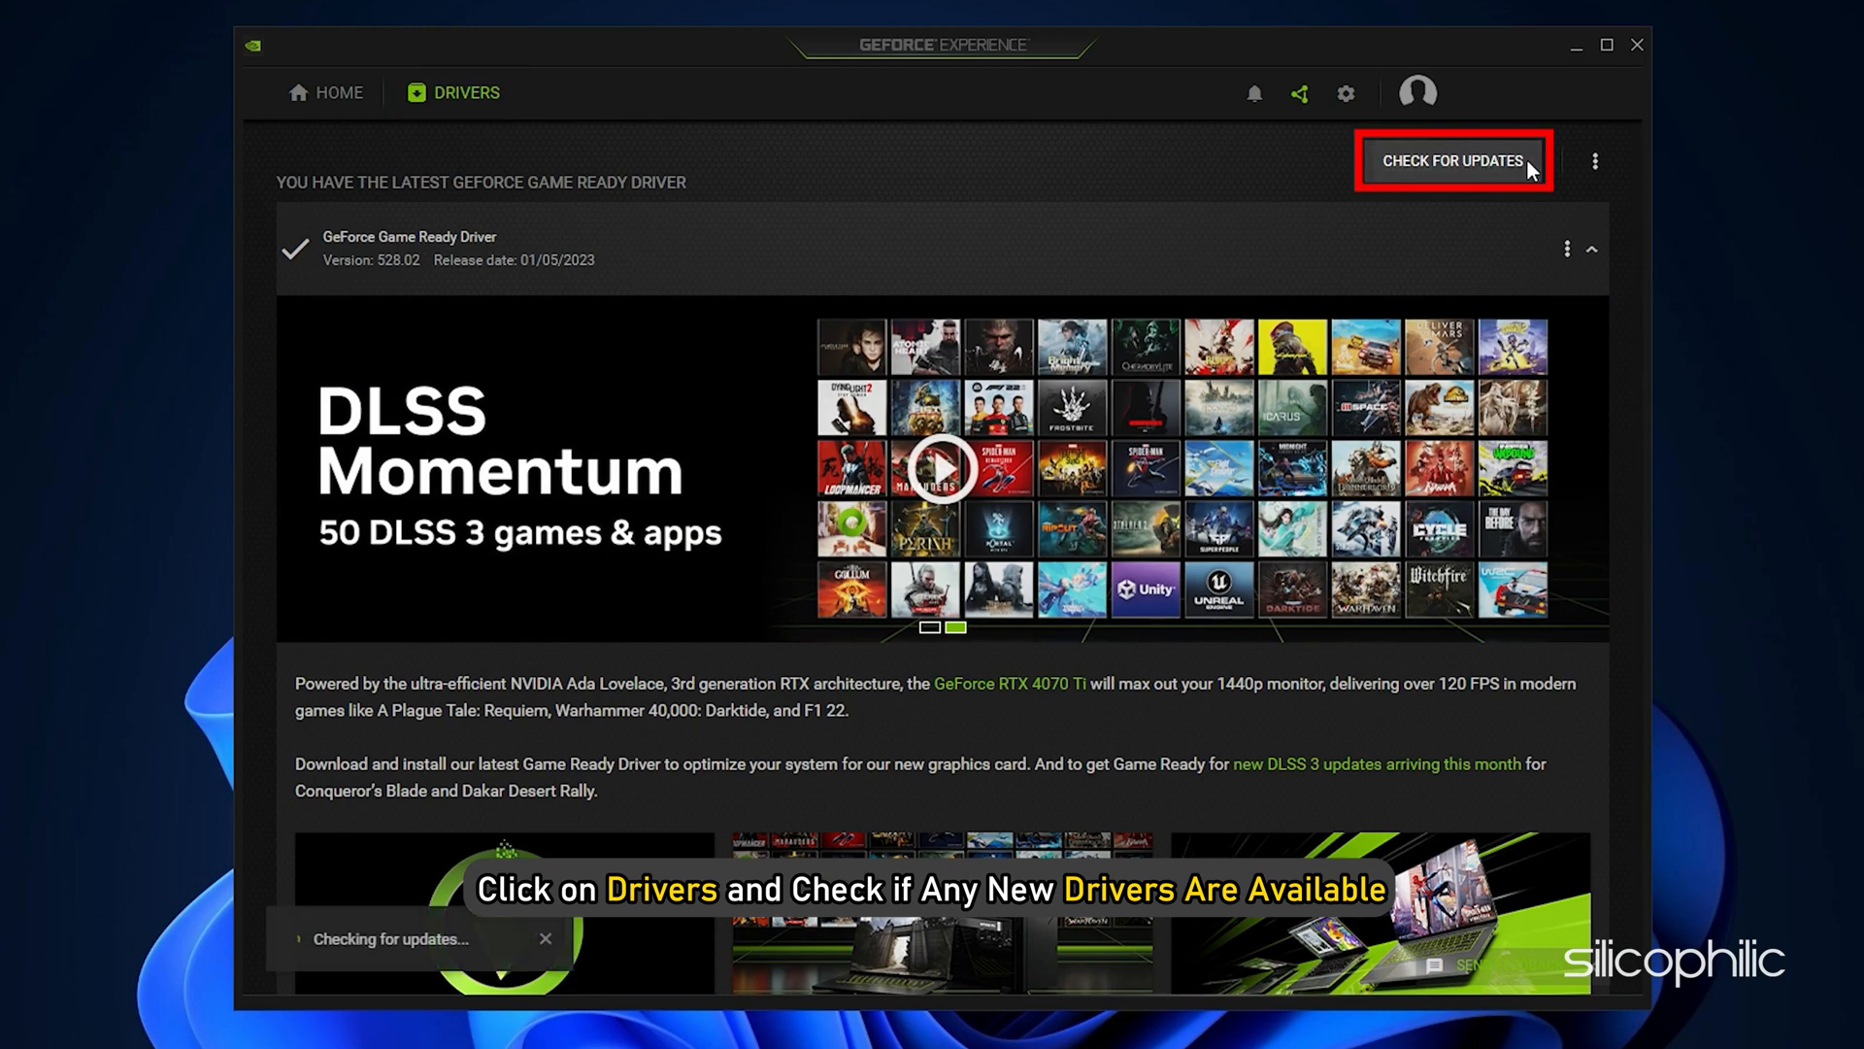
click(1452, 160)
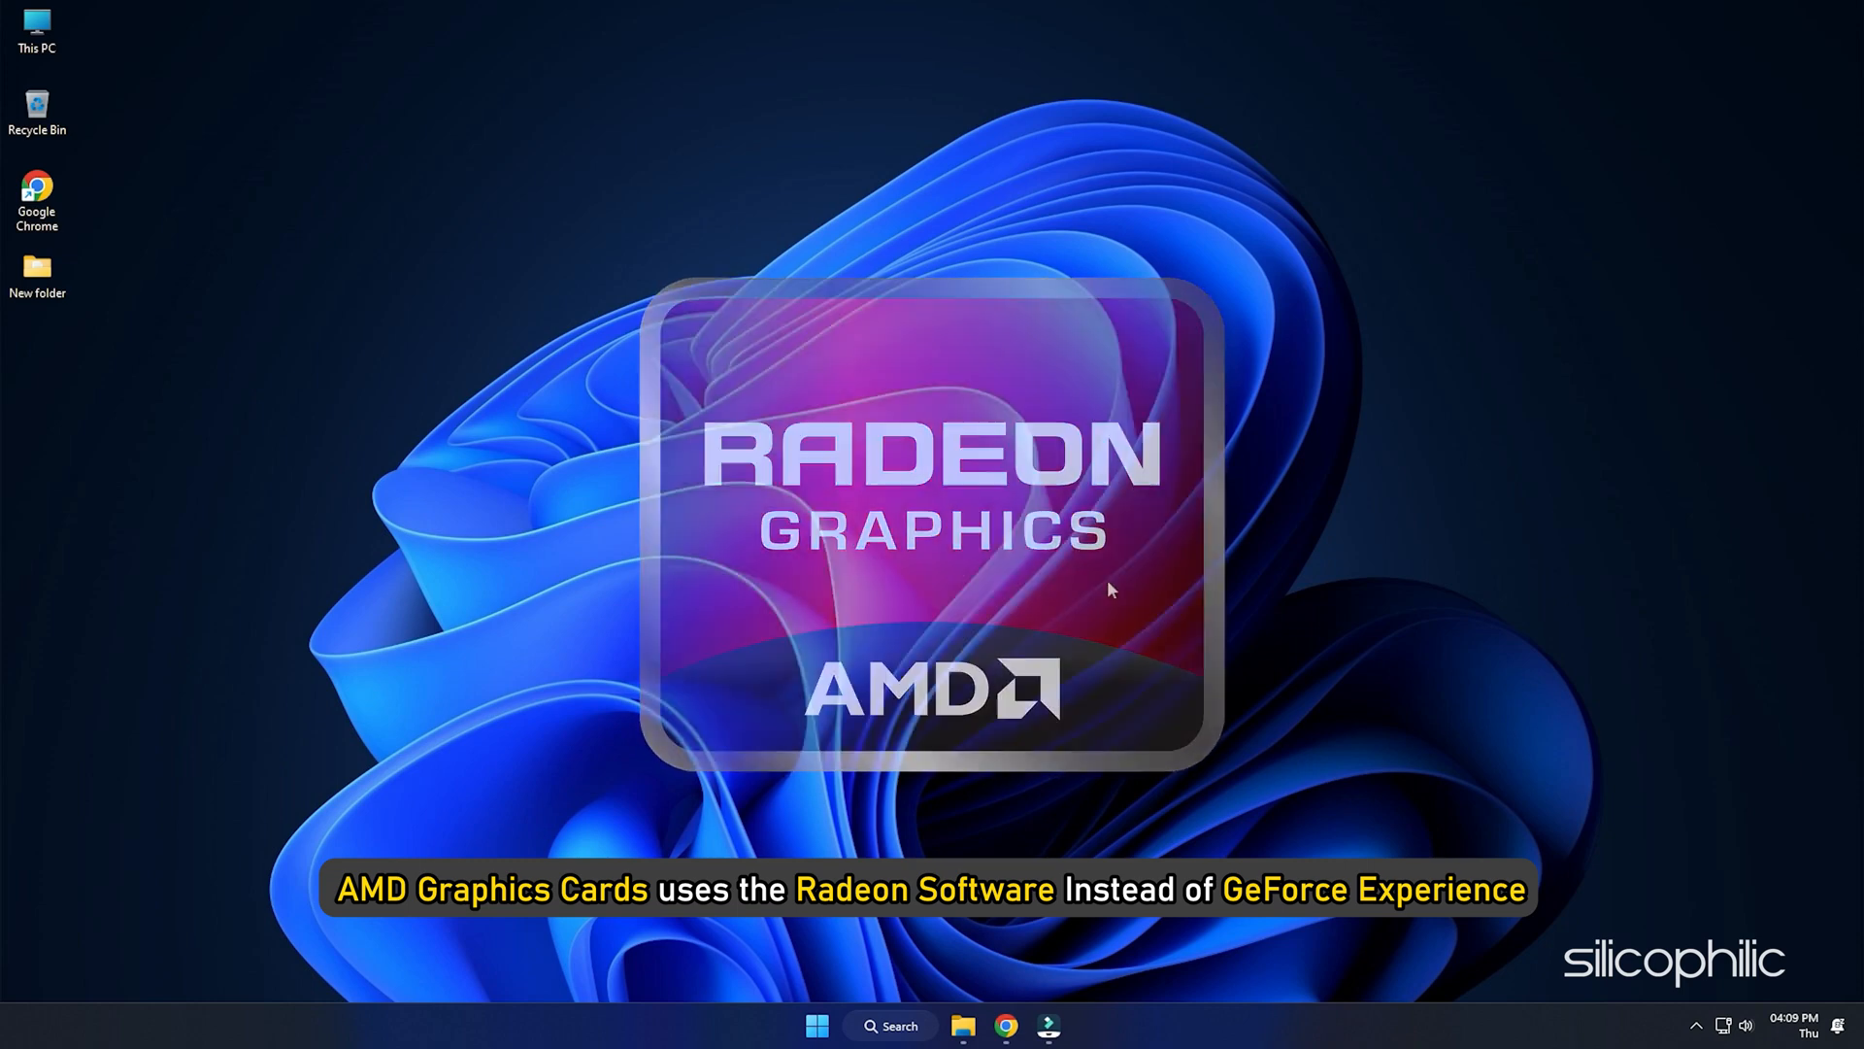
click(1048, 1025)
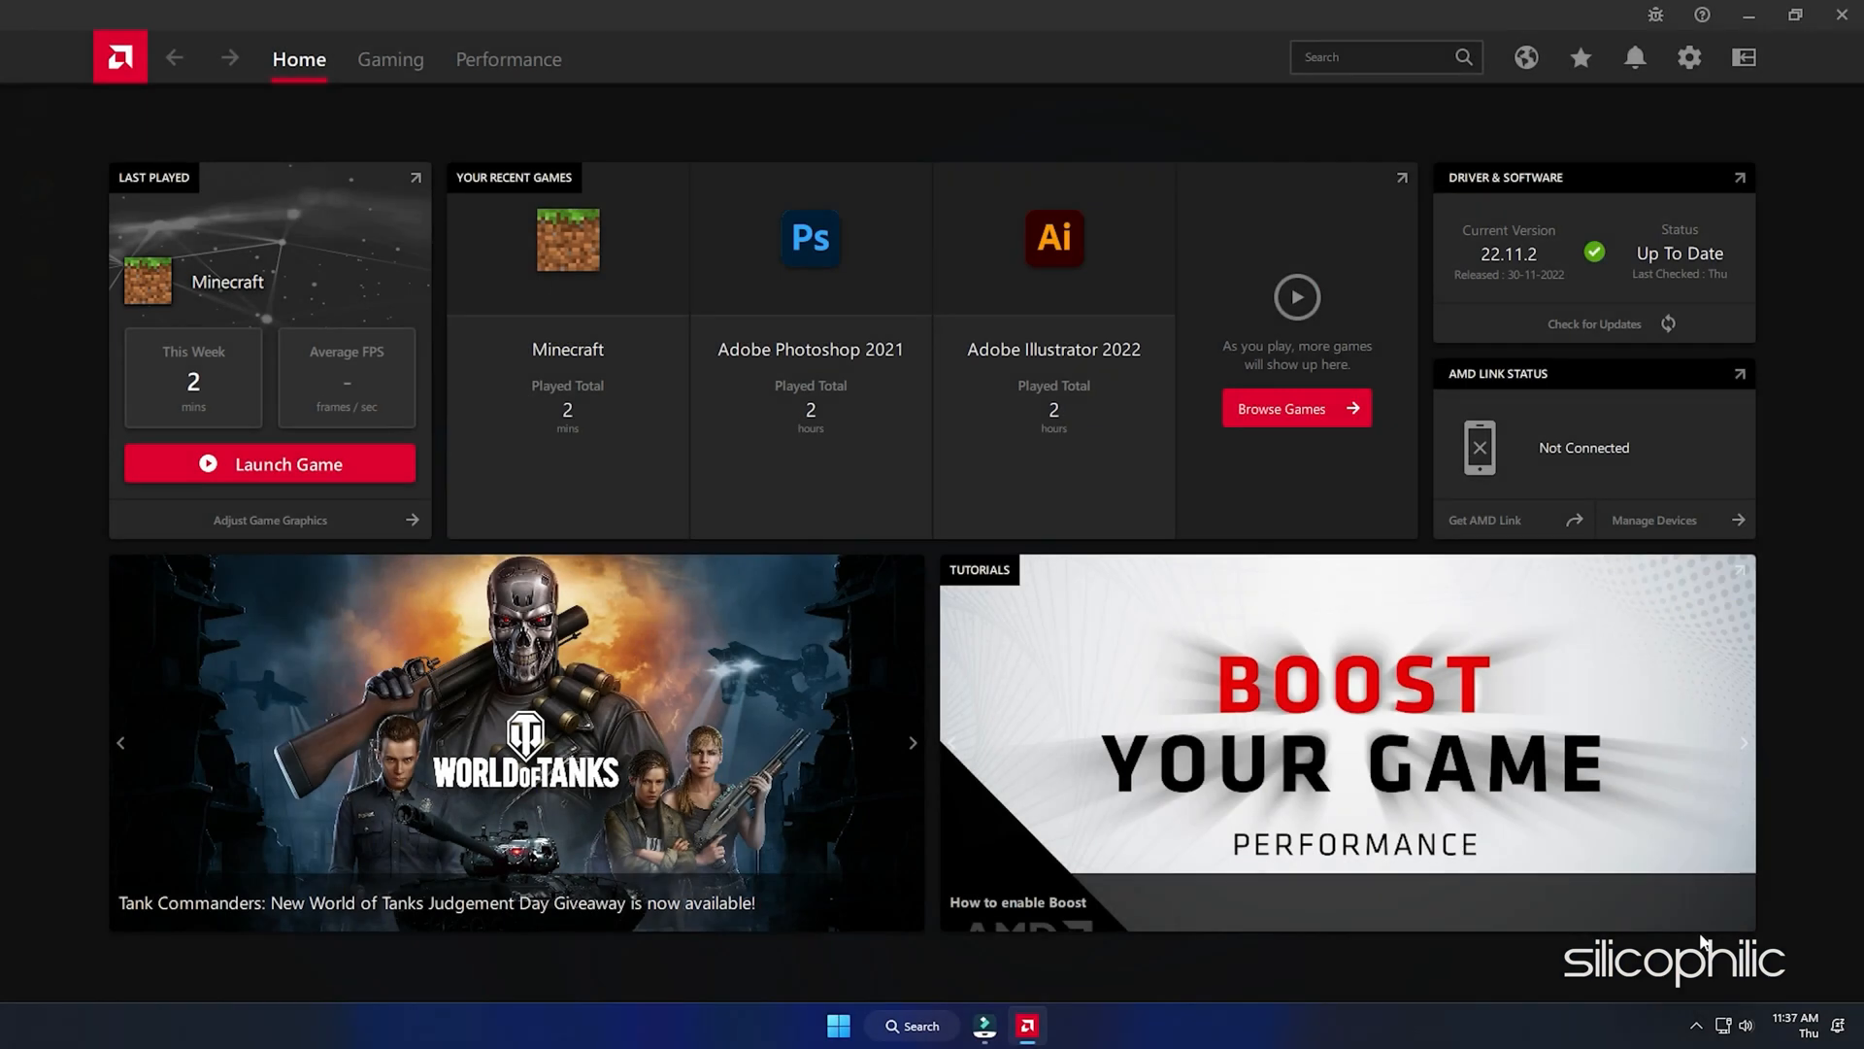